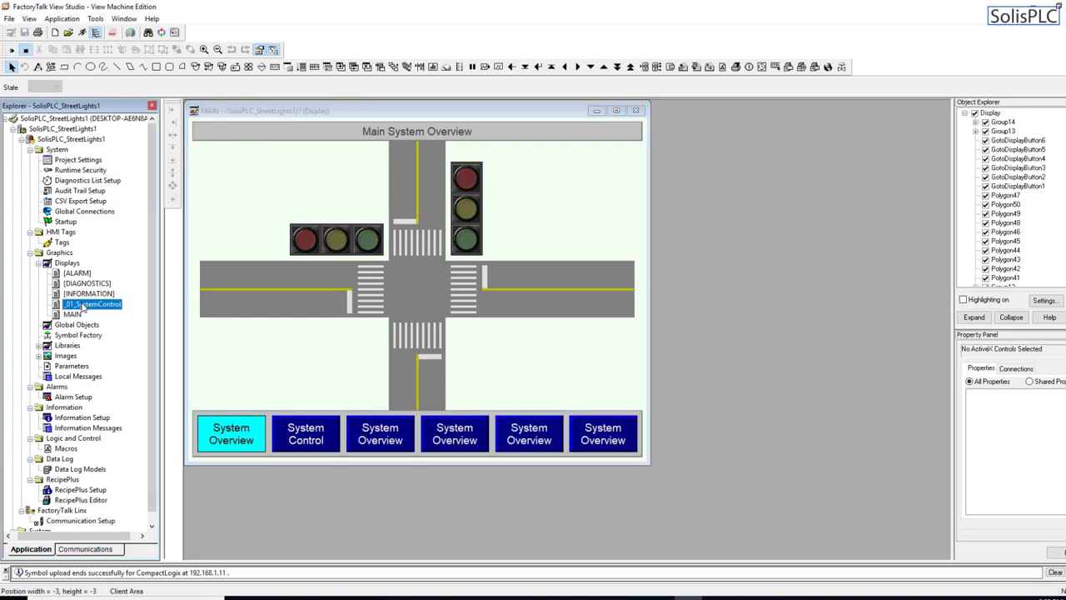
- Browse the Solis PLC channel's uploads and subscribe to the channel
{"action": "double_click", "coordinate": [92, 303]}
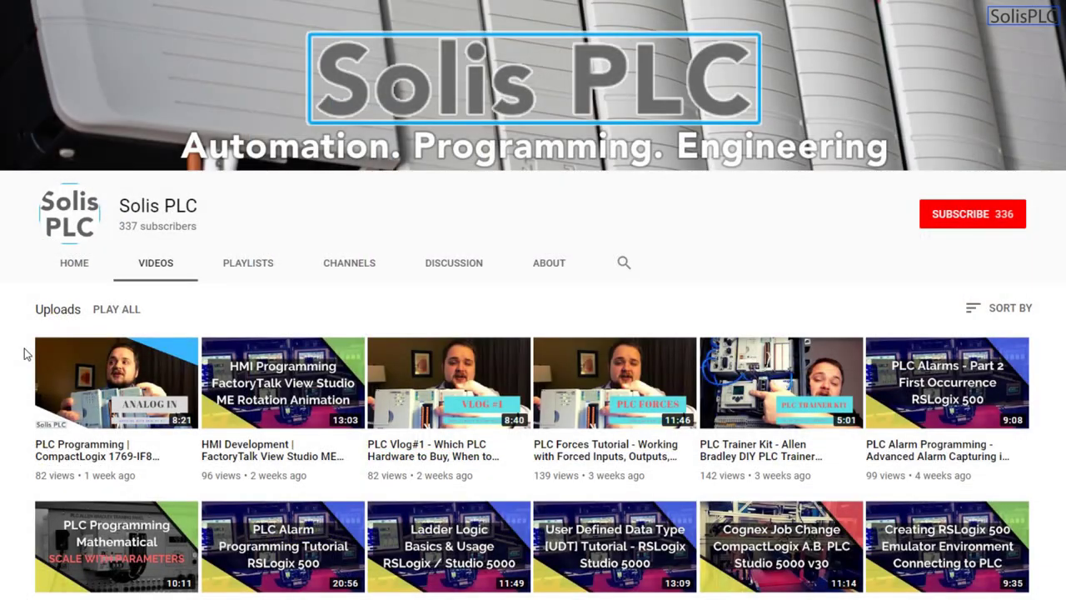
{"action": "mouse_move", "coordinate": [30, 366]}
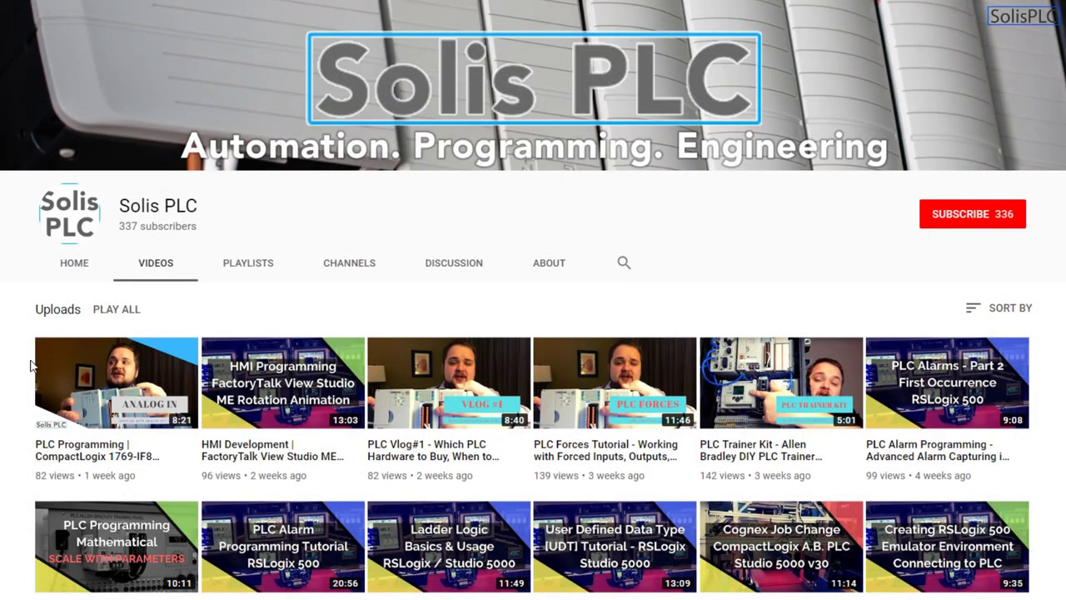
{"action": "scroll", "scroll_direction": "down", "scroll_amount": 3}
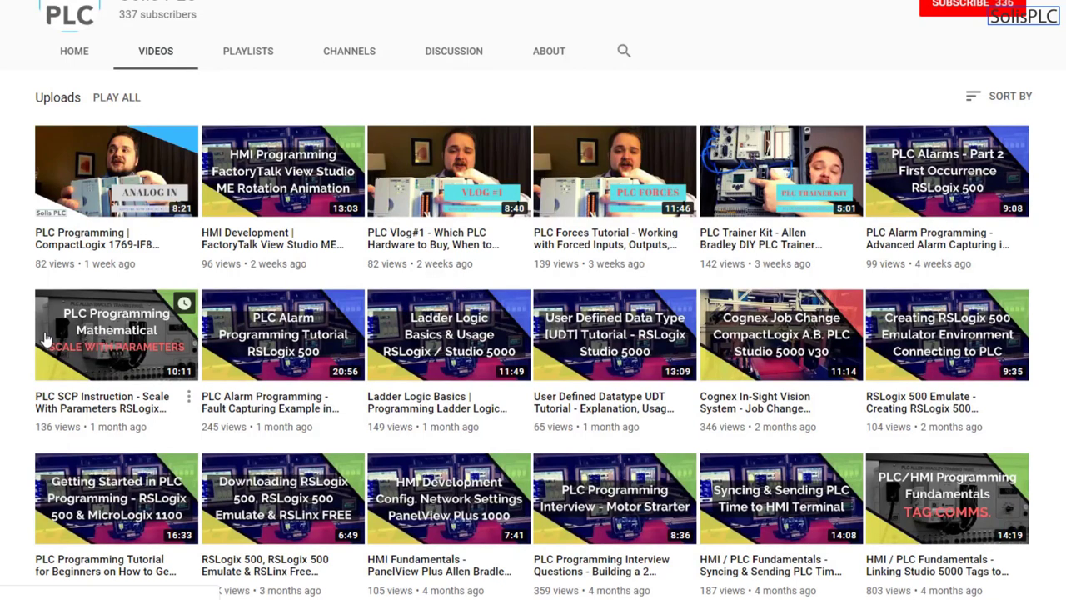
{"action": "mouse_move", "coordinate": [173, 349]}
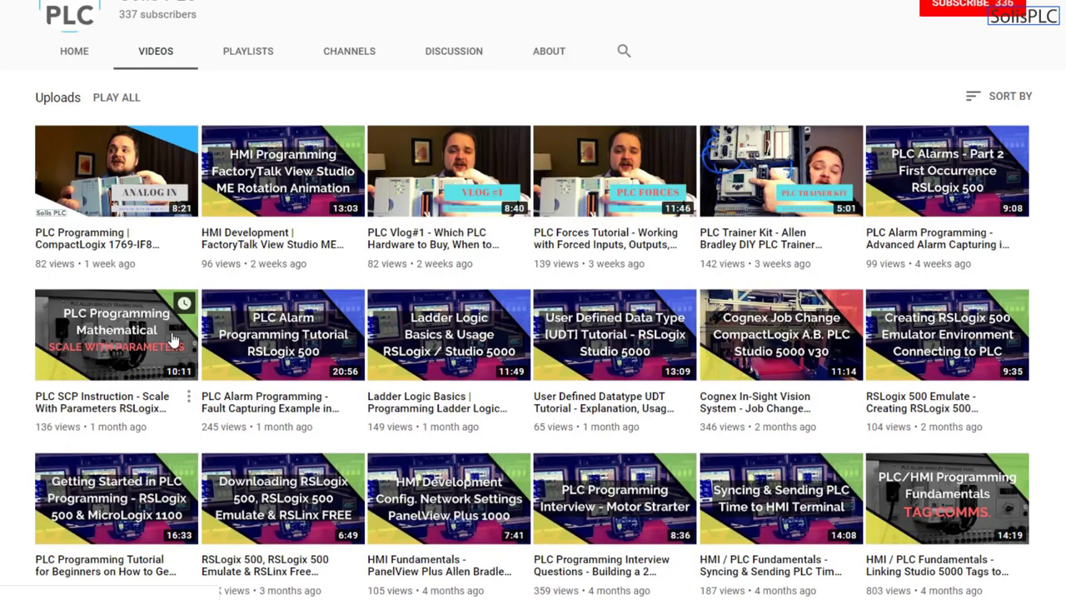
{"action": "scroll", "scroll_direction": "down", "scroll_amount": 3}
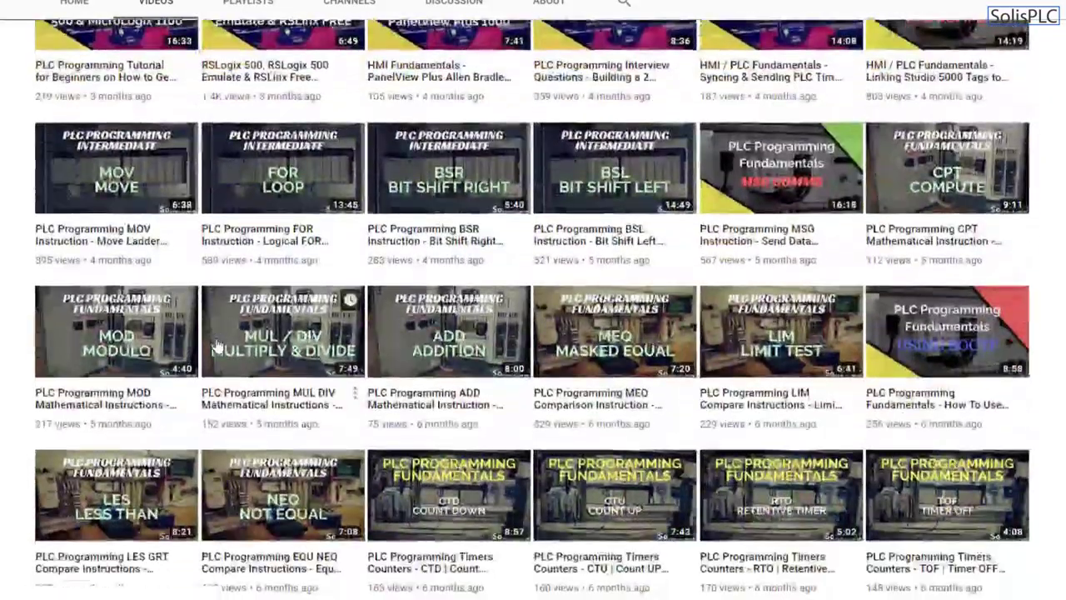
{"action": "scroll", "scroll_direction": "up", "scroll_amount": 3}
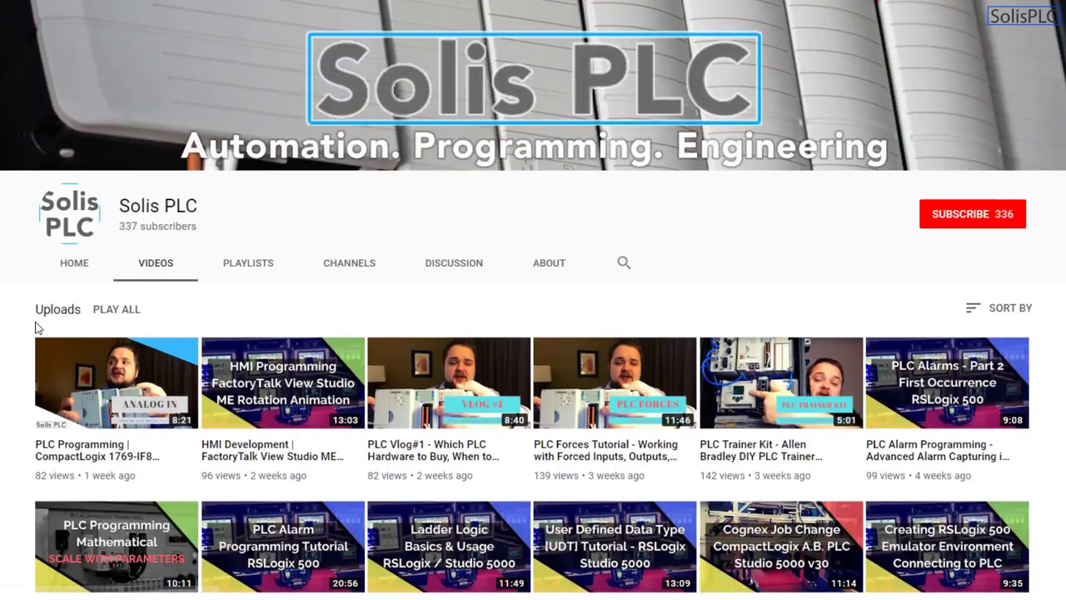
{"action": "mouse_move", "coordinate": [911, 319]}
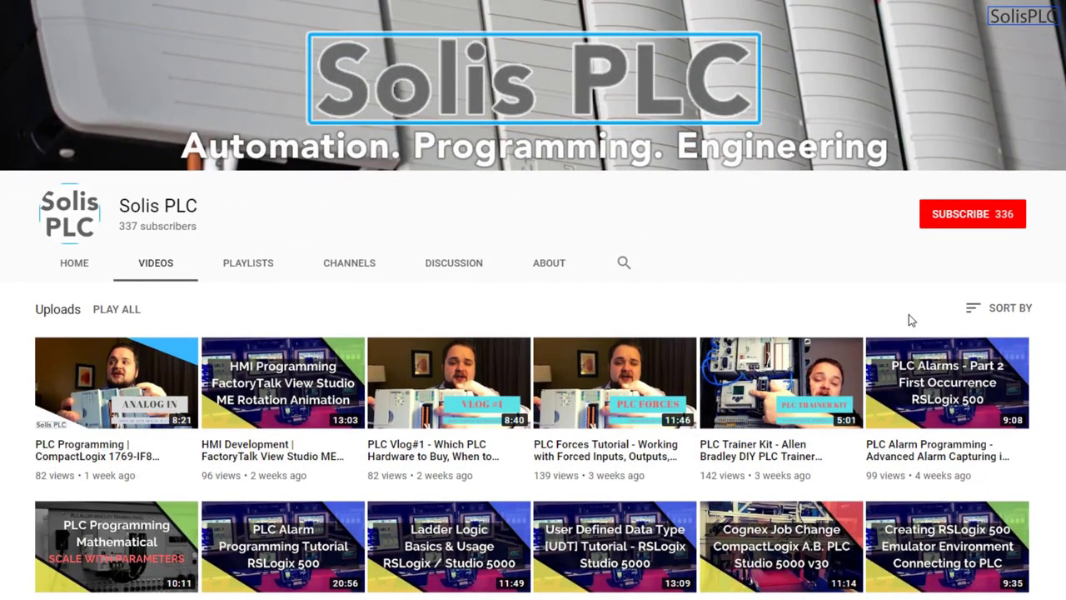
{"action": "left_click", "coordinate": [972, 214]}
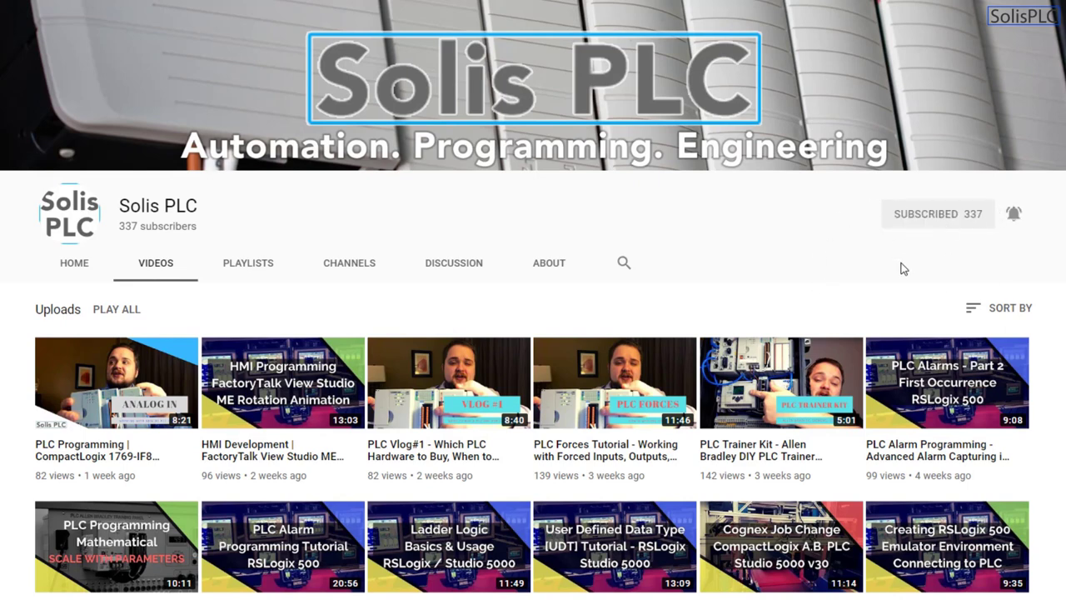
{"action": "mouse_move", "coordinate": [506, 270]}
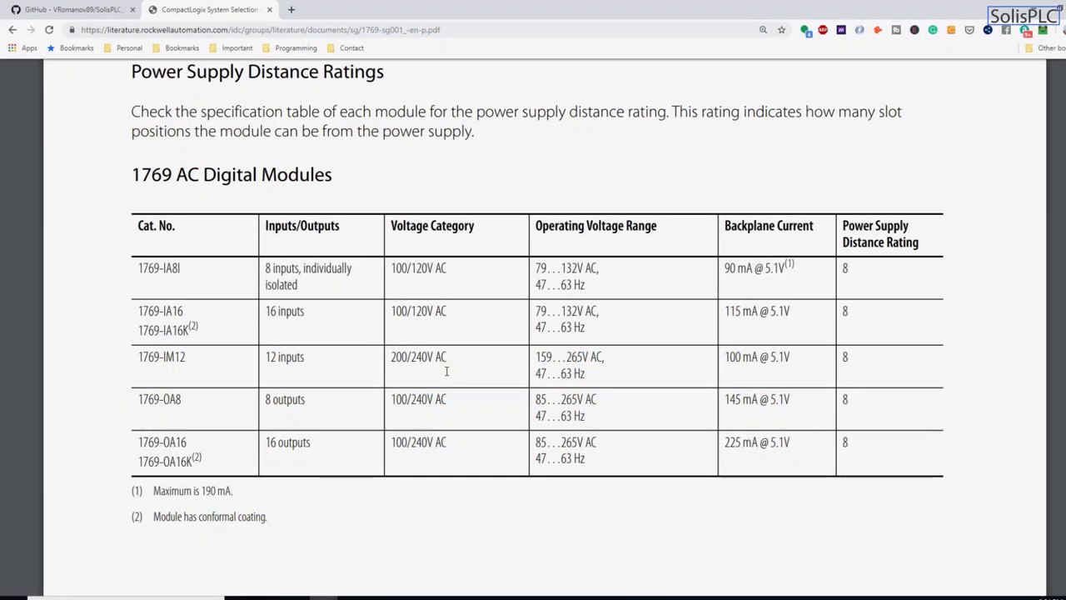
- From the GitHub repository page, view the repository owner's profile
{"action": "left_click", "coordinate": [70, 10]}
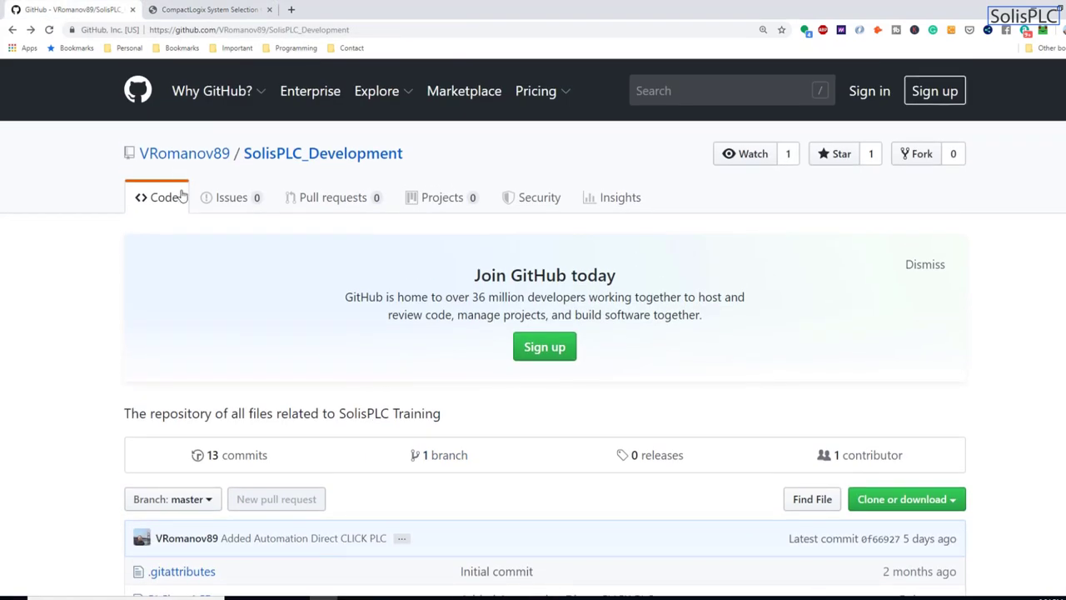
{"action": "left_click", "coordinate": [184, 153]}
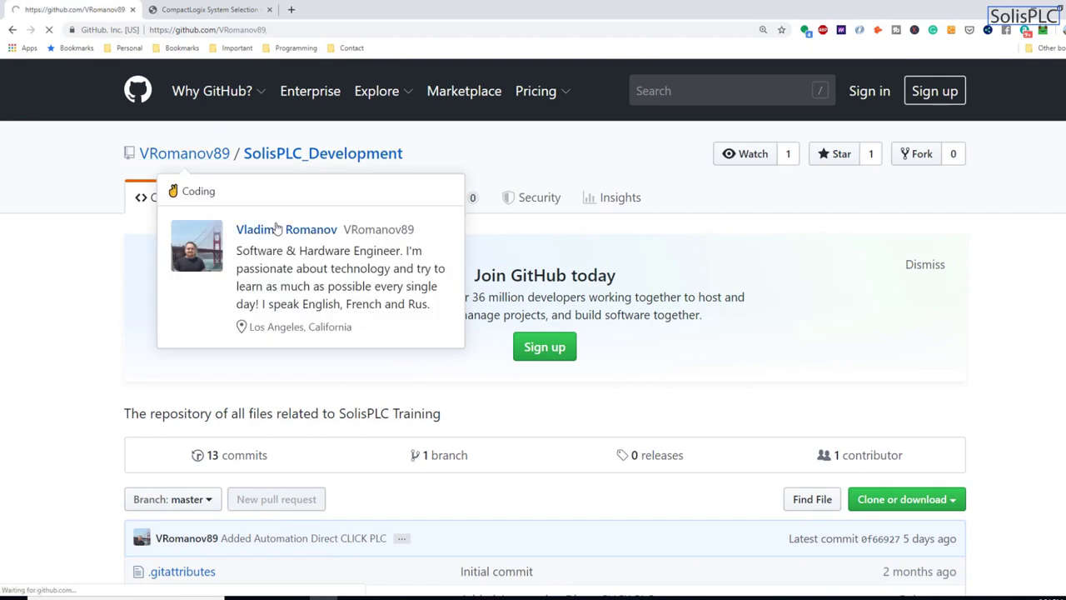
{"action": "left_click", "coordinate": [286, 230]}
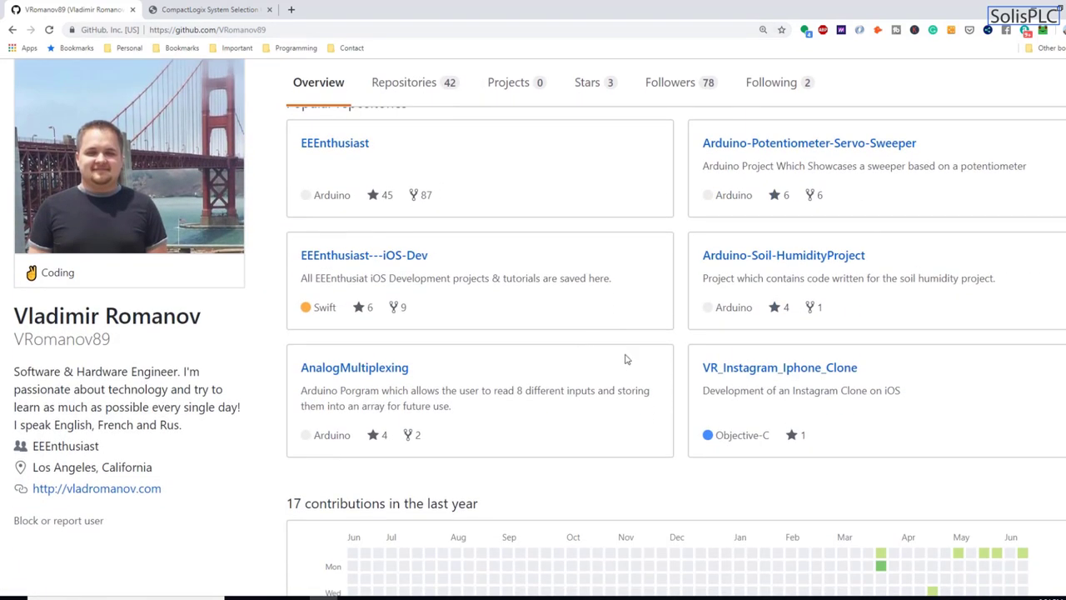
{"action": "scroll", "scroll_direction": "down", "scroll_amount": 3}
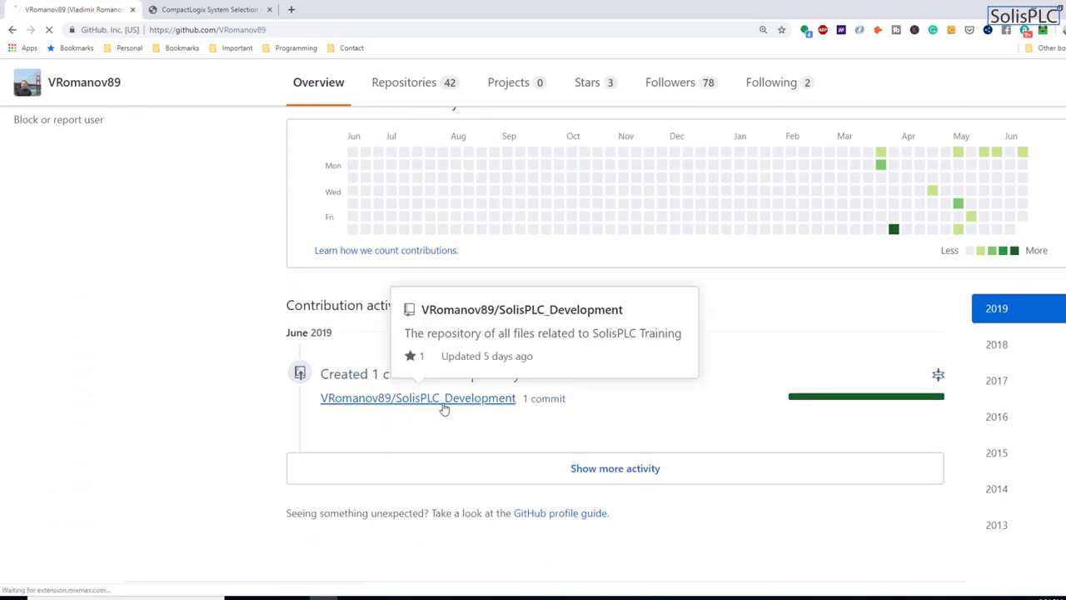
- Return to the SolisPLC_Development repository, select its web address and browse its PLC project files
{"action": "left_click", "coordinate": [418, 398]}
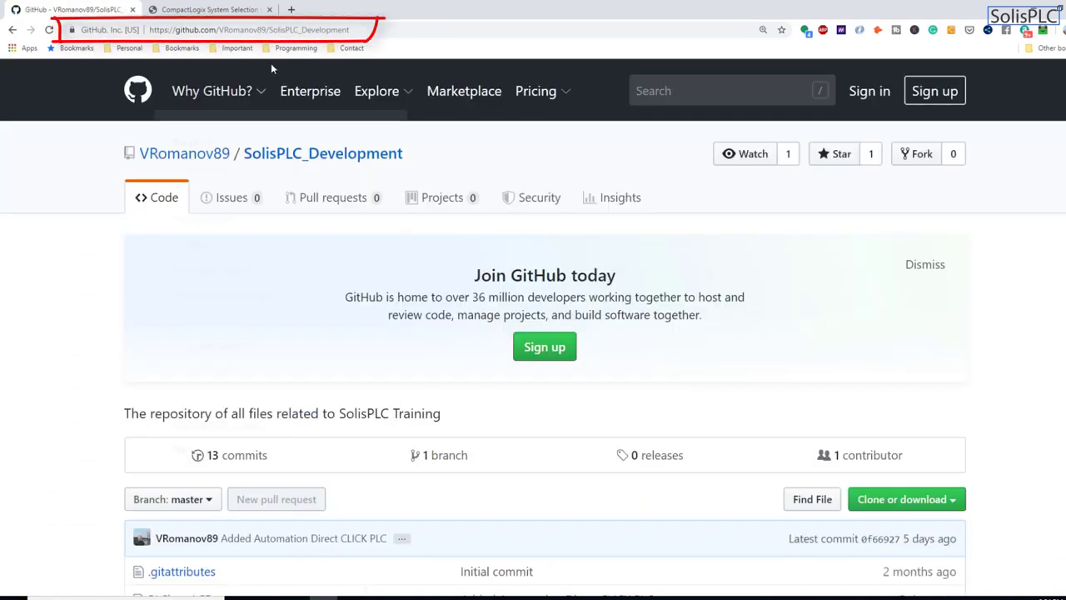
{"action": "left_click", "coordinate": [250, 30]}
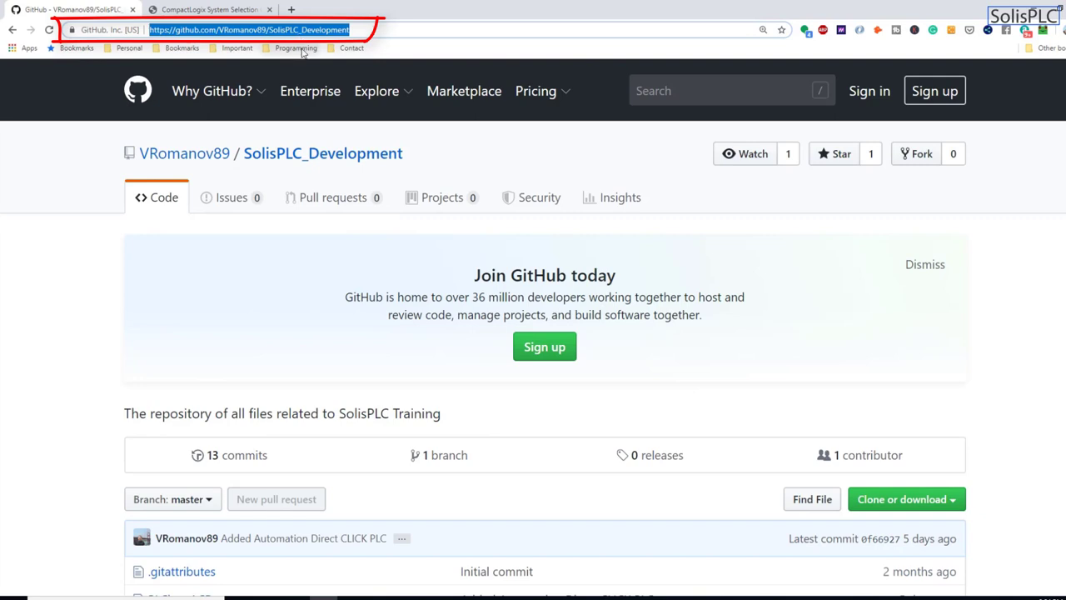
{"action": "mouse_move", "coordinate": [297, 267]}
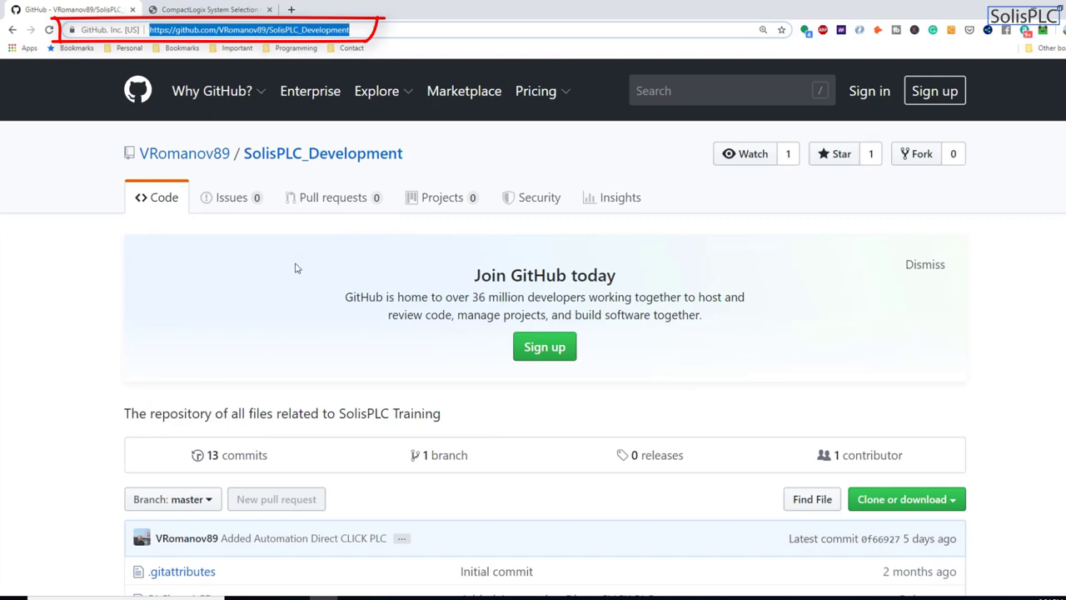
{"action": "scroll", "scroll_direction": "down", "scroll_amount": 3}
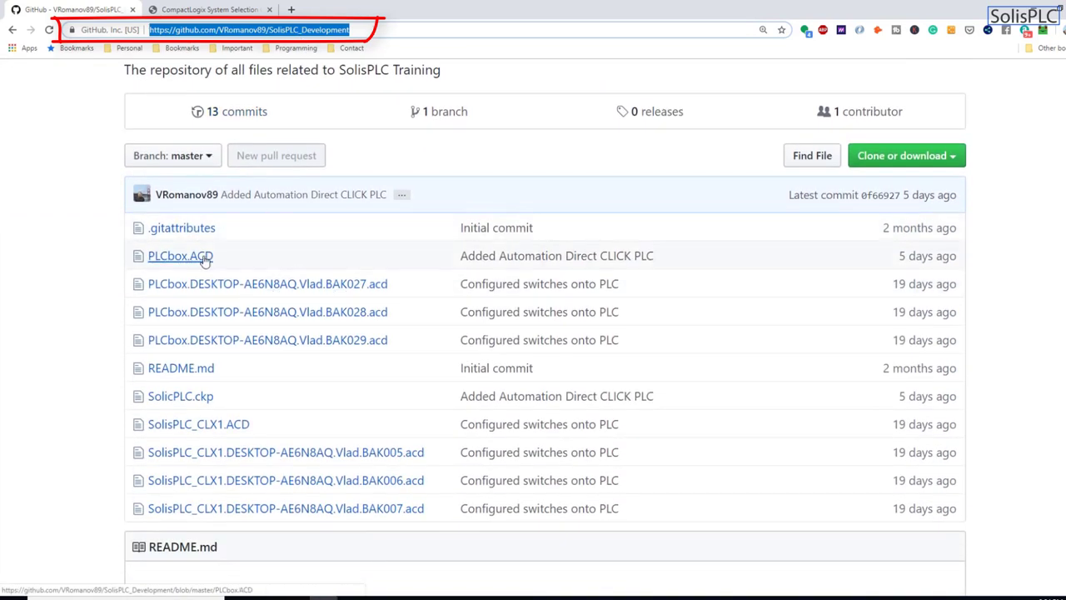
{"action": "mouse_move", "coordinate": [193, 261]}
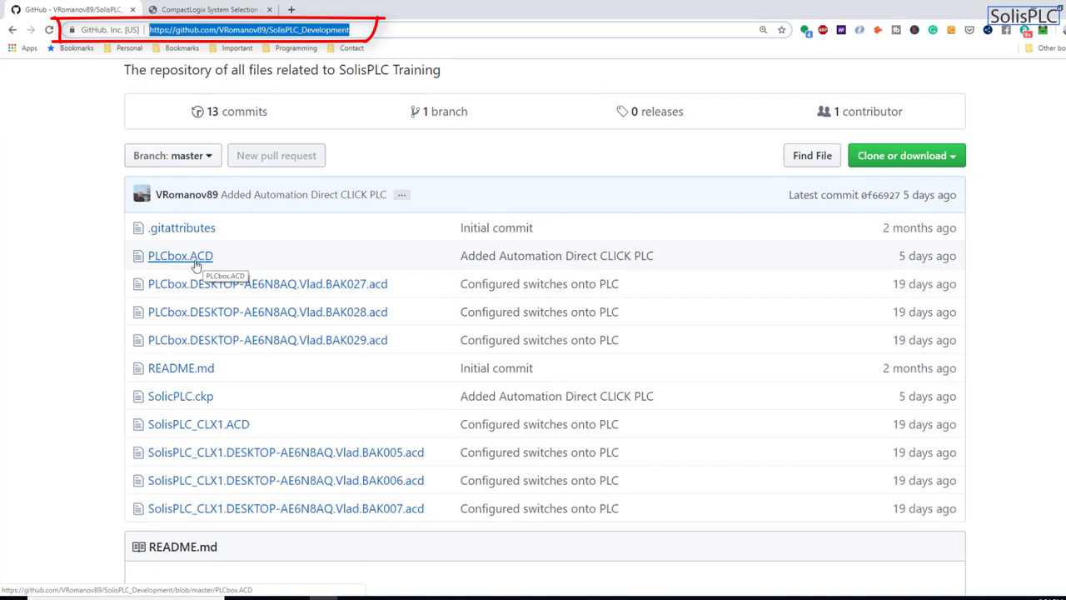
{"action": "mouse_move", "coordinate": [229, 333]}
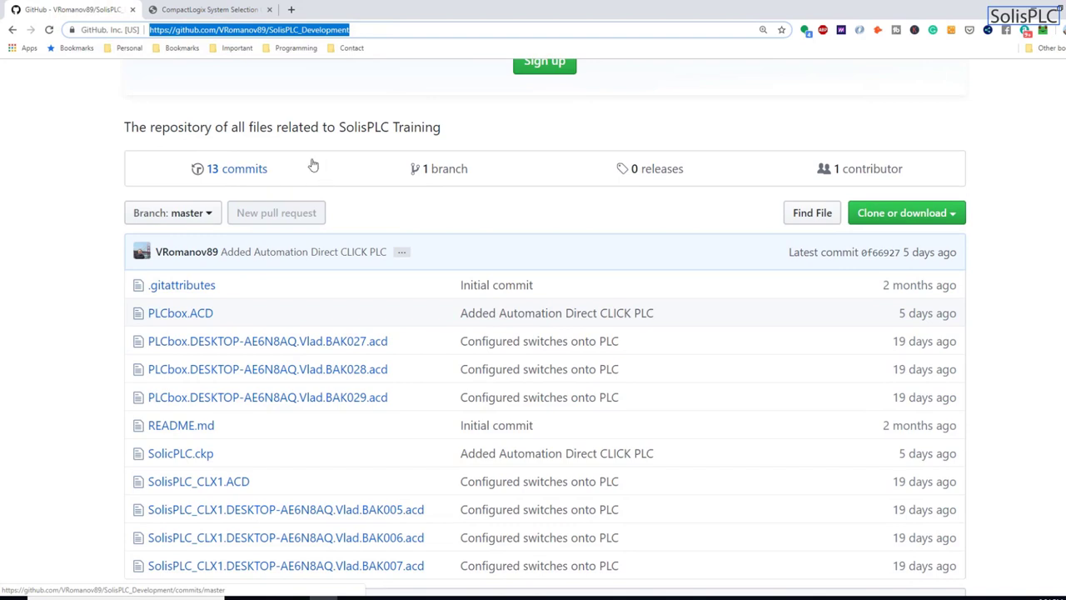
{"action": "mouse_move", "coordinate": [270, 186]}
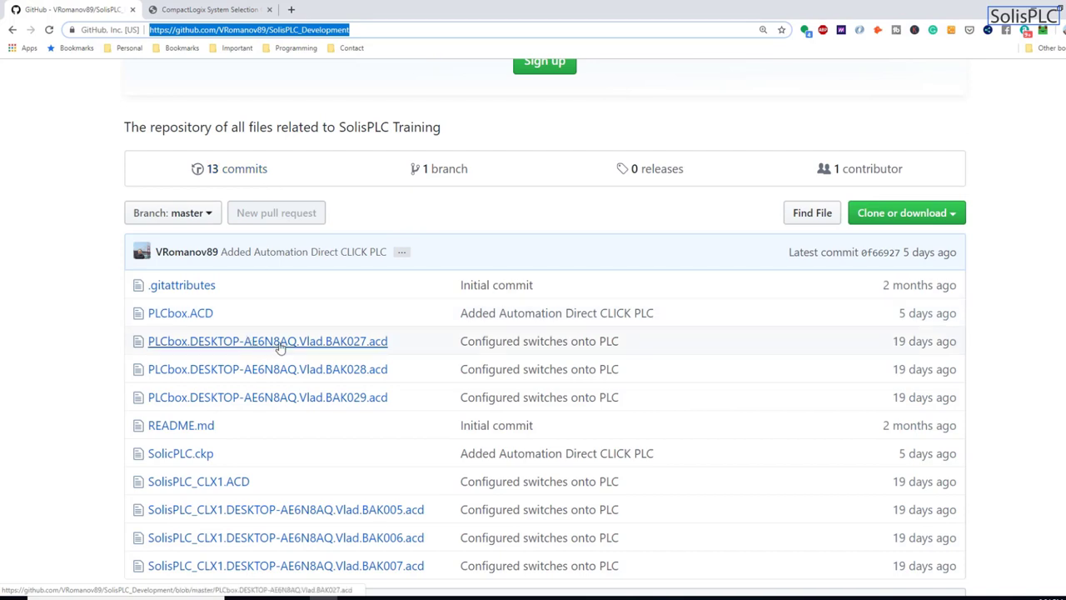
{"action": "scroll", "scroll_direction": "down", "scroll_amount": 3}
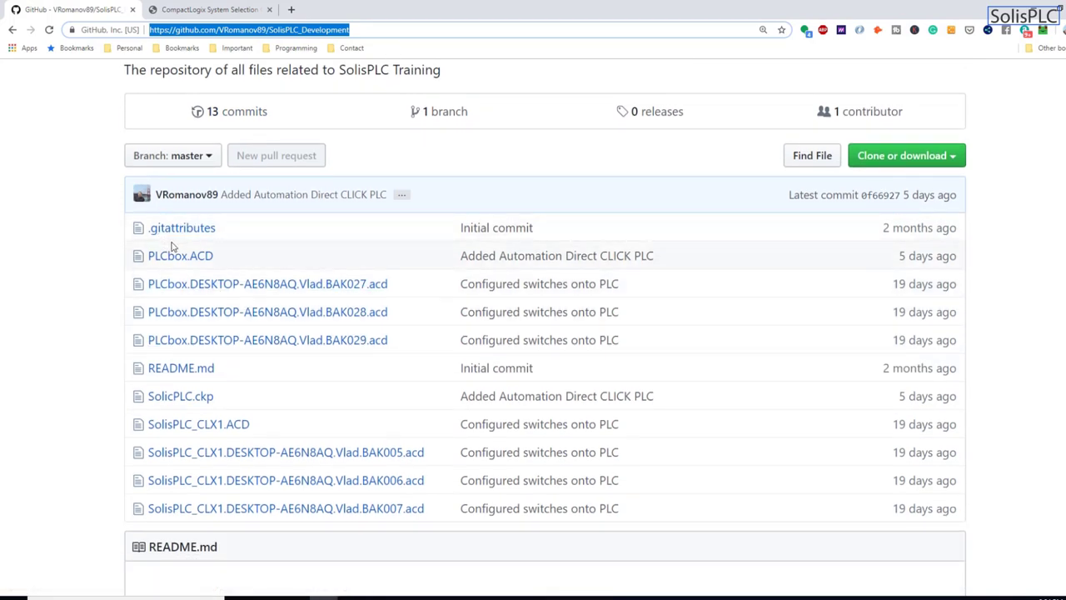
{"action": "mouse_move", "coordinate": [225, 275]}
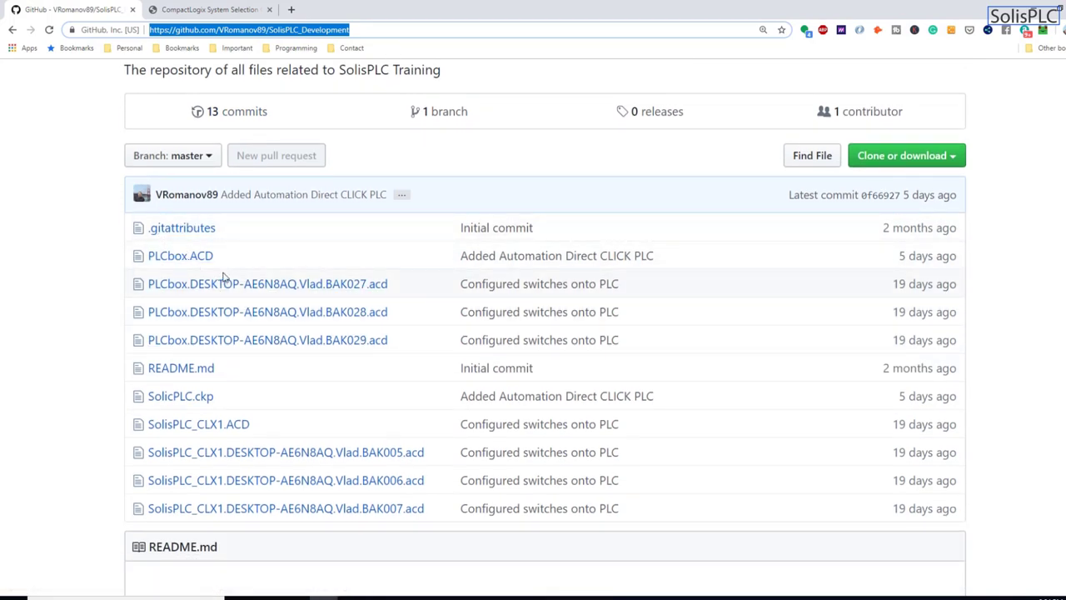
{"action": "mouse_move", "coordinate": [293, 446]}
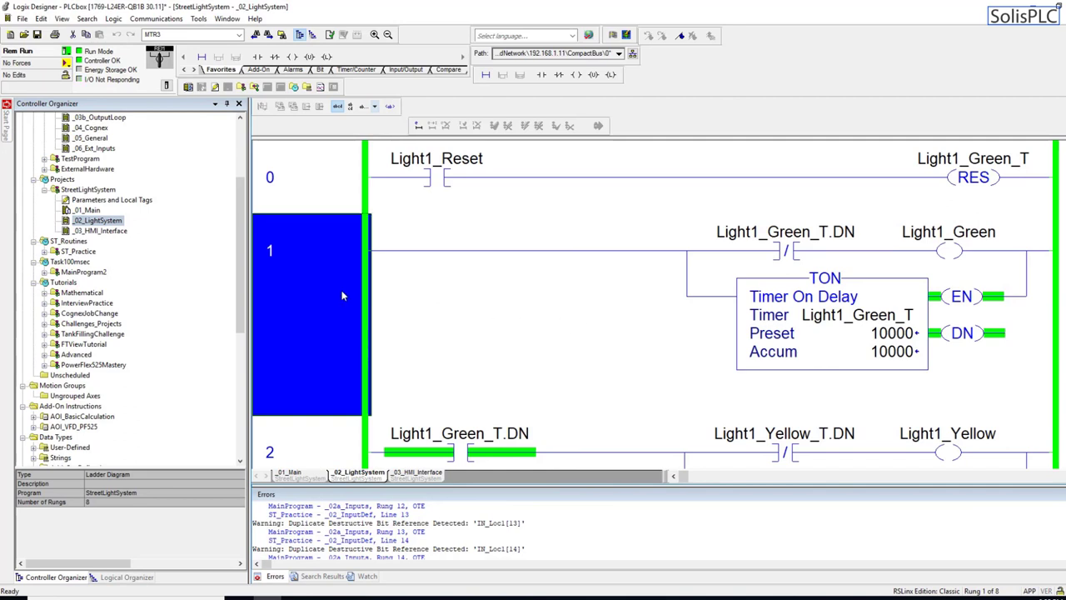
- Save the StreetLightSystem project with uploaded tag values, then go offline from the controller
{"action": "scroll", "scroll_direction": "down", "scroll_amount": 3}
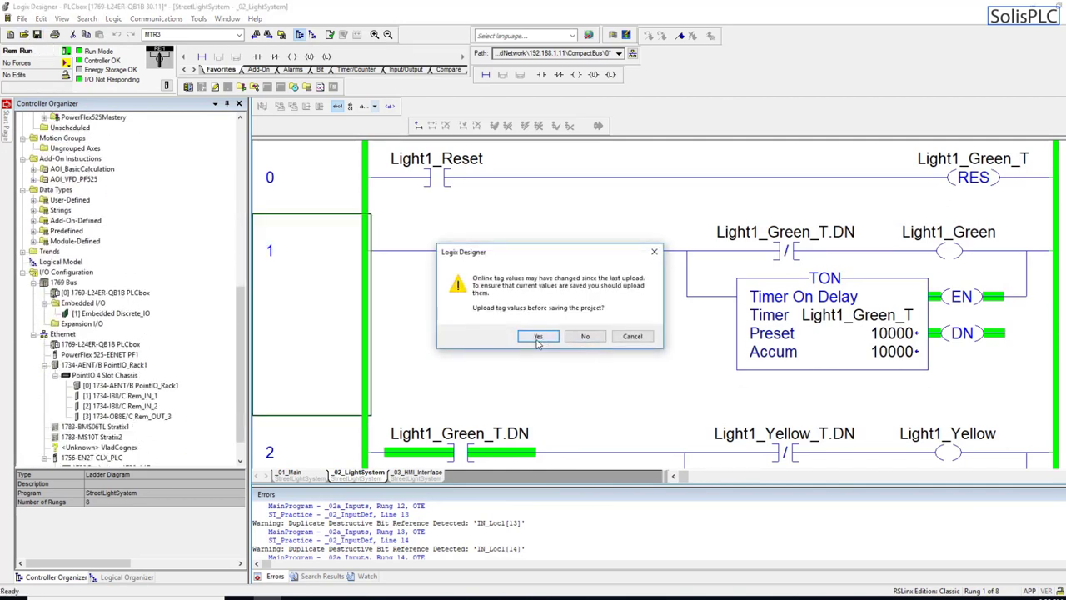
{"action": "left_click", "coordinate": [536, 336]}
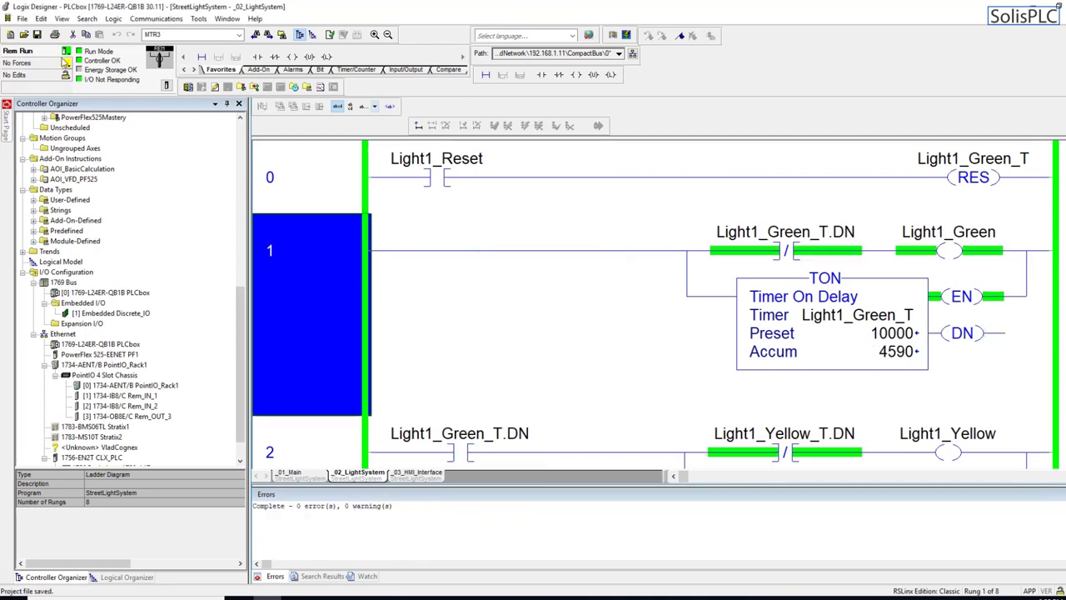
{"action": "left_click", "coordinate": [84, 53]}
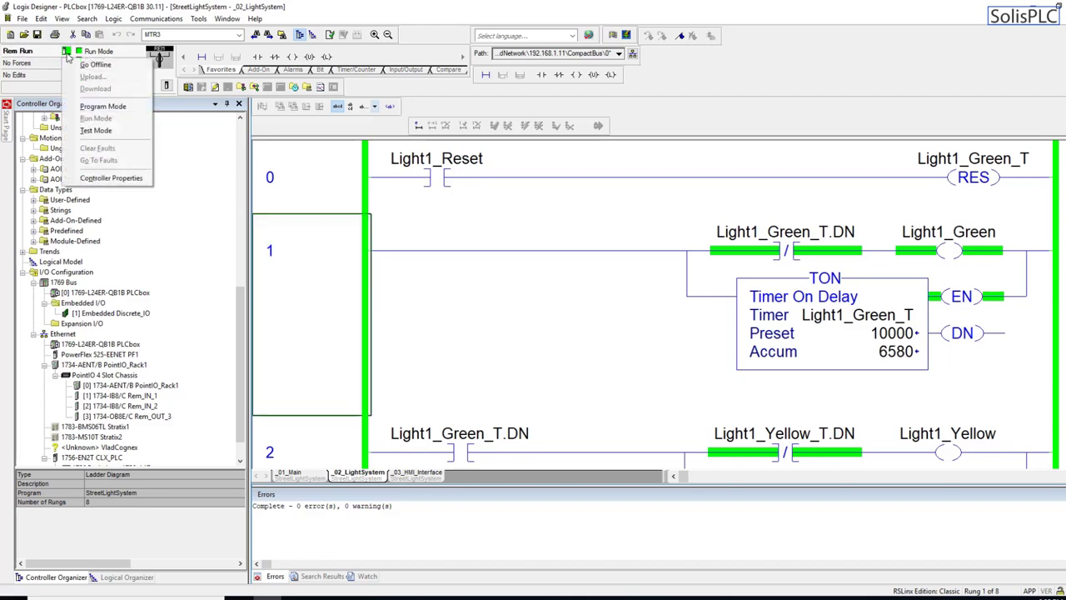
{"action": "mouse_move", "coordinate": [108, 63]}
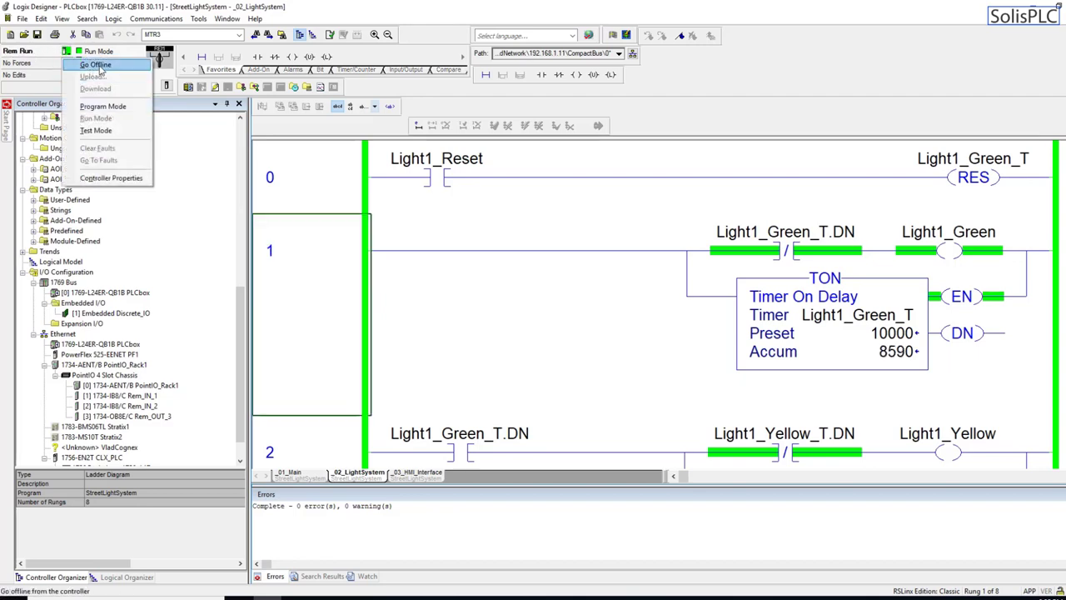
{"action": "left_click", "coordinate": [104, 63]}
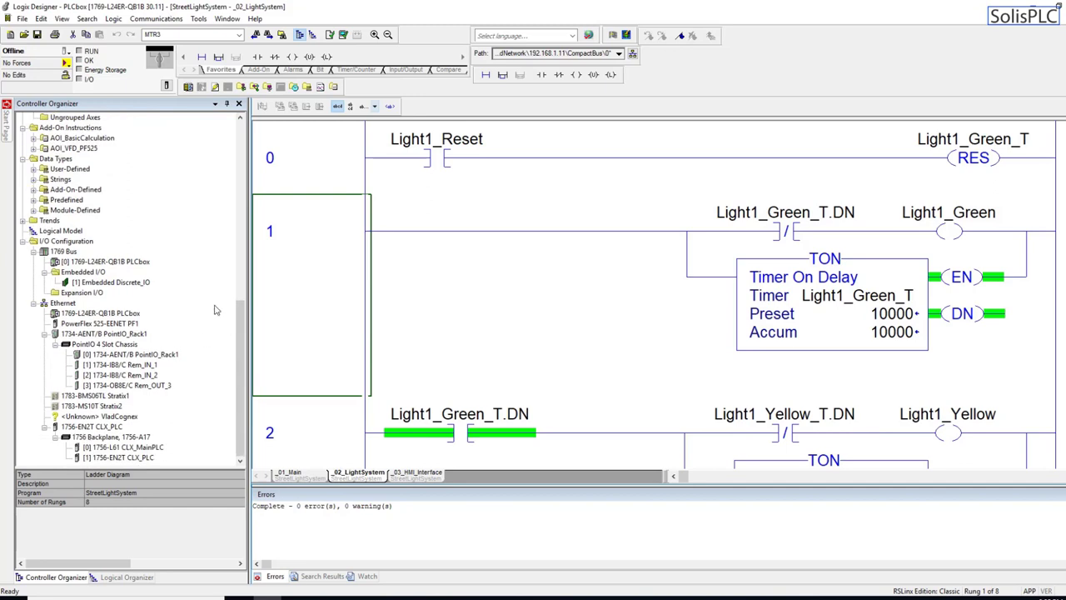
{"action": "left_click", "coordinate": [113, 282]}
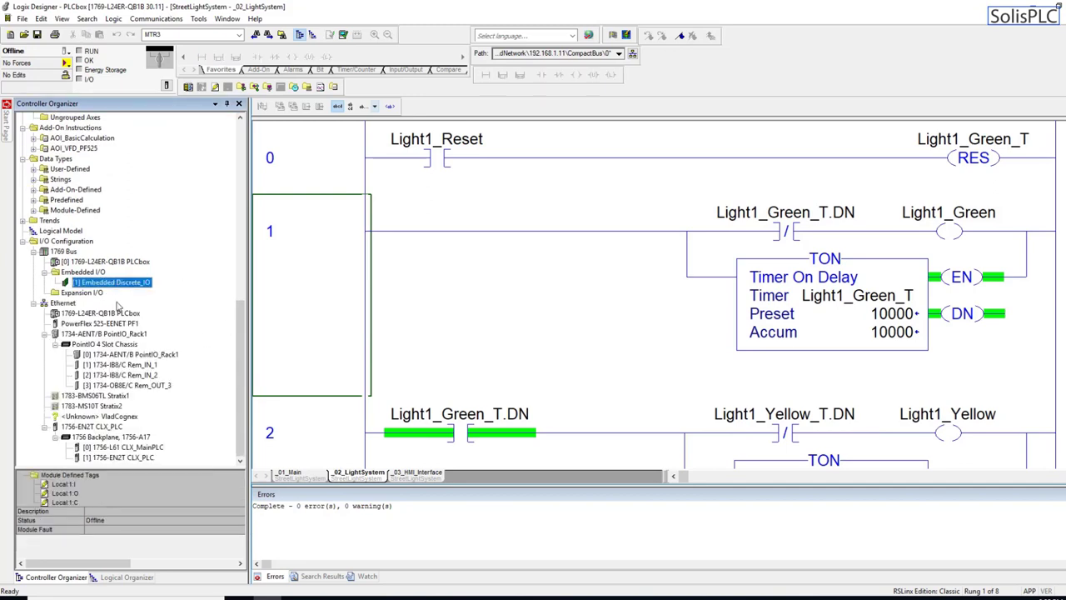
{"action": "mouse_move", "coordinate": [160, 313]}
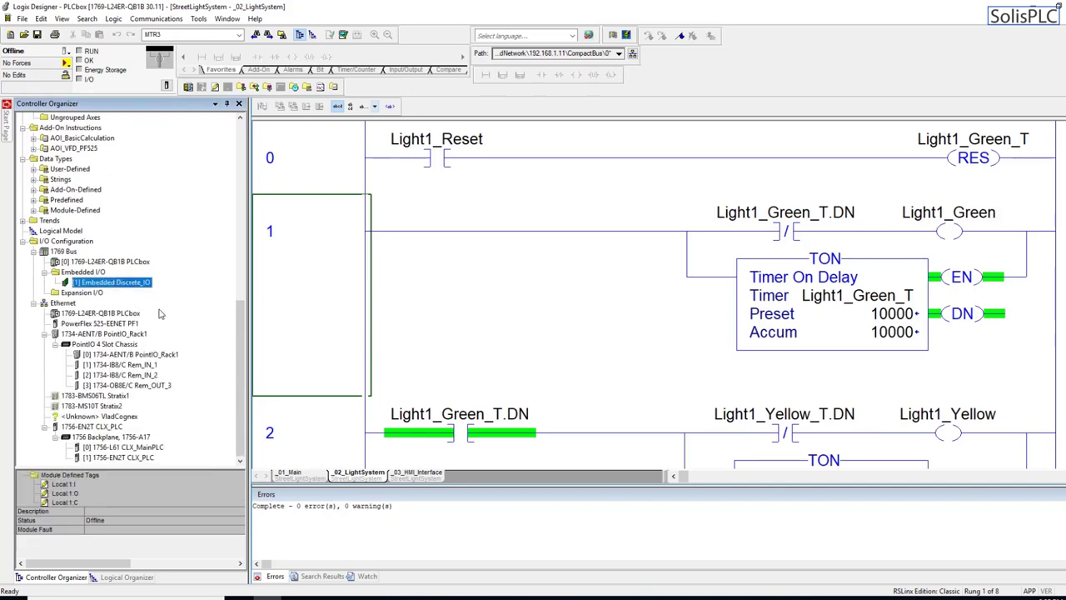
{"action": "mouse_move", "coordinate": [97, 273]}
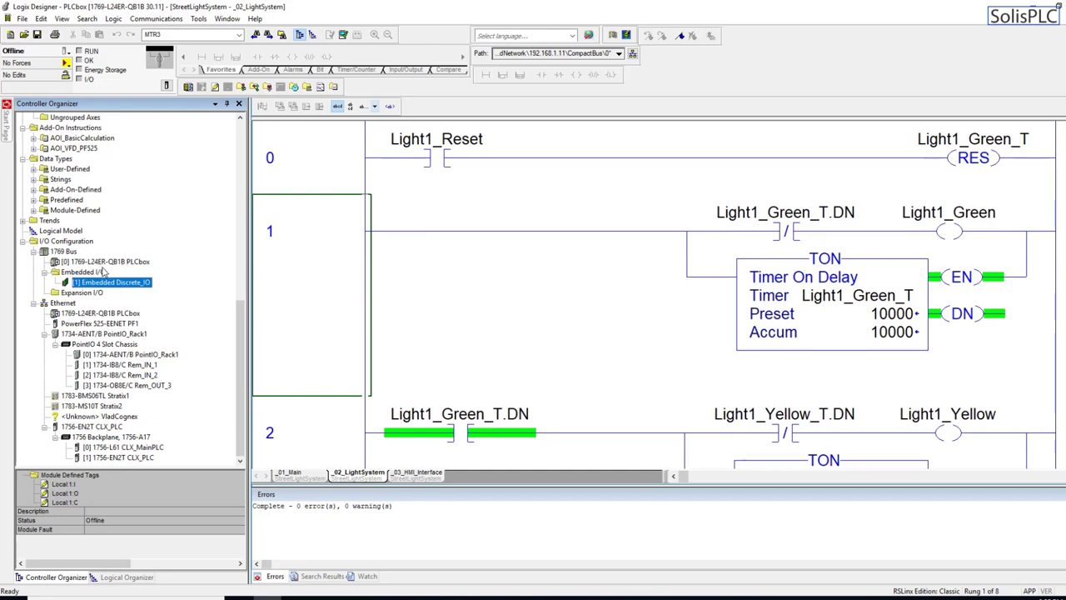
{"action": "mouse_move", "coordinate": [134, 273]}
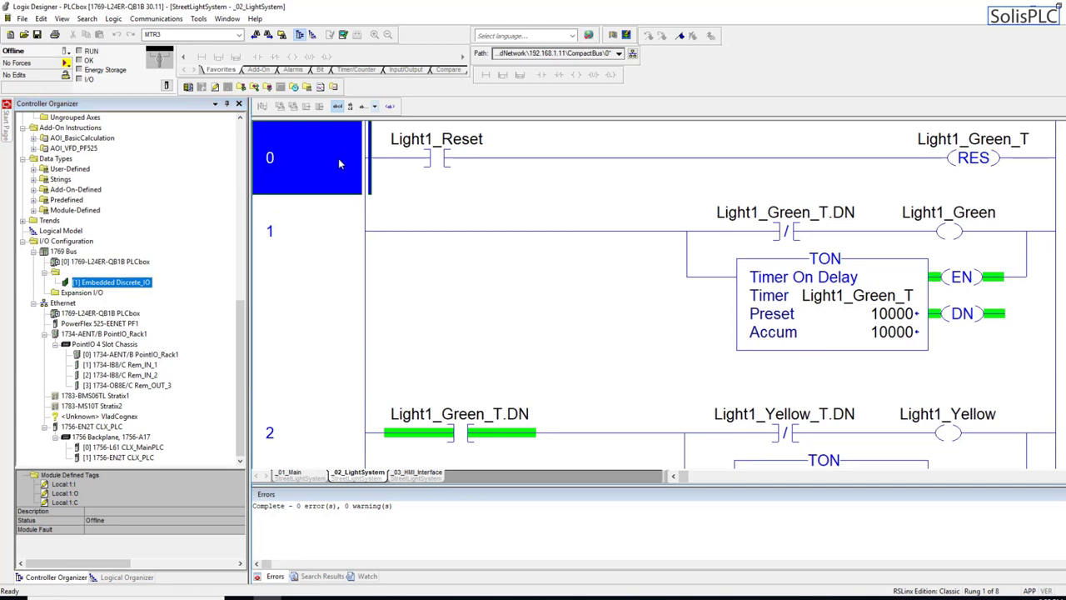
{"action": "left_click", "coordinate": [946, 213]}
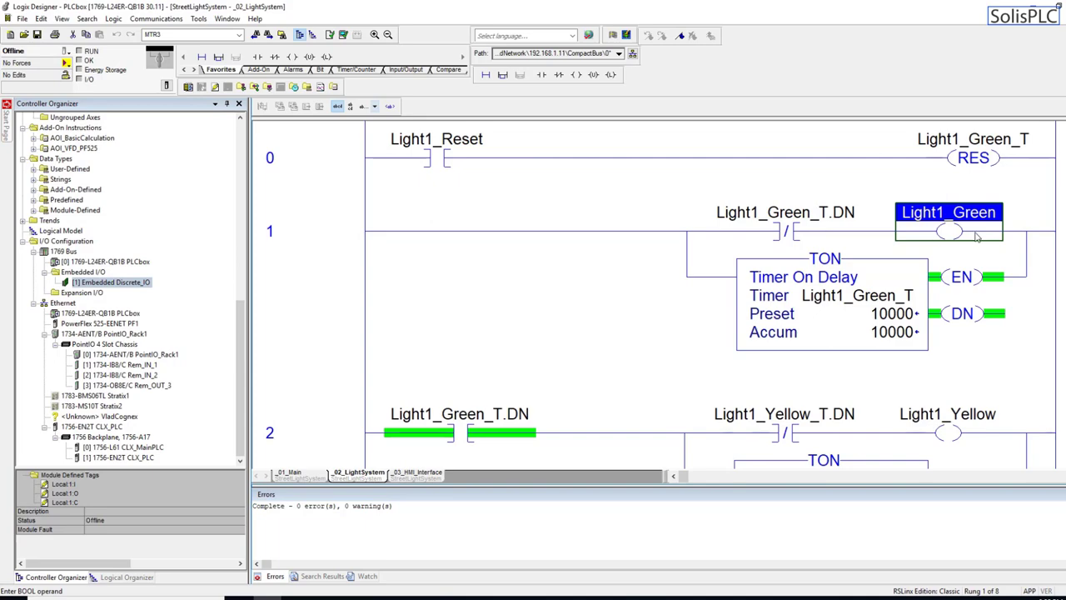
{"action": "scroll", "scroll_direction": "down", "scroll_amount": 3}
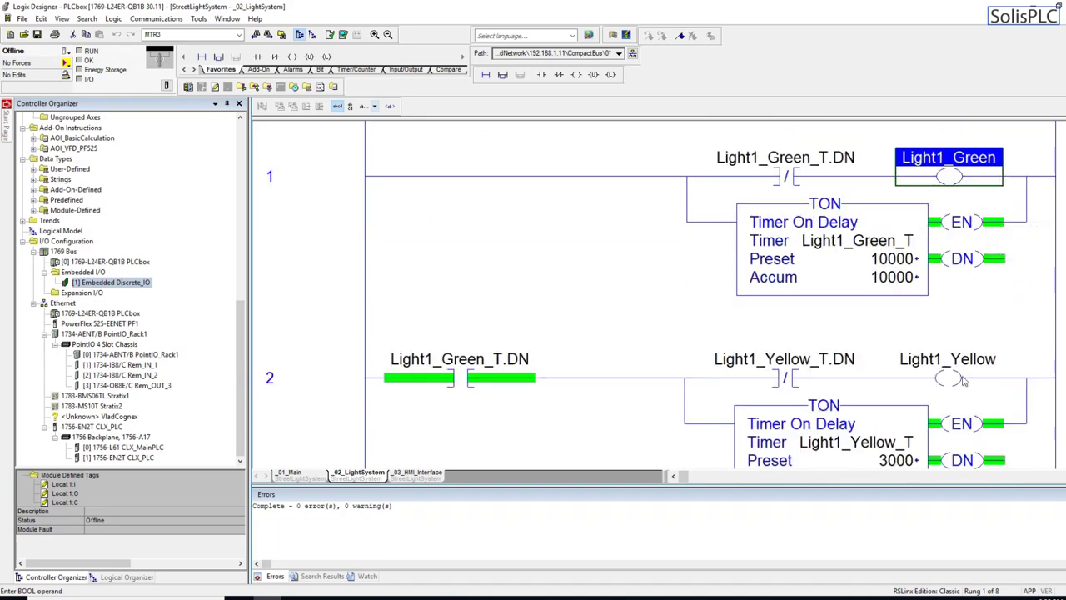
{"action": "scroll", "scroll_direction": "down", "scroll_amount": 3}
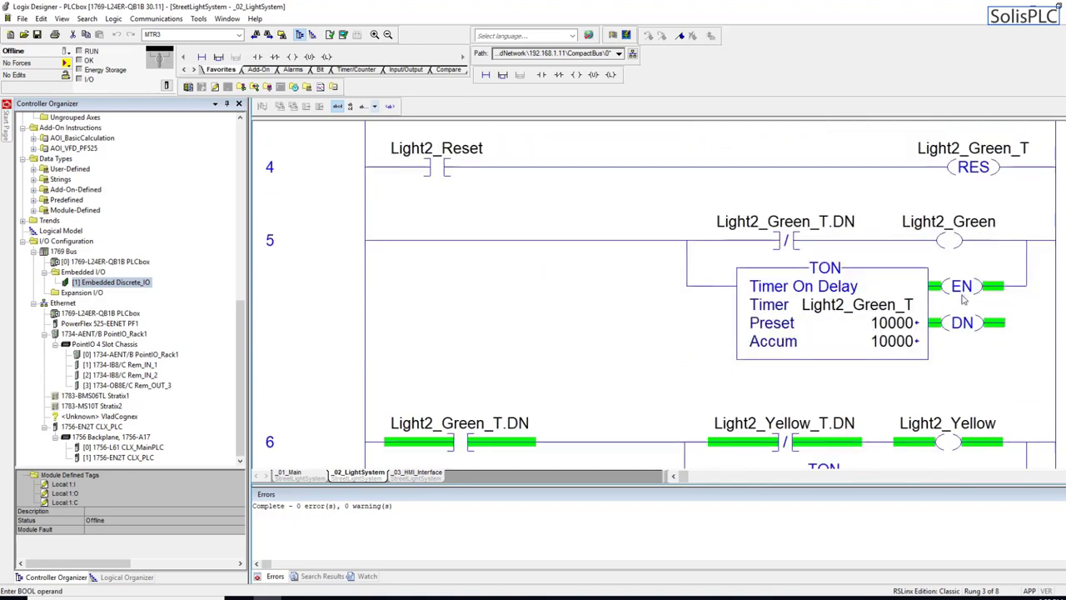
{"action": "scroll", "scroll_direction": "down", "scroll_amount": 3}
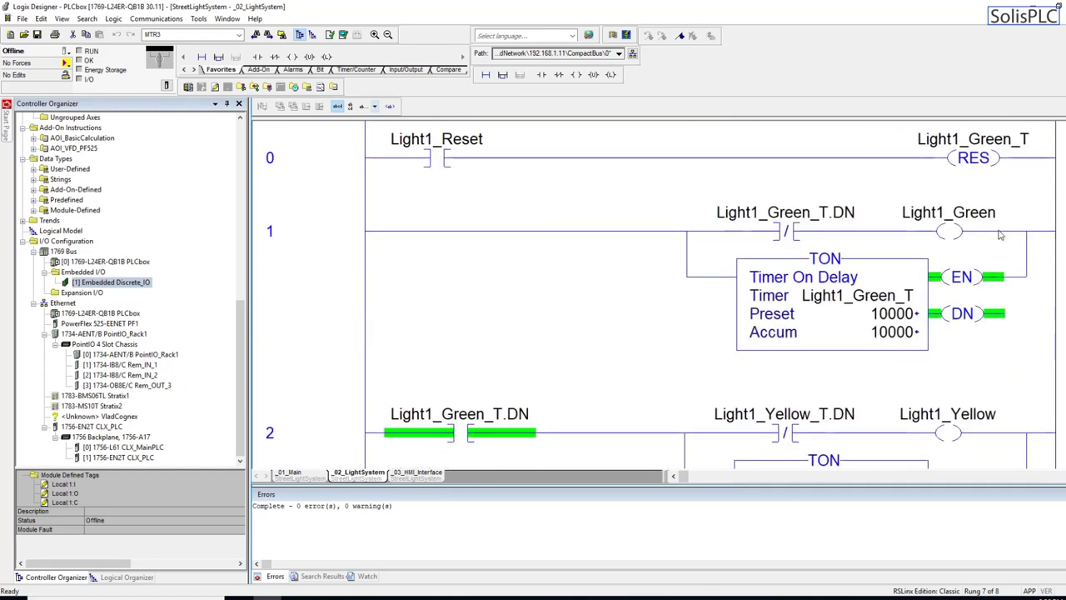
{"action": "left_click", "coordinate": [948, 214]}
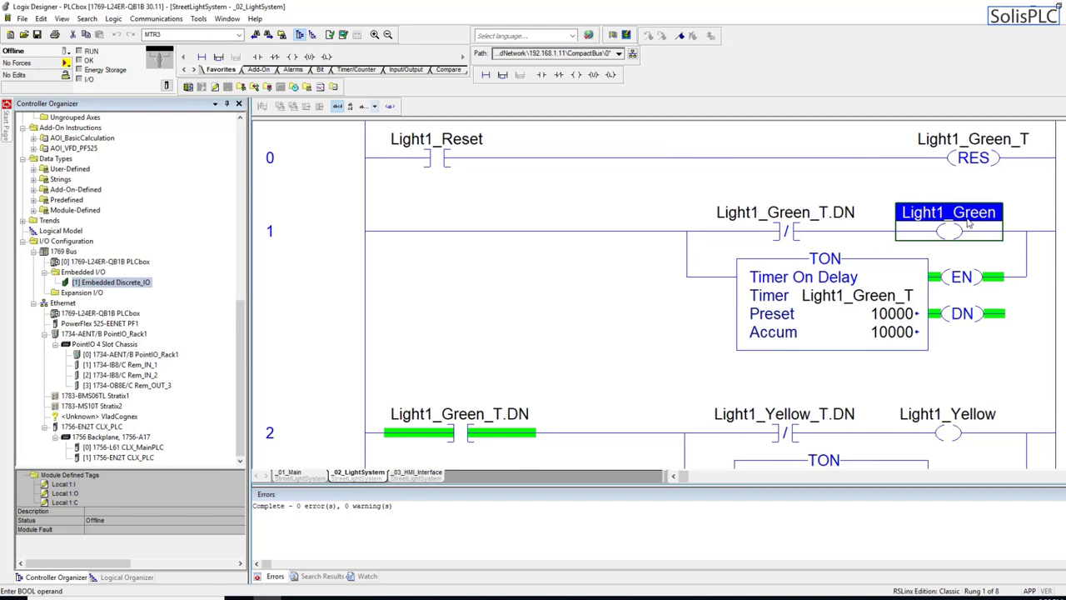
{"action": "mouse_move", "coordinate": [982, 220]}
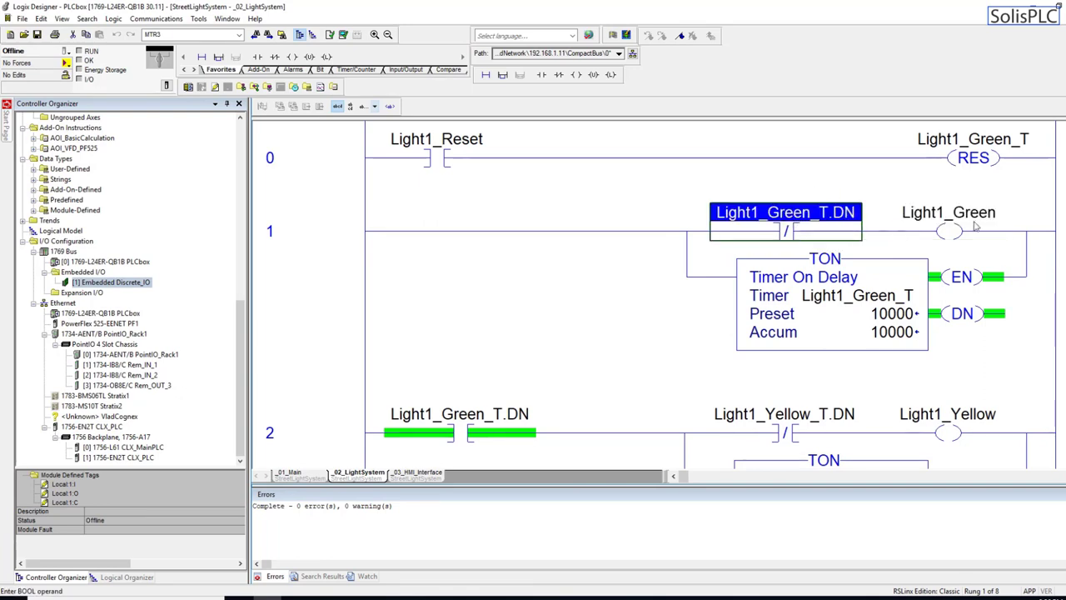
{"action": "left_click", "coordinate": [947, 211]}
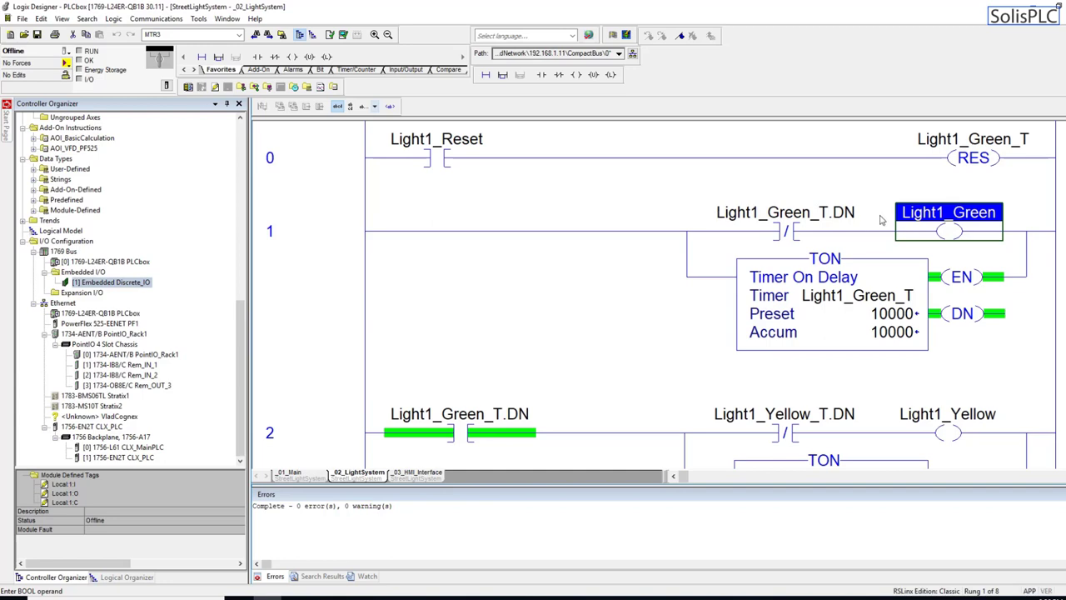
{"action": "mouse_move", "coordinate": [960, 235]}
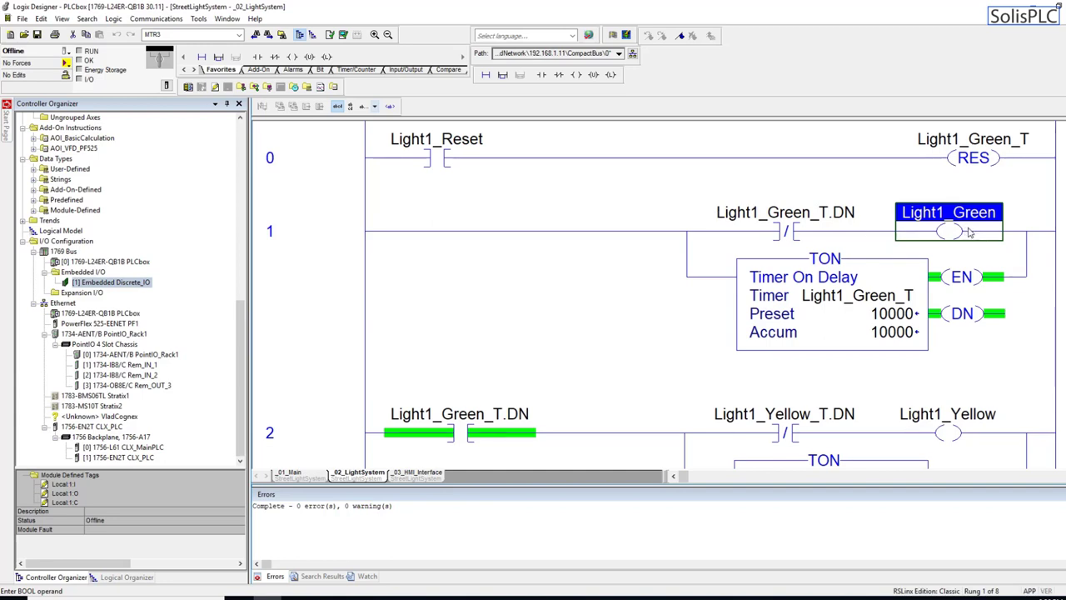
{"action": "mouse_move", "coordinate": [810, 231]}
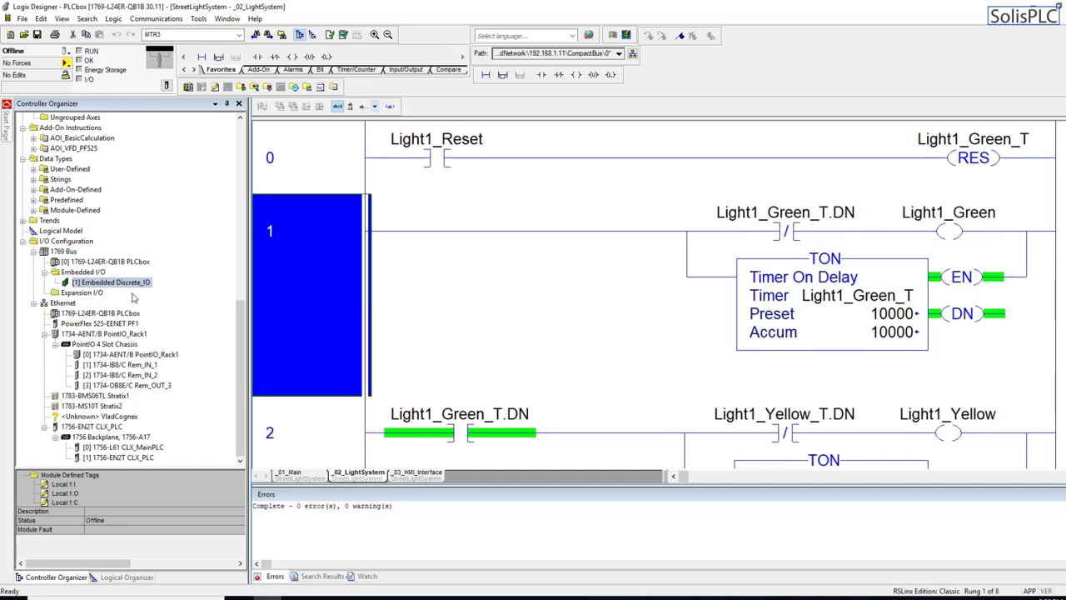
- Start a New Module on the 1769 Bus and browse the Select Module Type catalog
{"action": "right_click", "coordinate": [83, 293]}
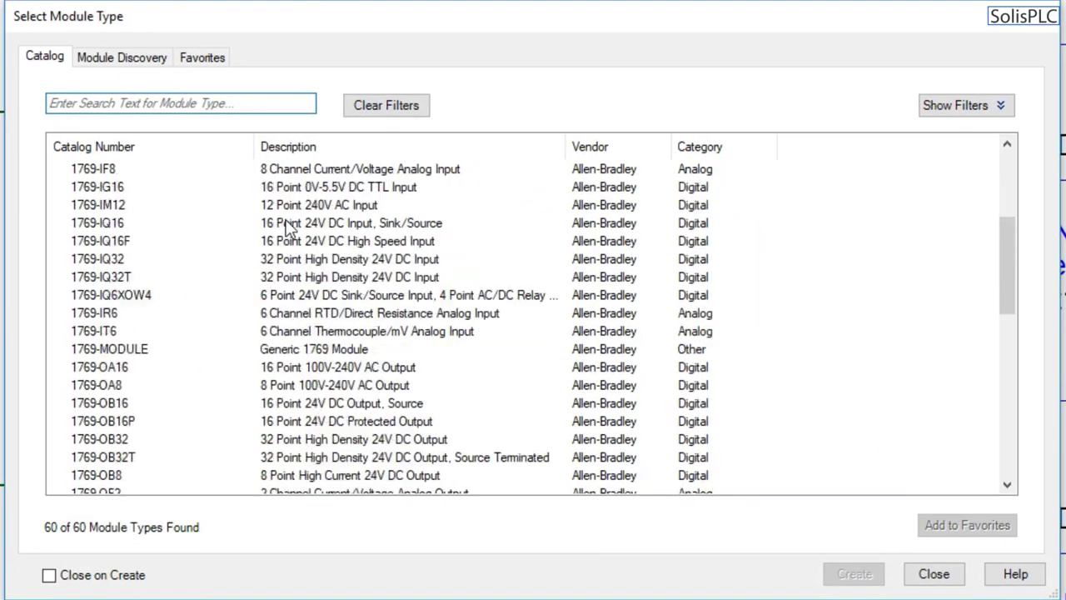
{"action": "scroll", "scroll_direction": "down", "scroll_amount": 3}
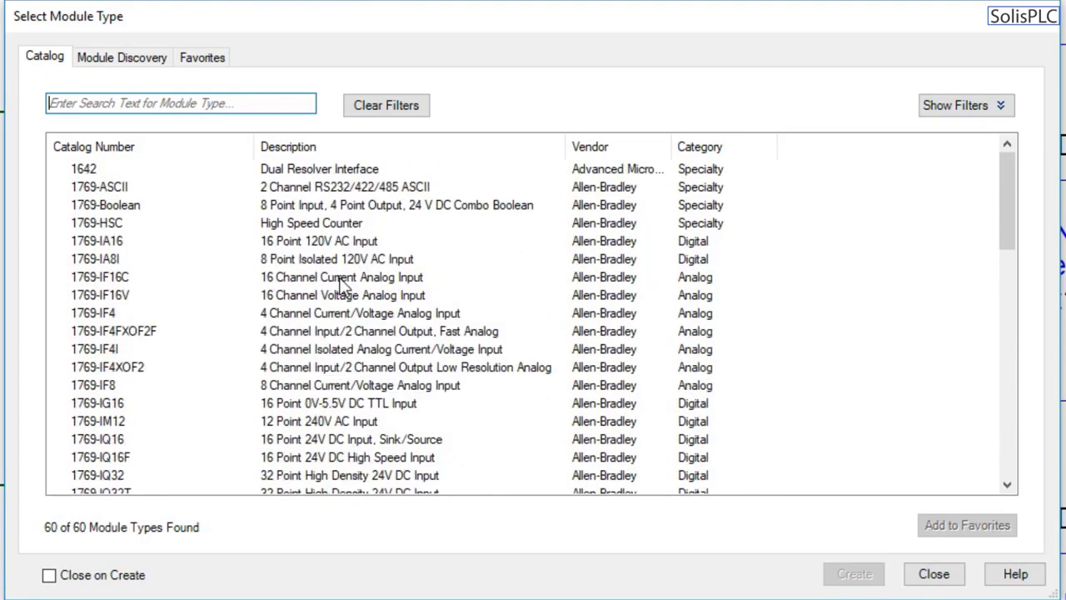
{"action": "mouse_move", "coordinate": [93, 299]}
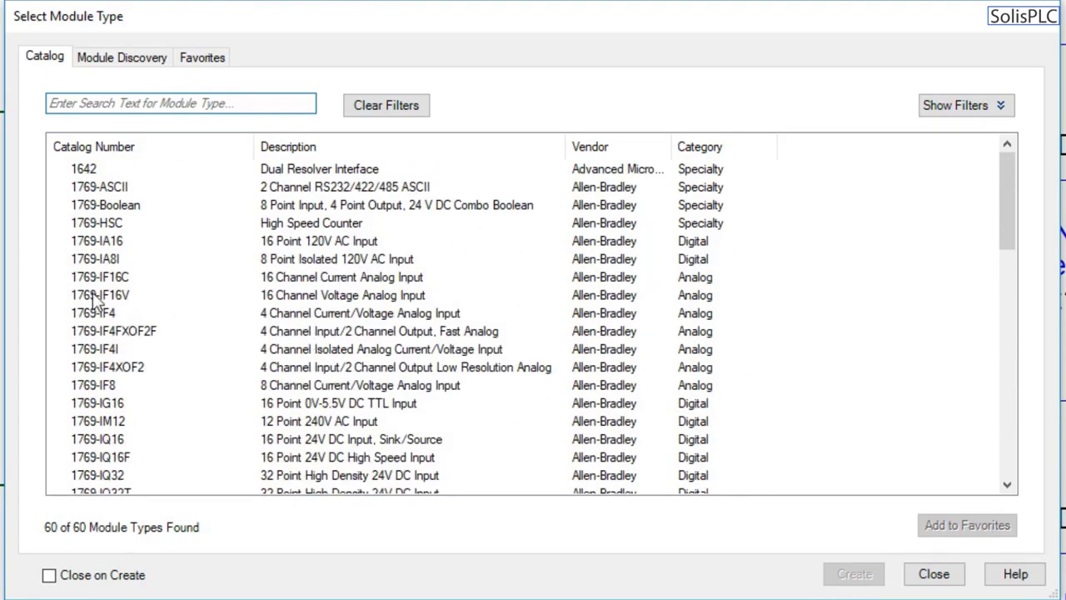
{"action": "scroll", "scroll_direction": "down", "scroll_amount": 3}
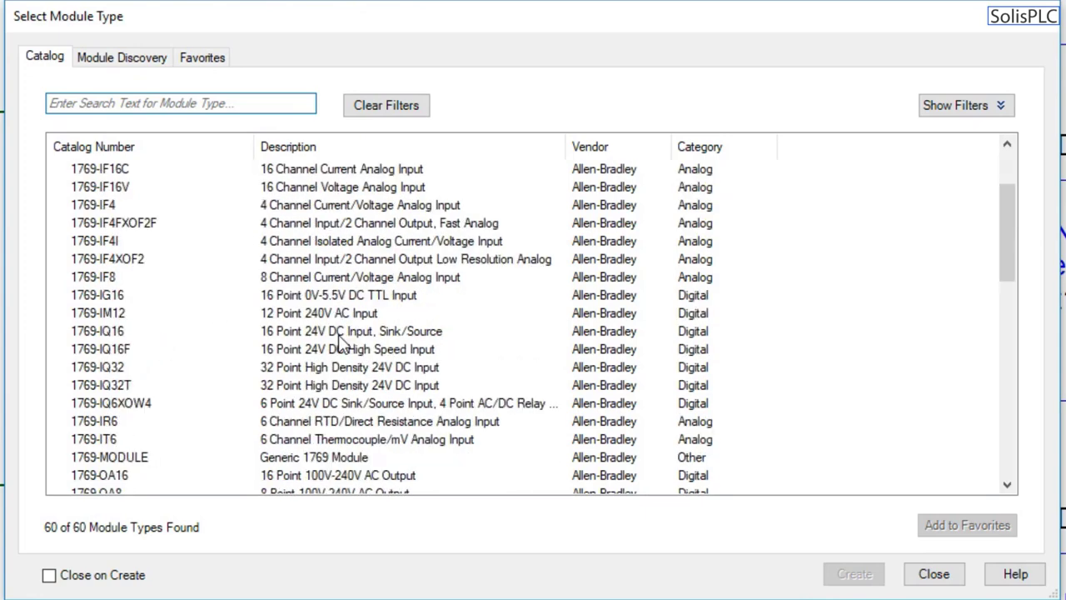
{"action": "scroll", "scroll_direction": "down", "scroll_amount": 3}
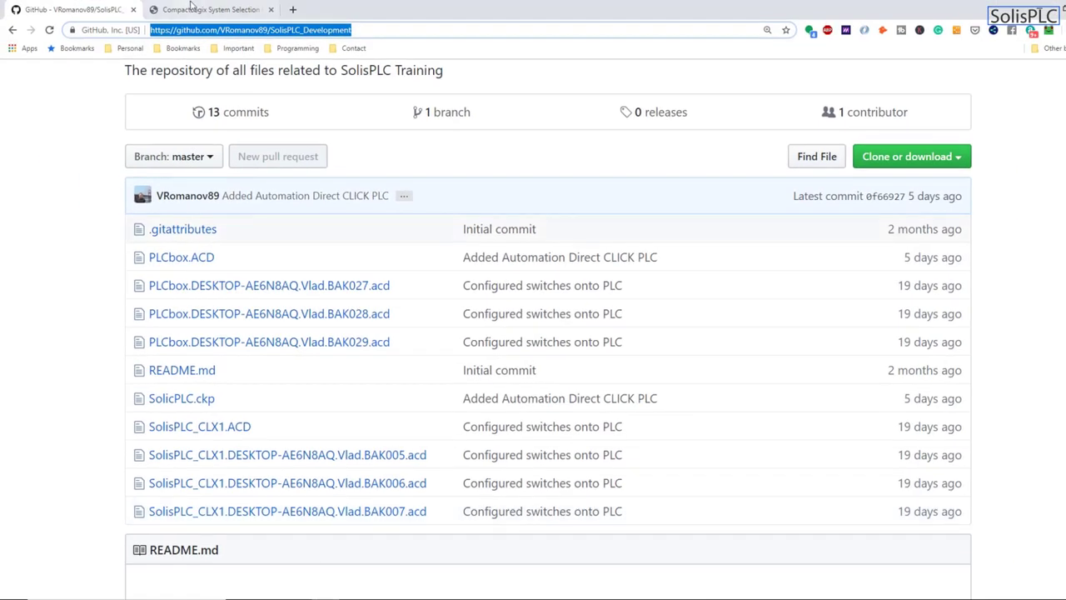
- In the CompactLogix selection guide PDF, scroll past the AC modules to the 1769 DC Digital Modules table
{"action": "left_click", "coordinate": [210, 10]}
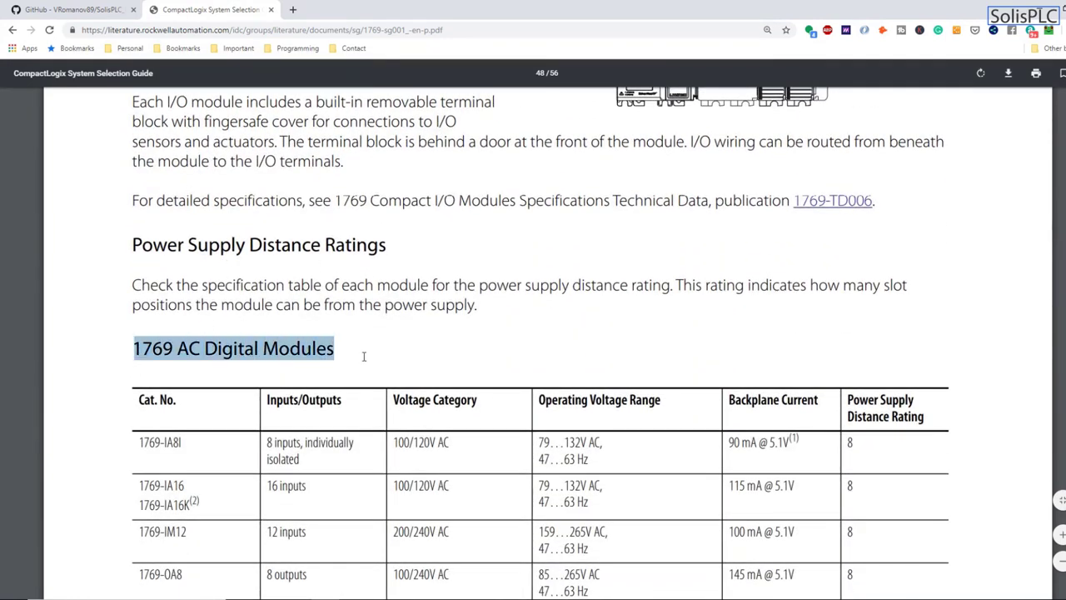
{"action": "mouse_move", "coordinate": [365, 363]}
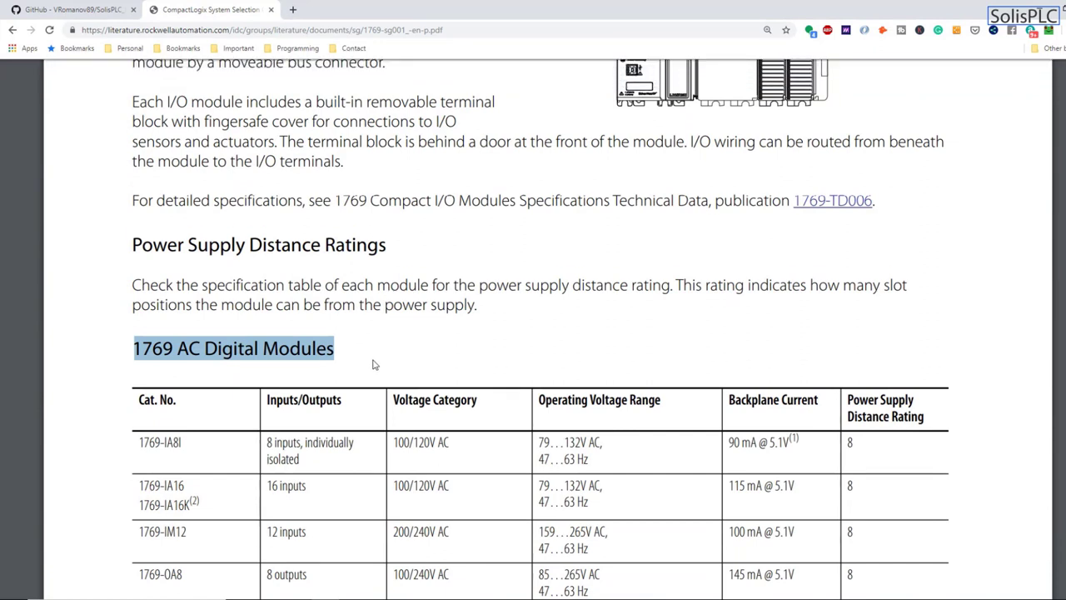
{"action": "scroll", "scroll_direction": "down", "scroll_amount": 3}
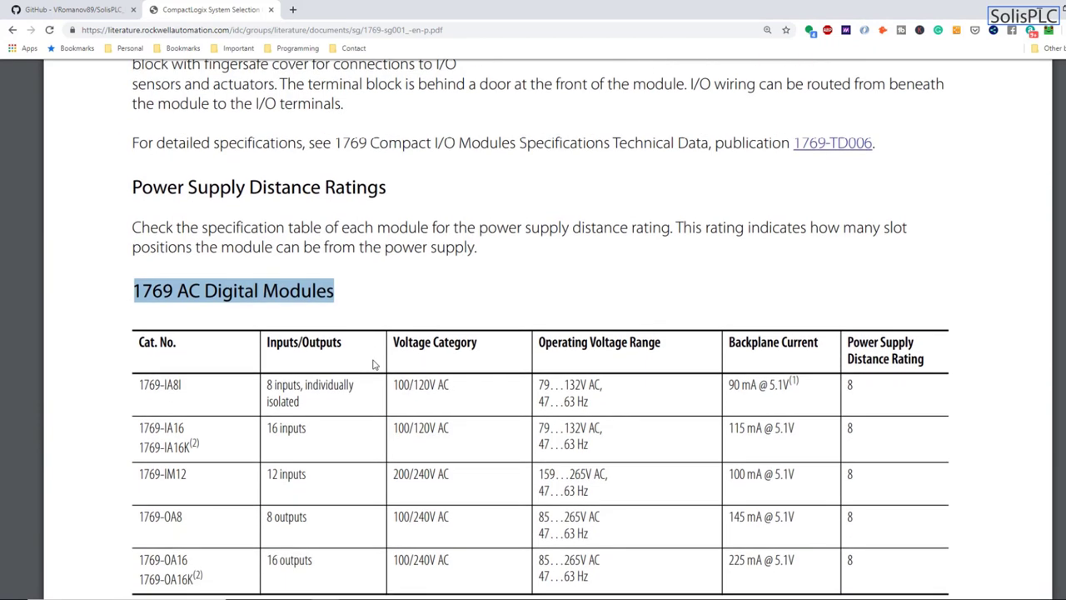
{"action": "scroll", "scroll_direction": "down", "scroll_amount": 3}
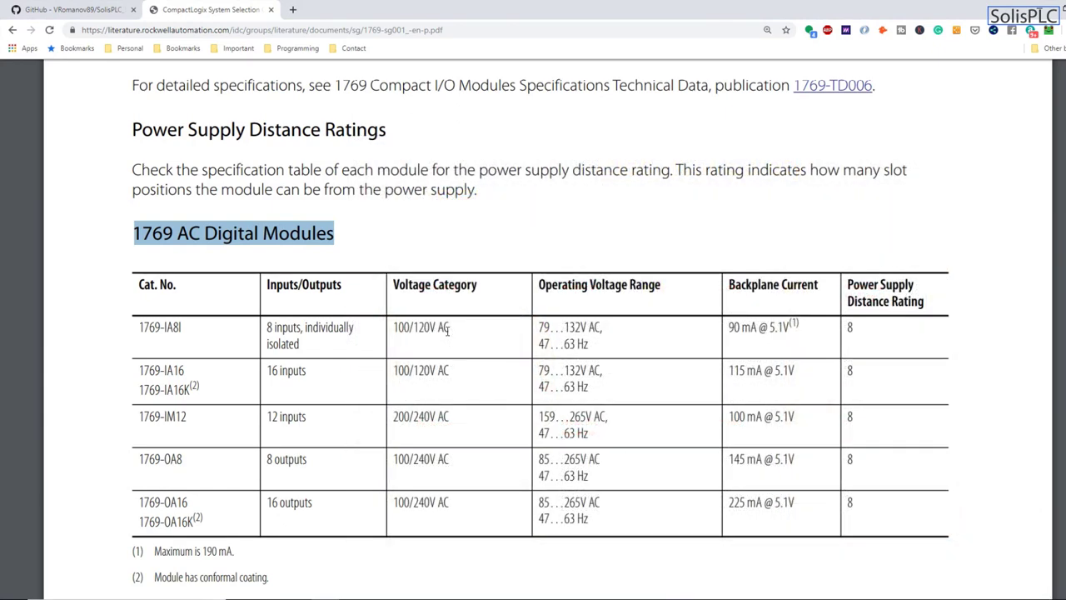
{"action": "scroll", "scroll_direction": "down", "scroll_amount": 3}
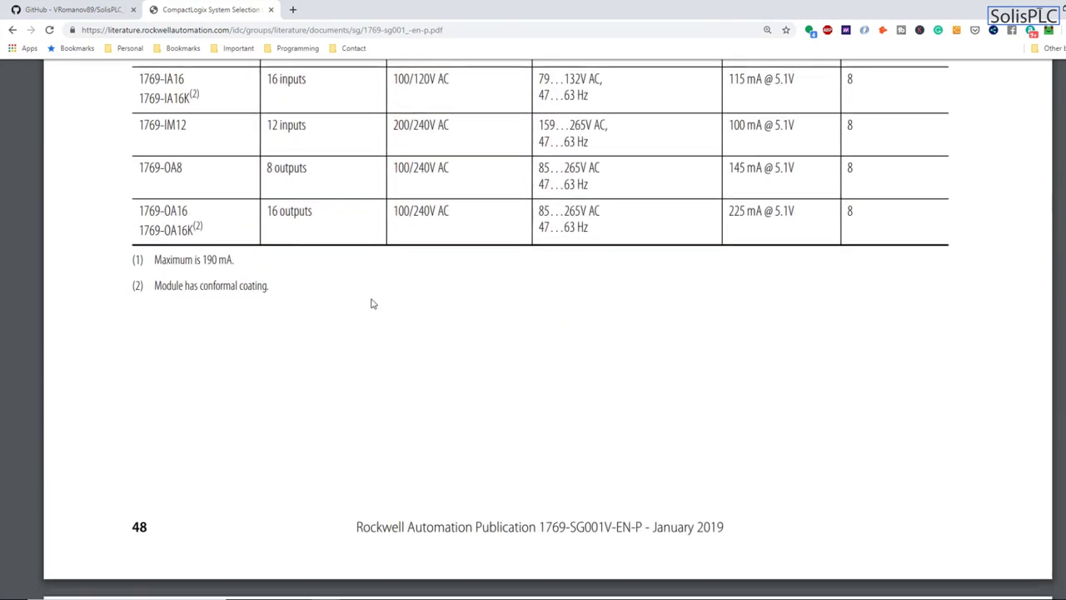
{"action": "scroll", "scroll_direction": "down", "scroll_amount": 3}
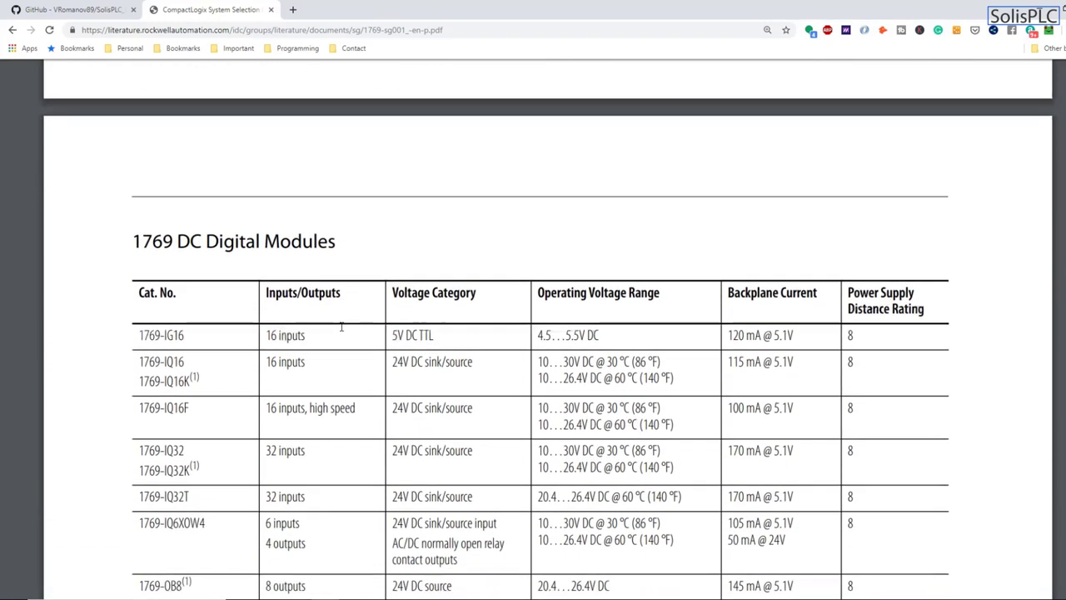
- Highlight the 1769 DC Digital Modules heading, the 1769-IQ16 16-inputs entry and the 1769-IQ6XOW4 relay outputs description
{"action": "scroll", "scroll_direction": "down", "scroll_amount": 3}
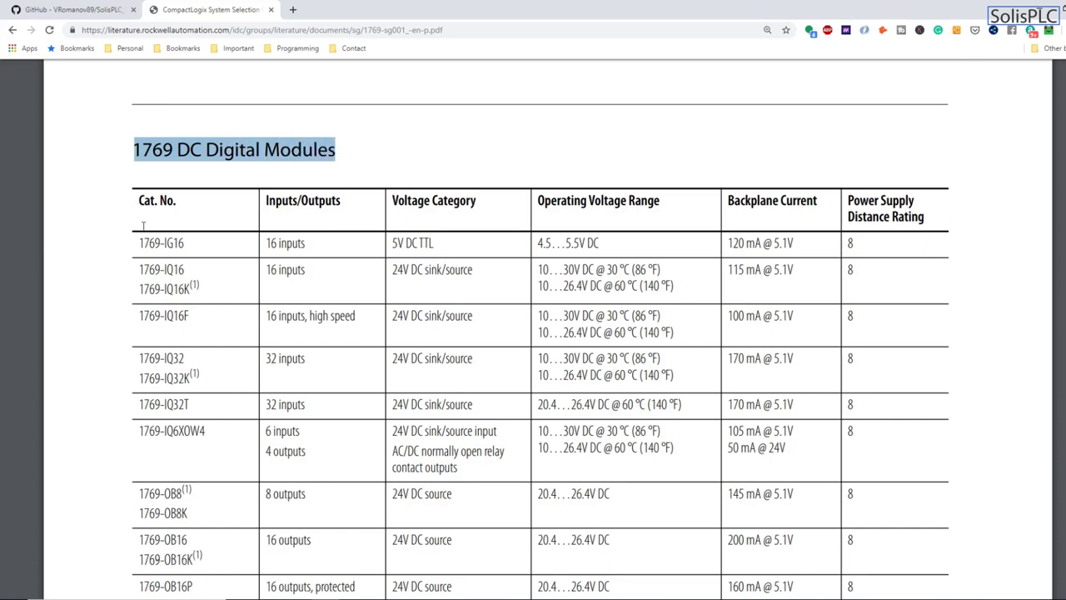
{"action": "double_click", "coordinate": [160, 243]}
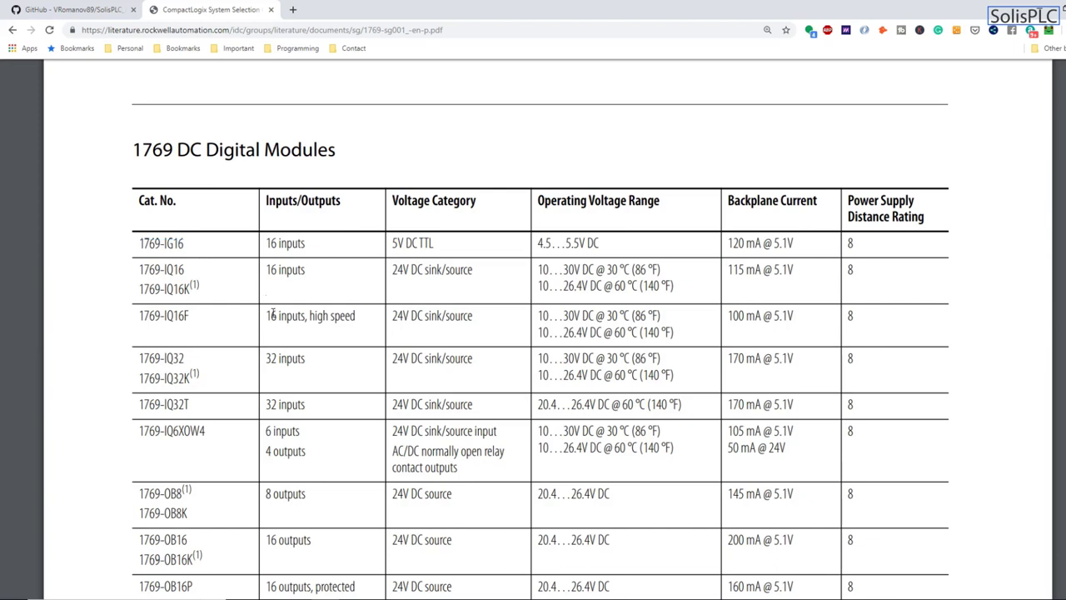
{"action": "mouse_move", "coordinate": [277, 243]}
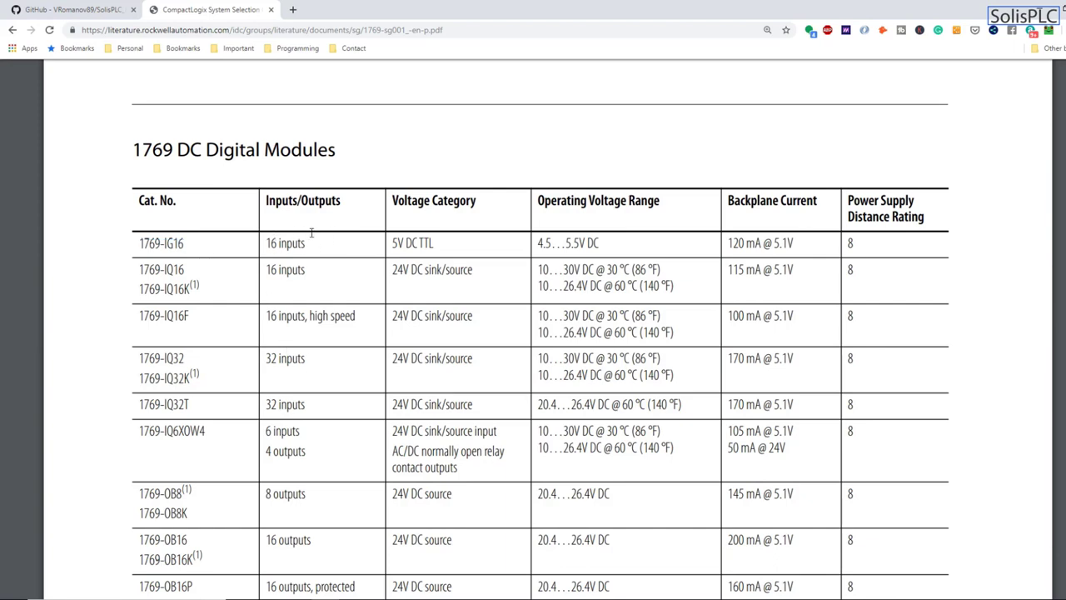
{"action": "double_click", "coordinate": [291, 243]}
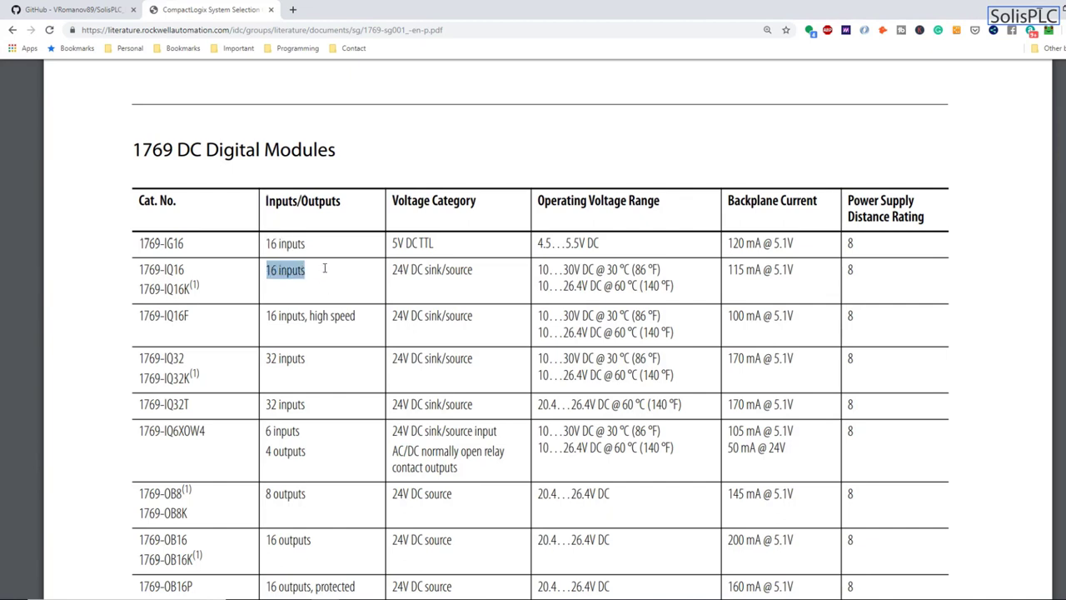
{"action": "double_click", "coordinate": [287, 358]}
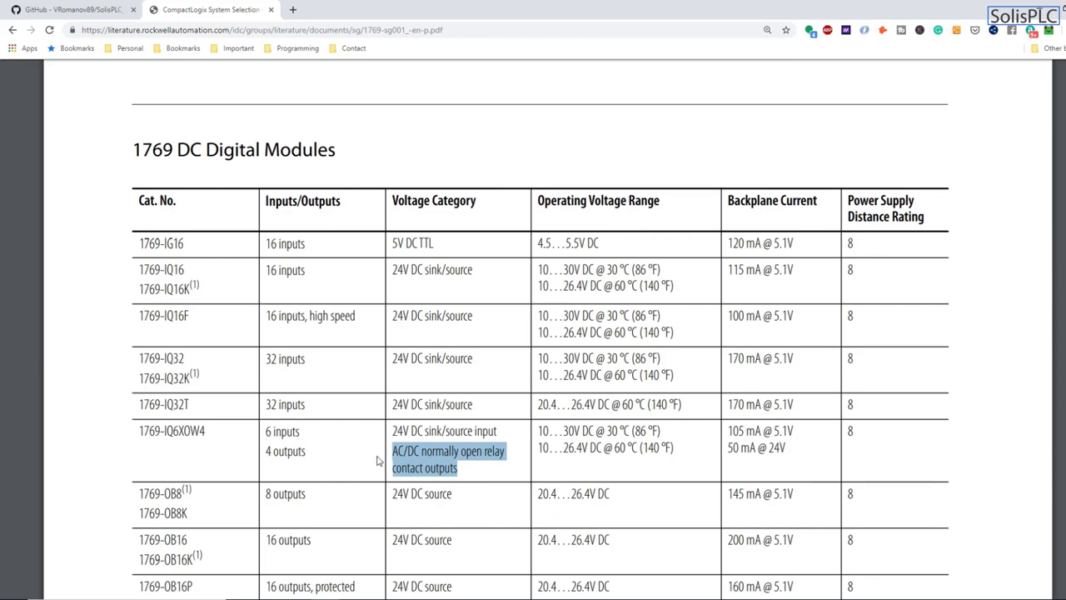
- Scroll down the DC digital modules list to the 1769-OV32T end of the table
{"action": "scroll", "scroll_direction": "down", "scroll_amount": 3}
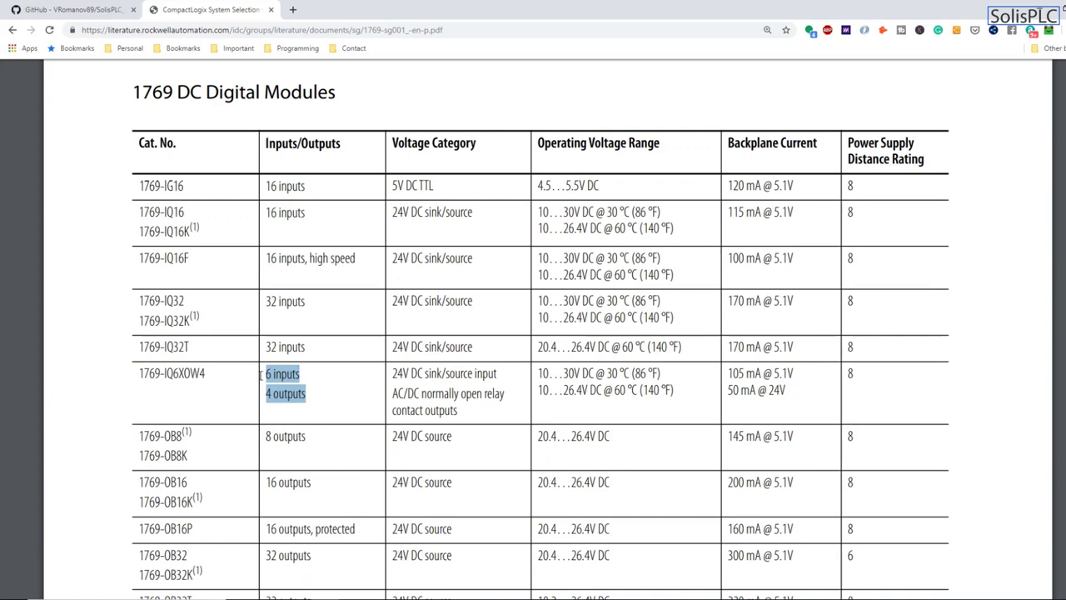
{"action": "scroll", "scroll_direction": "down", "scroll_amount": 3}
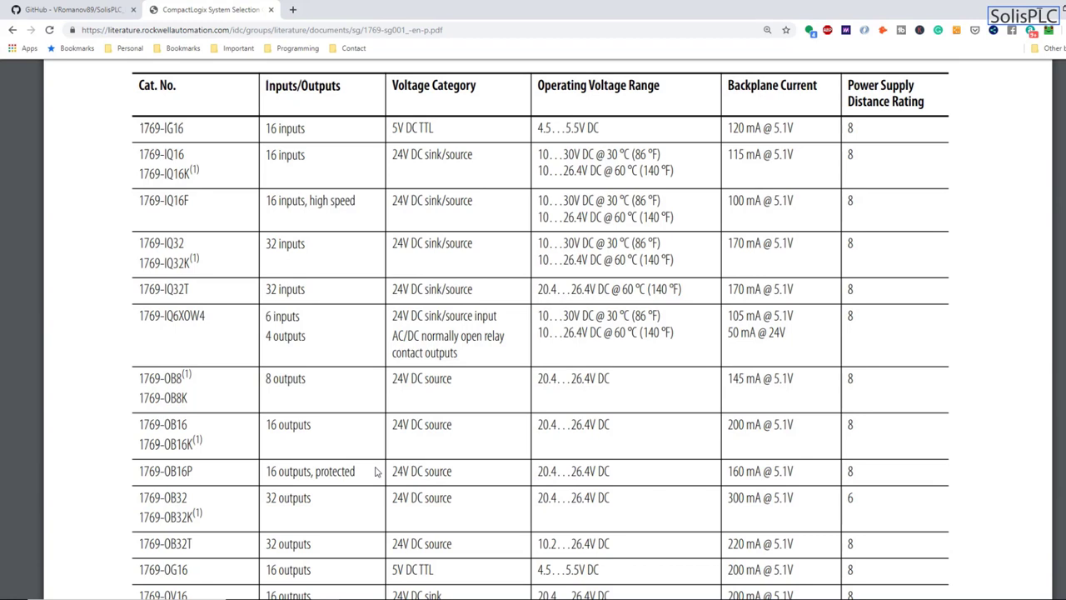
{"action": "mouse_move", "coordinate": [353, 380]}
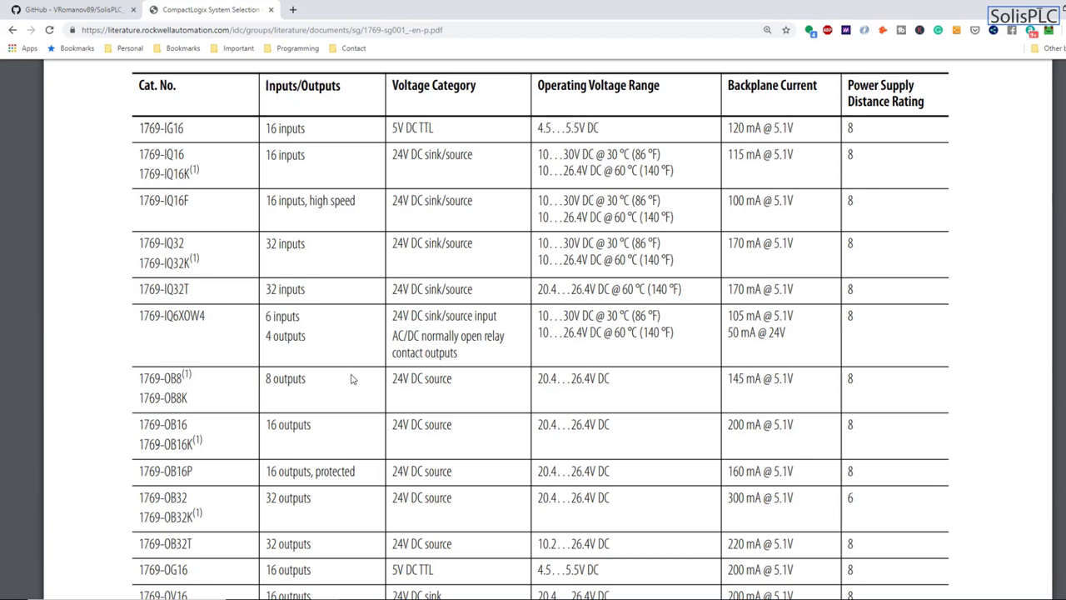
{"action": "mouse_move", "coordinate": [283, 320]}
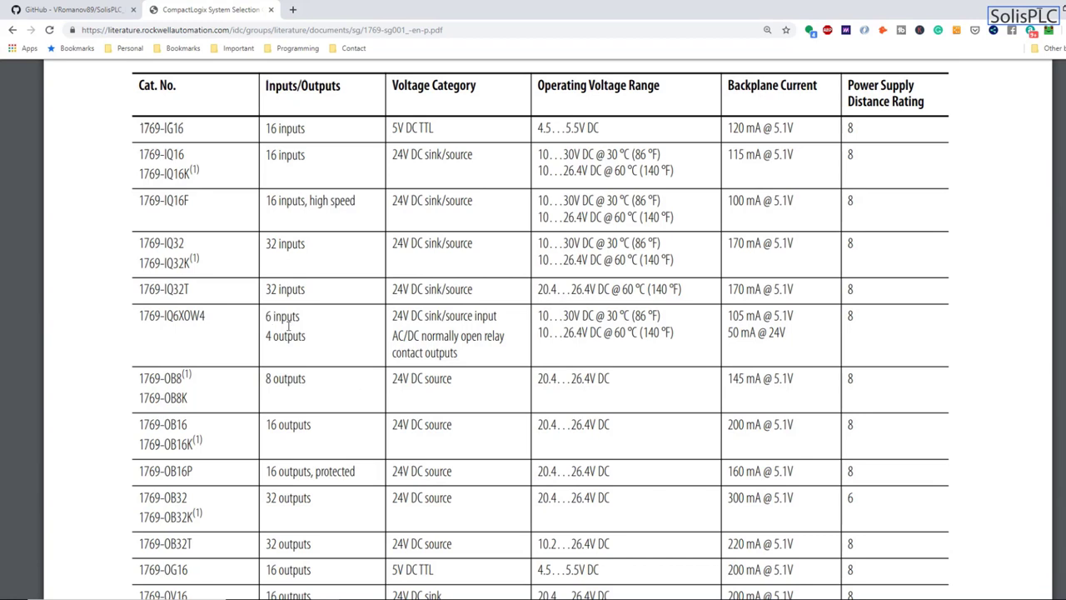
{"action": "left_click_drag", "start_coordinate": [267, 317], "coordinate": [305, 336]}
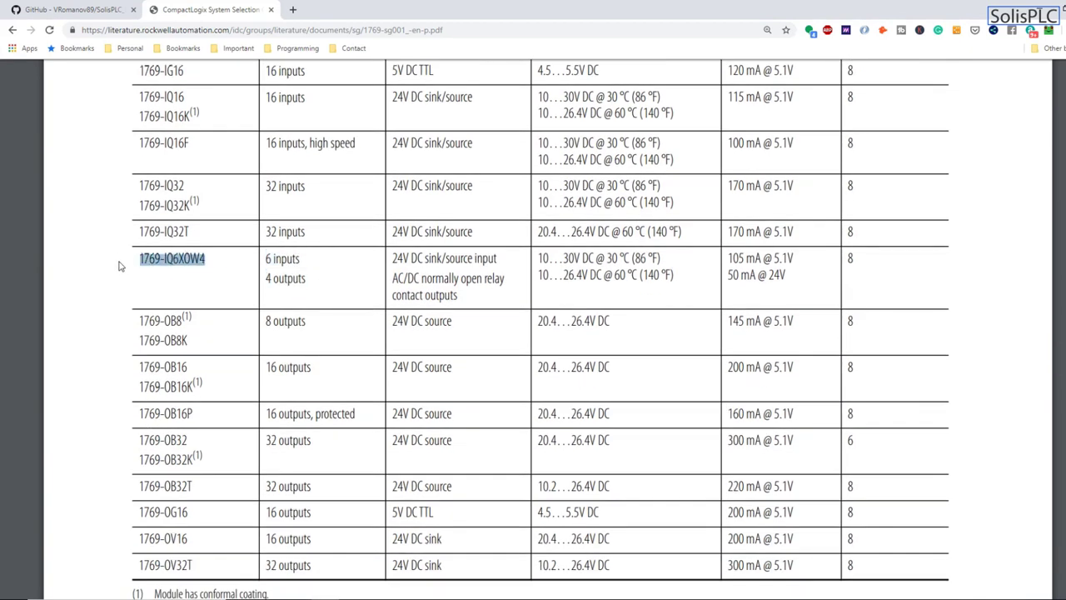
- Compare the 16-inputs entry and mark 1769-IQ32 as the 32-input 24V DC sink/source module
{"action": "scroll", "scroll_direction": "up", "scroll_amount": 3}
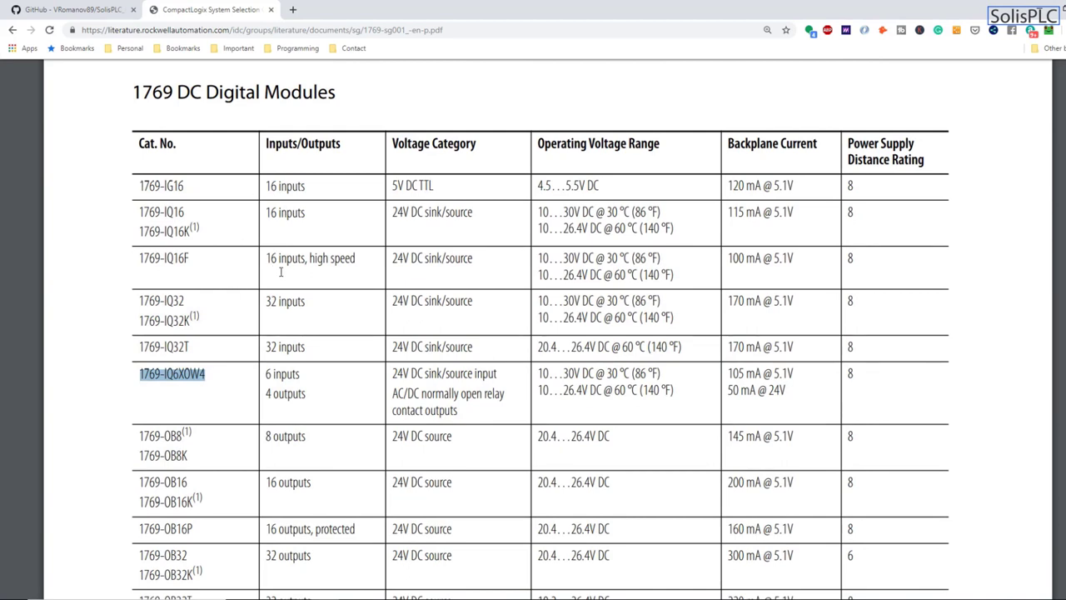
{"action": "mouse_move", "coordinate": [320, 313]}
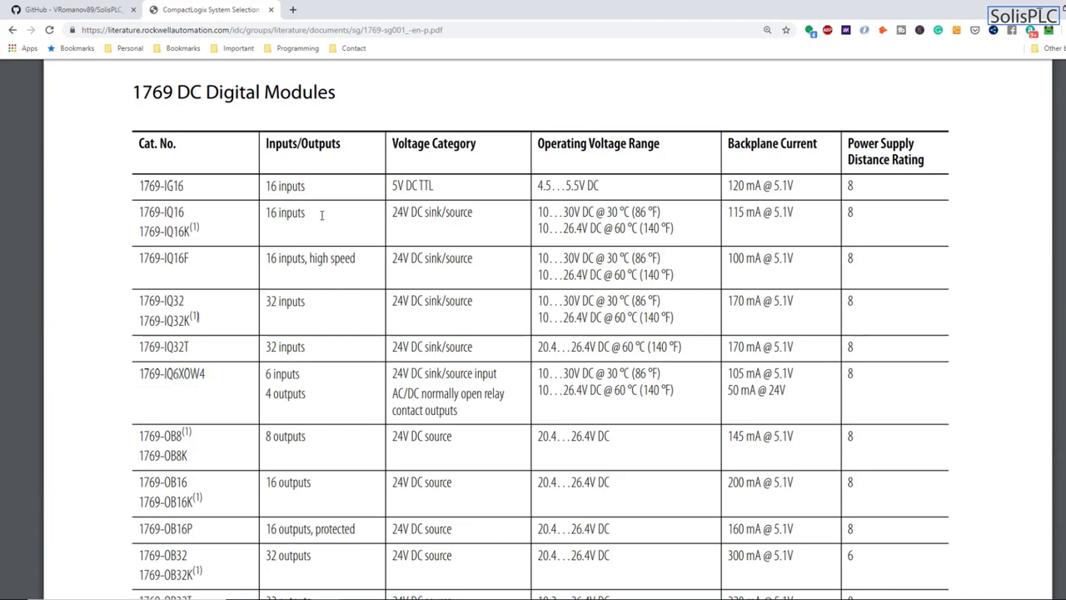
{"action": "double_click", "coordinate": [285, 213]}
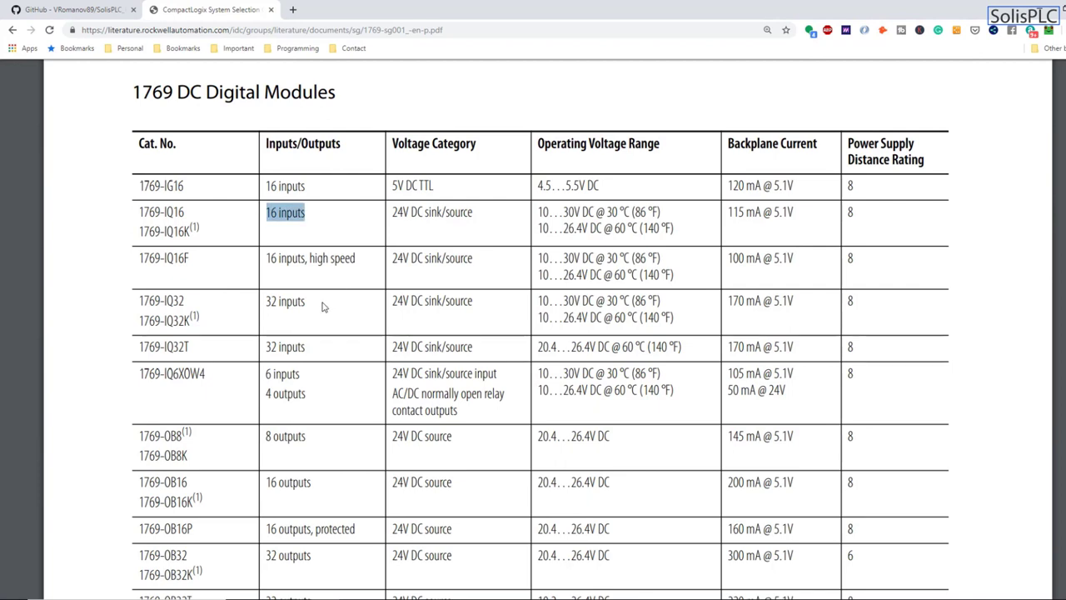
{"action": "left_click", "coordinate": [325, 306]}
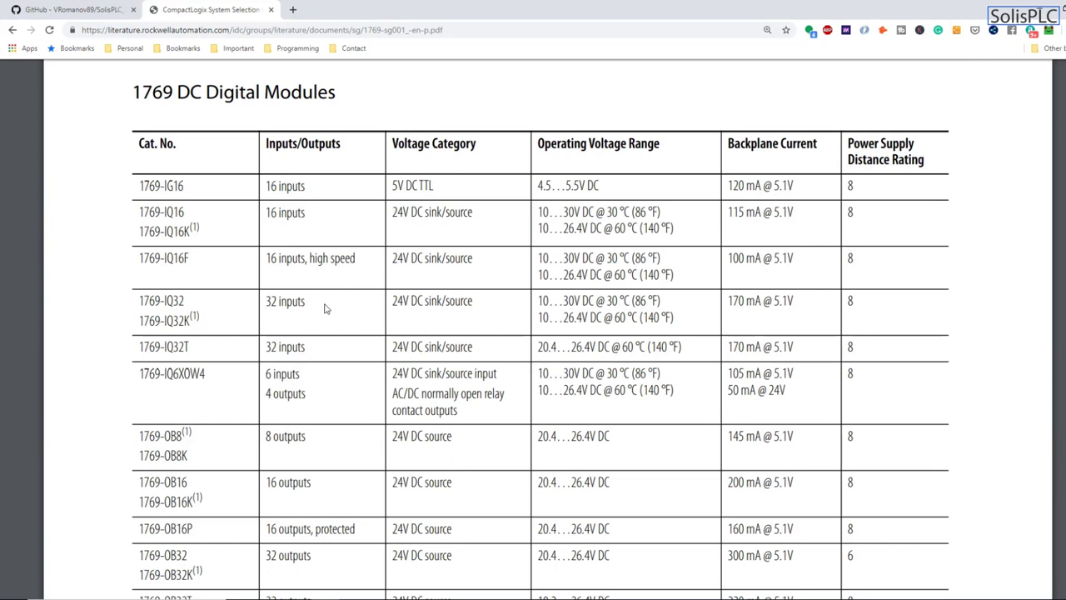
{"action": "mouse_move", "coordinate": [313, 217]}
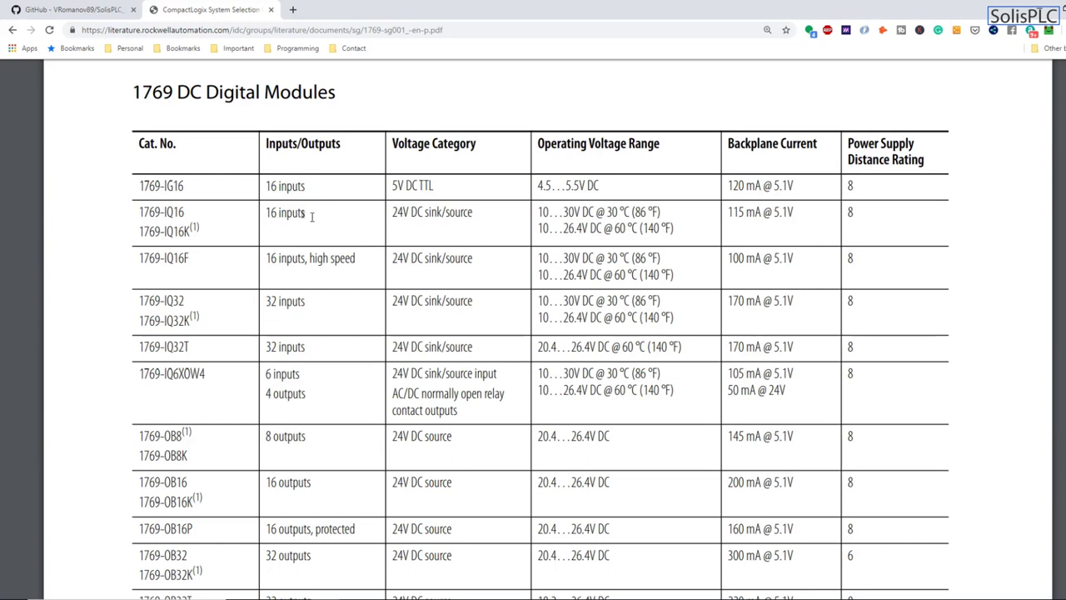
{"action": "mouse_move", "coordinate": [365, 323]}
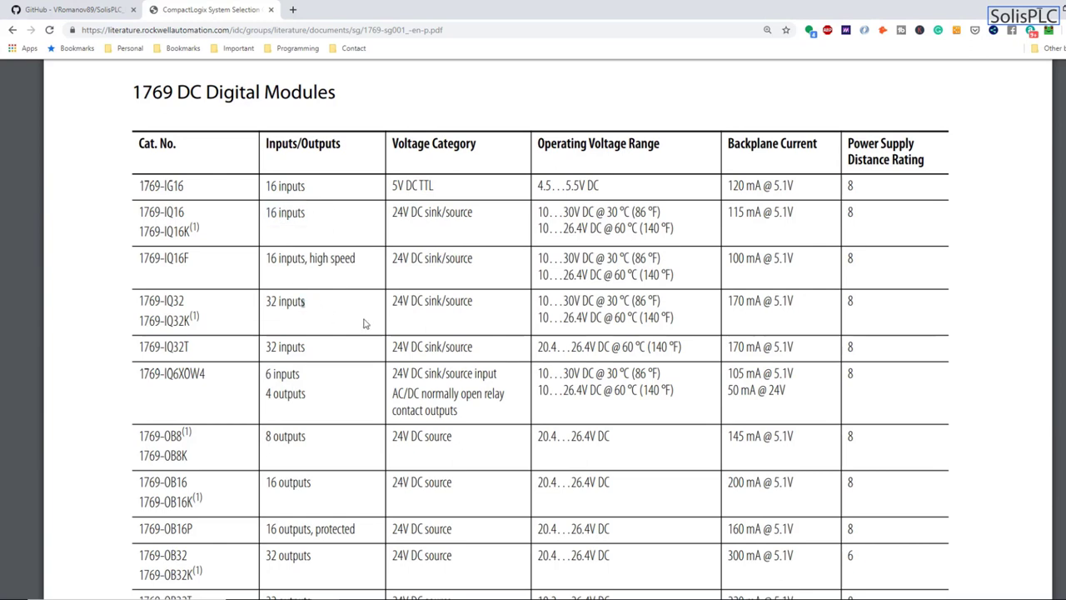
{"action": "double_click", "coordinate": [161, 301]}
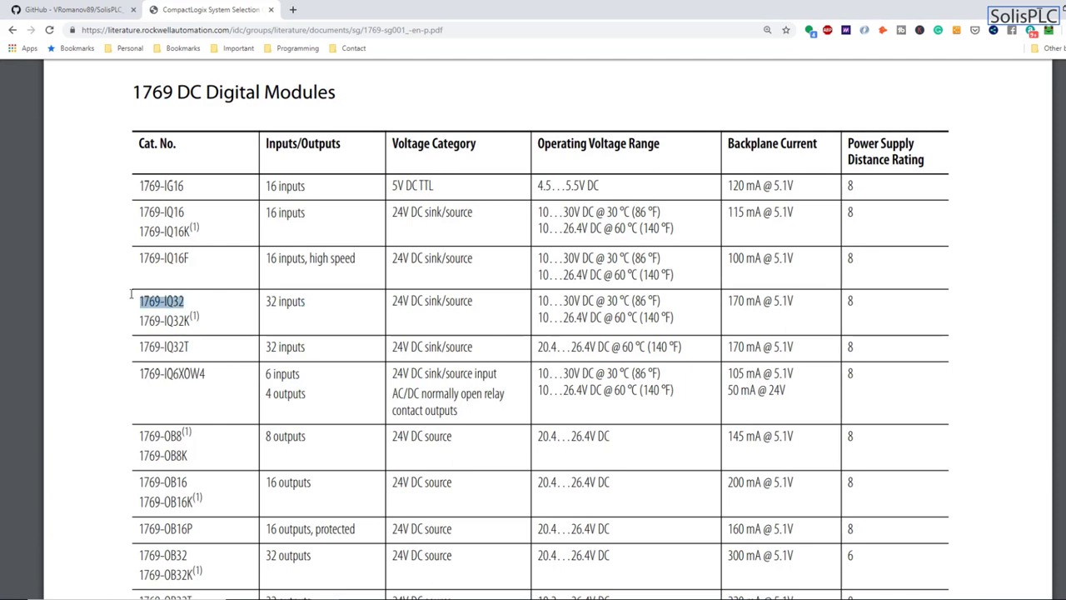
{"action": "mouse_move", "coordinate": [162, 303]}
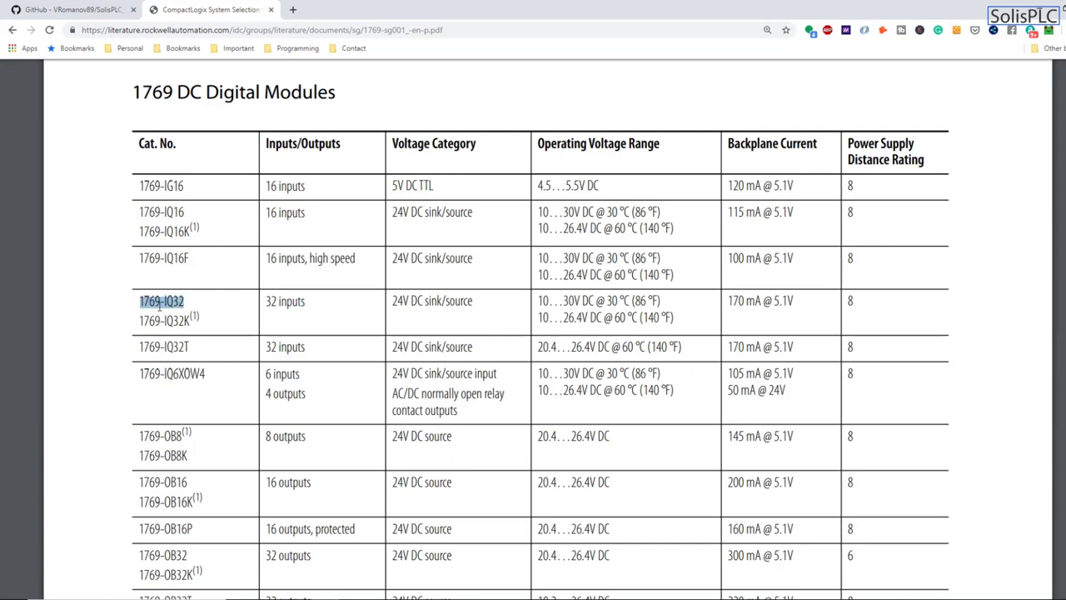
{"action": "mouse_move", "coordinate": [320, 308]}
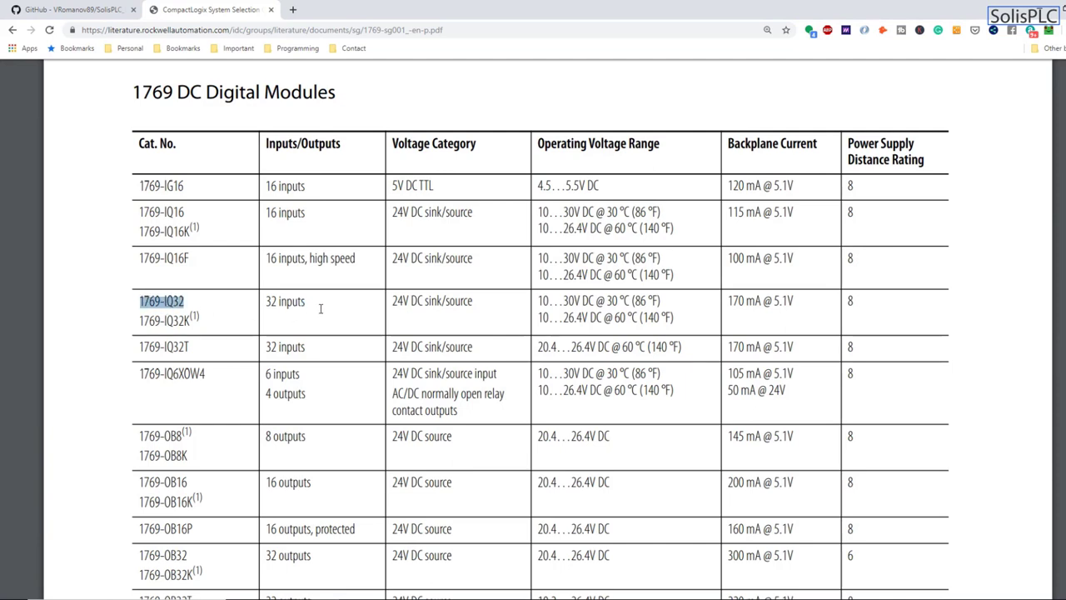
- Review the 32-outputs entry of the 1769-OB32 output module
{"action": "scroll", "scroll_direction": "down", "scroll_amount": 3}
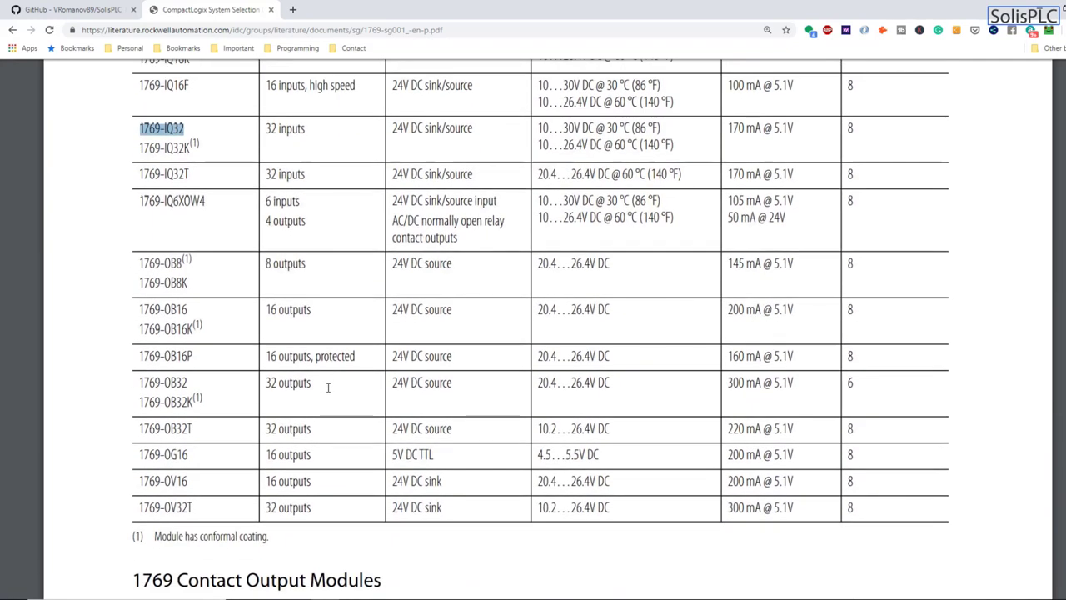
{"action": "mouse_move", "coordinate": [321, 393]}
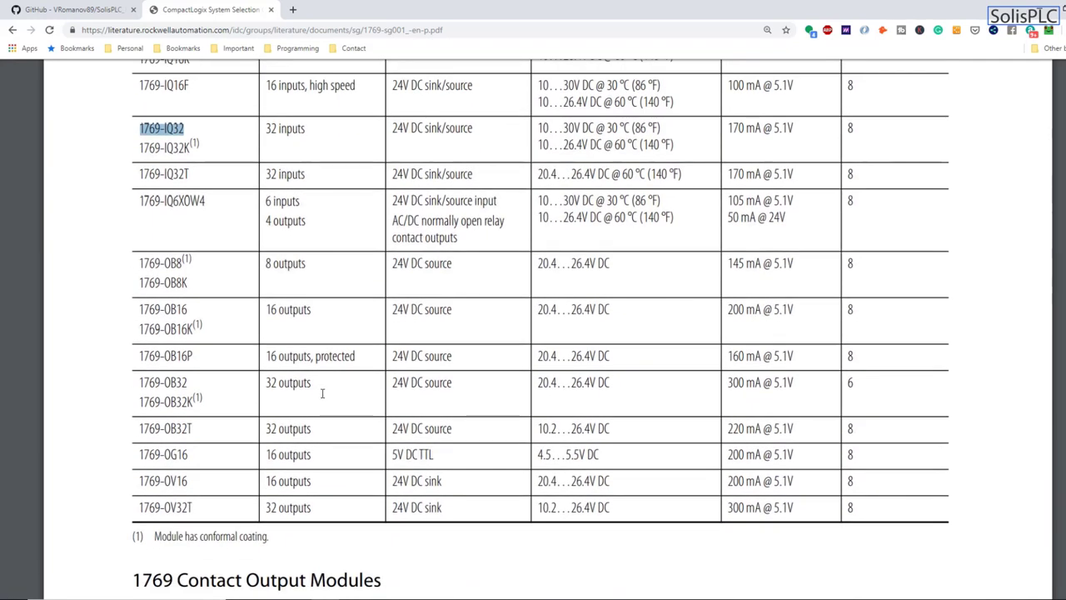
{"action": "double_click", "coordinate": [286, 383]}
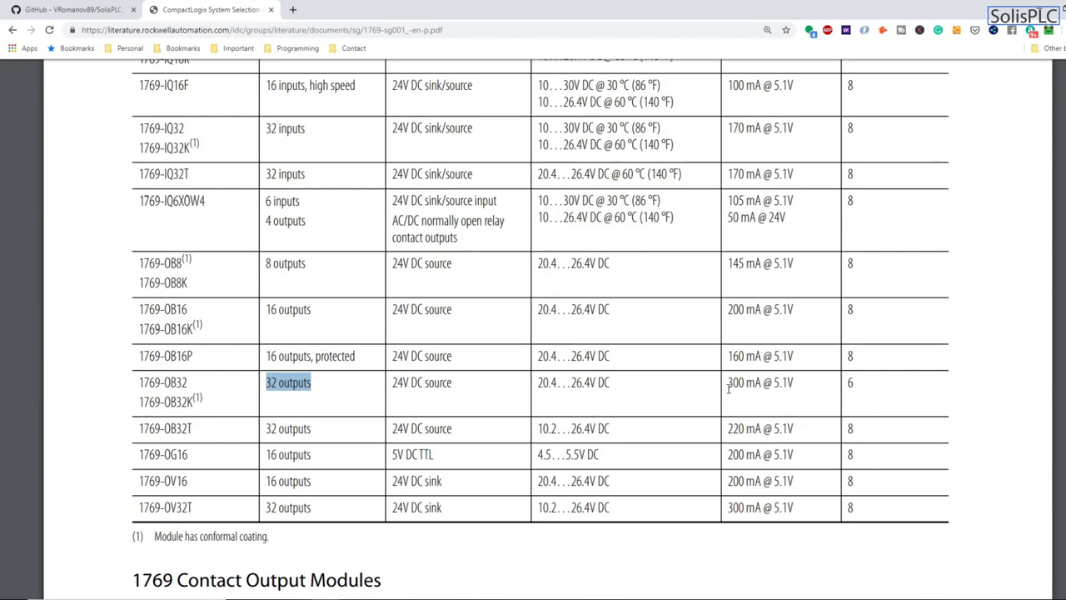
{"action": "mouse_move", "coordinate": [580, 393]}
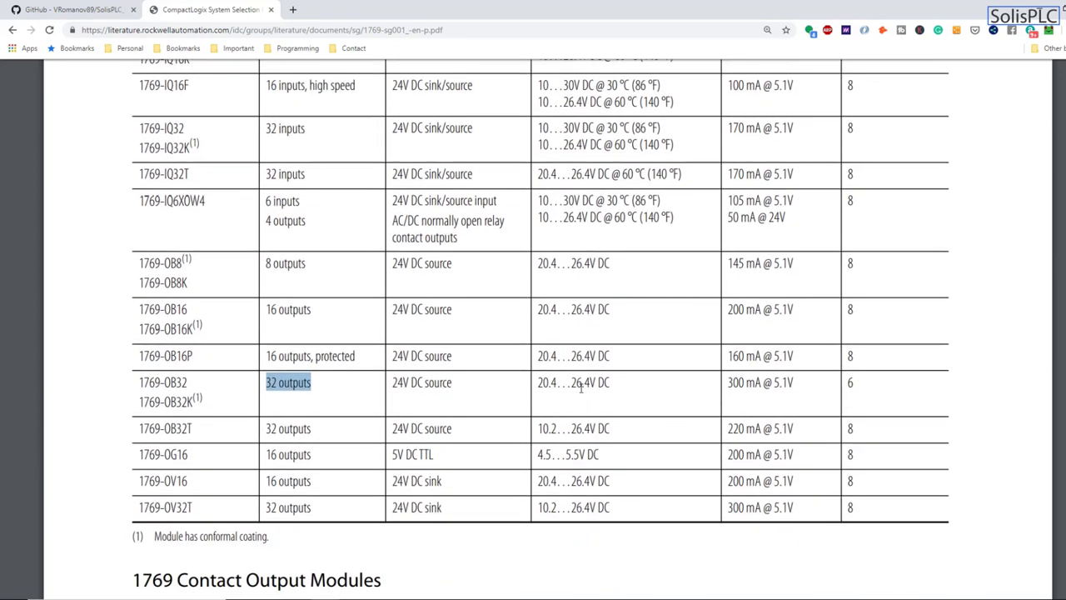
{"action": "mouse_move", "coordinate": [308, 249]}
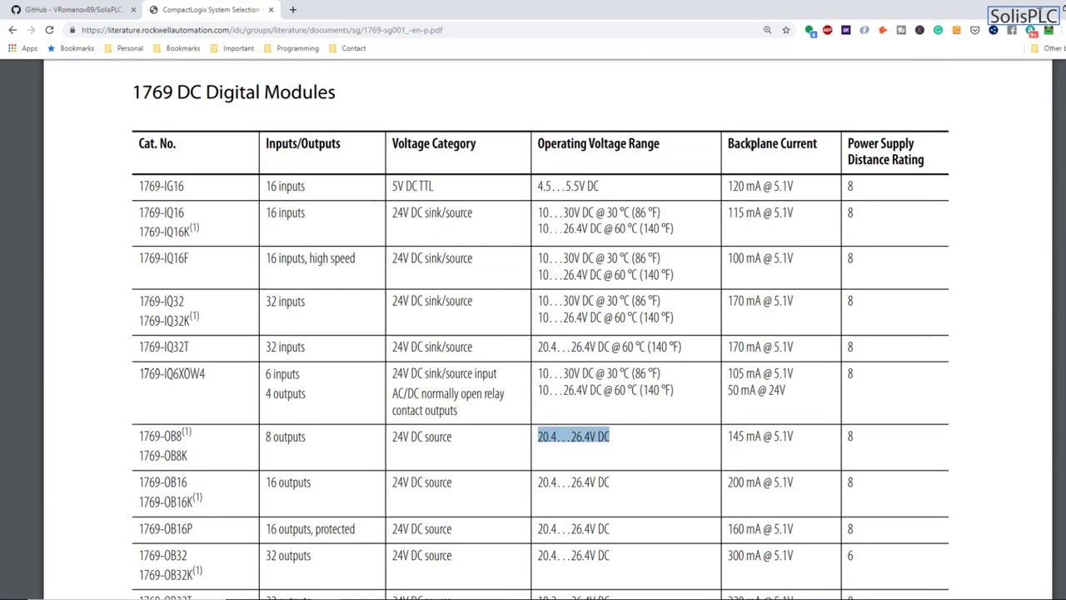
{"action": "scroll", "scroll_direction": "down", "scroll_amount": 3}
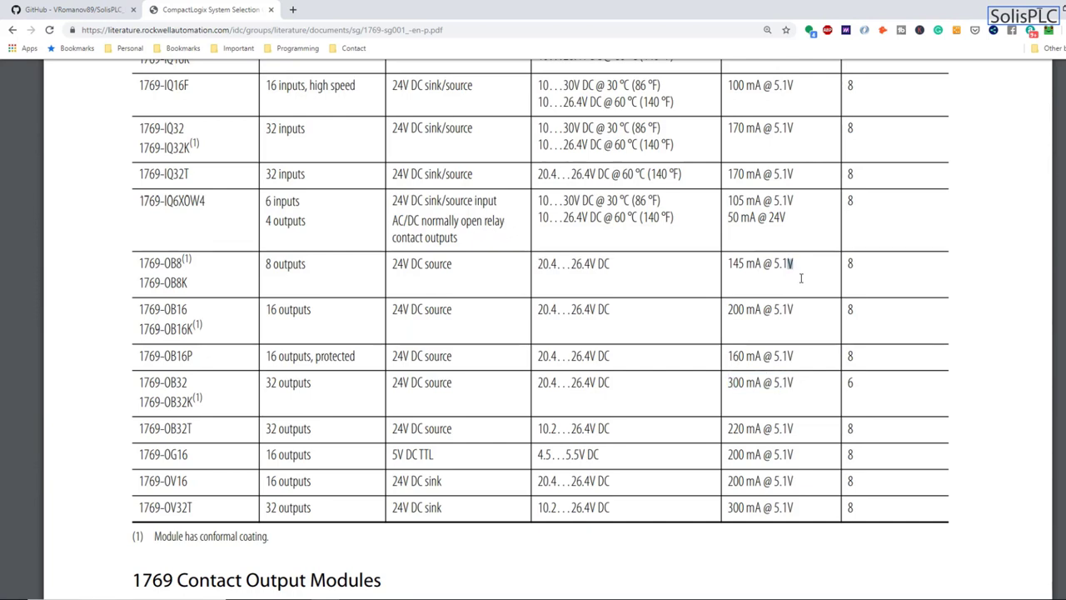
{"action": "mouse_move", "coordinate": [355, 337]}
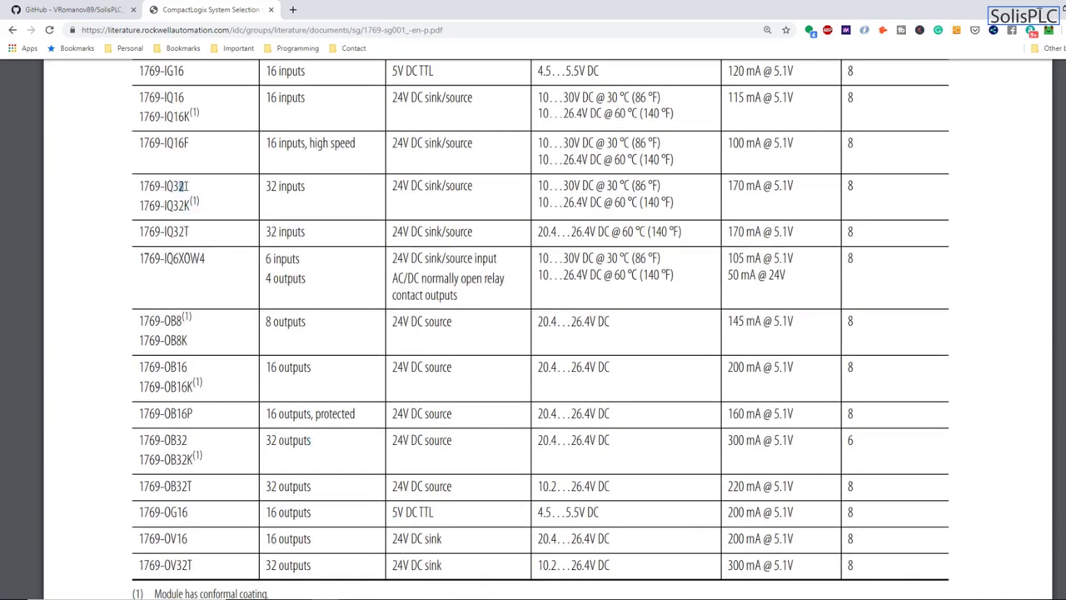
- Copy the 1769-IQ32 catalog number from the selection guide
{"action": "double_click", "coordinate": [171, 187]}
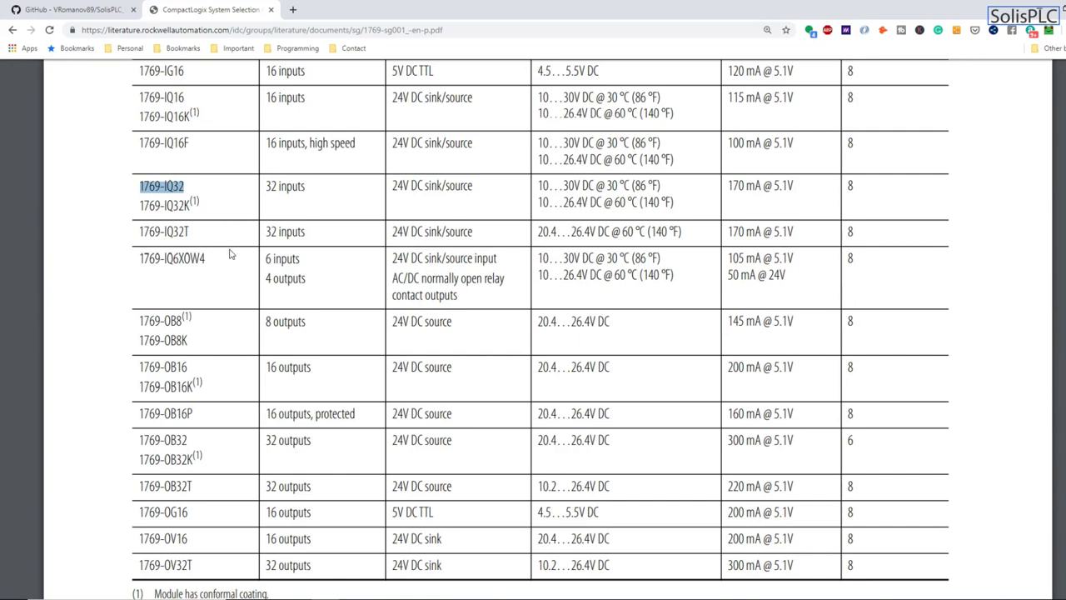
{"action": "right_click", "coordinate": [167, 186]}
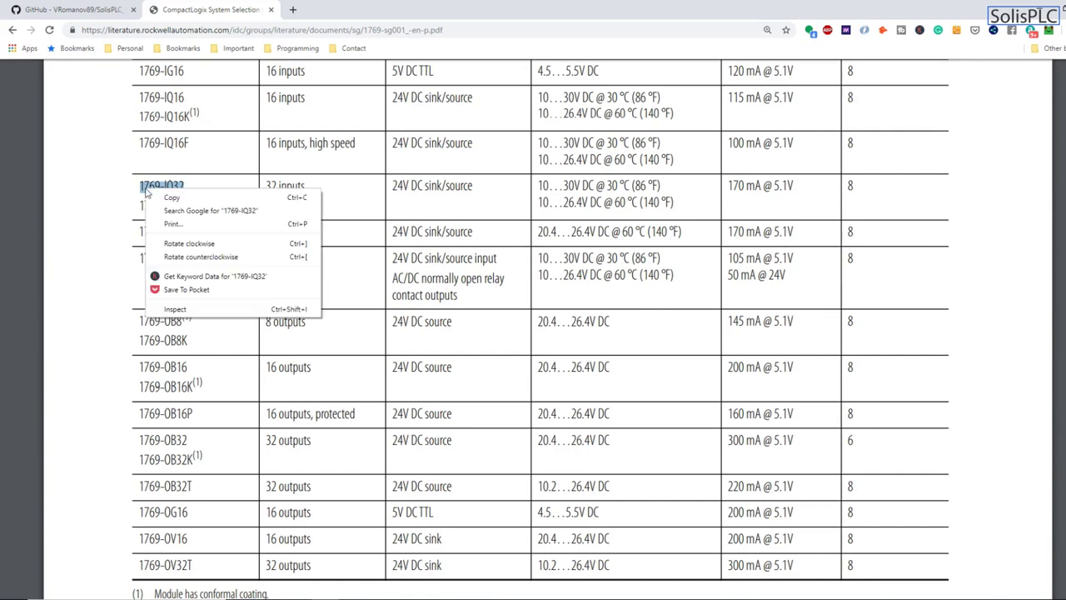
{"action": "left_click", "coordinate": [160, 186]}
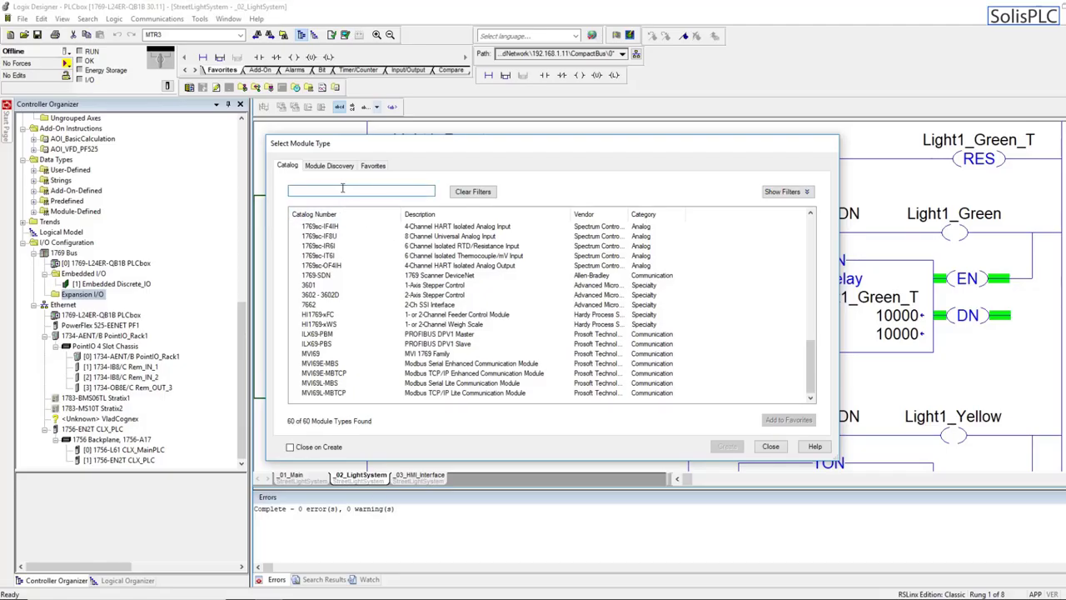
- Filter the module catalog for 1769-IQ32 and create that input module
{"action": "type", "text": "1769-IQ32"}
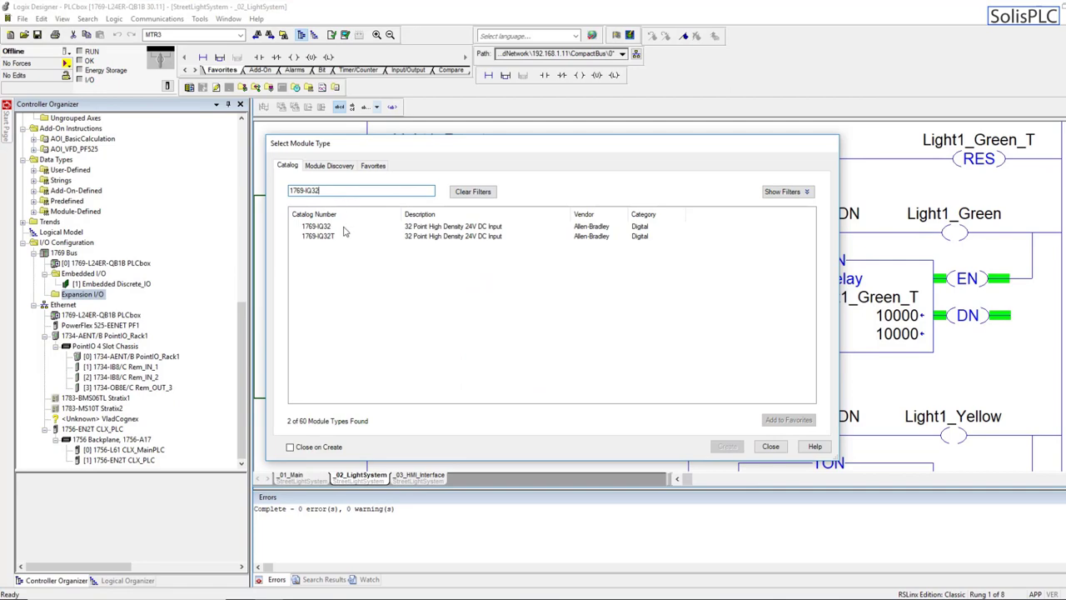
{"action": "left_click", "coordinate": [333, 227]}
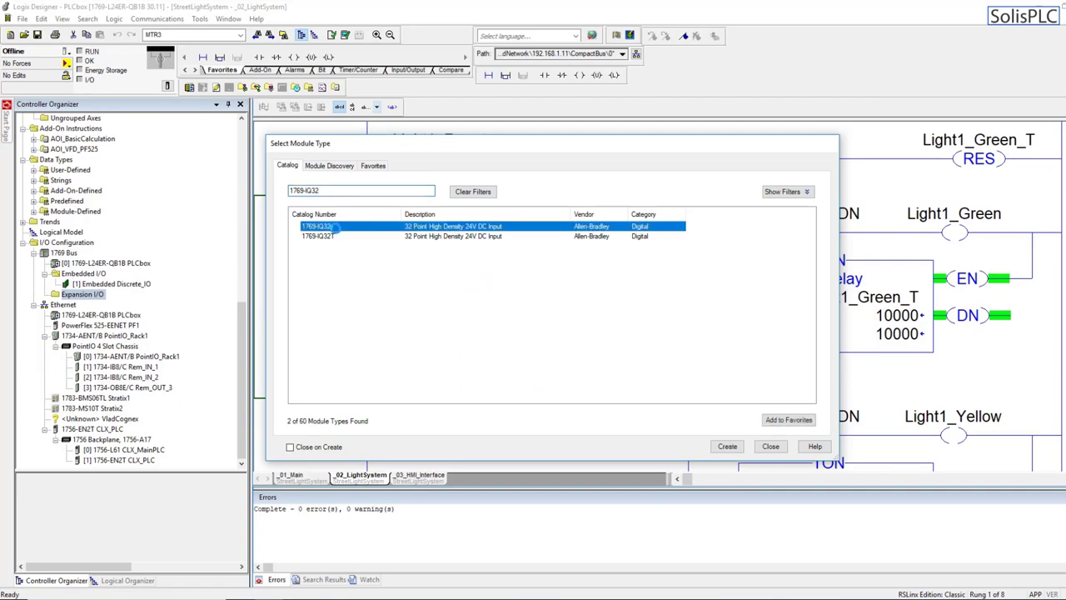
{"action": "left_click", "coordinate": [726, 446]}
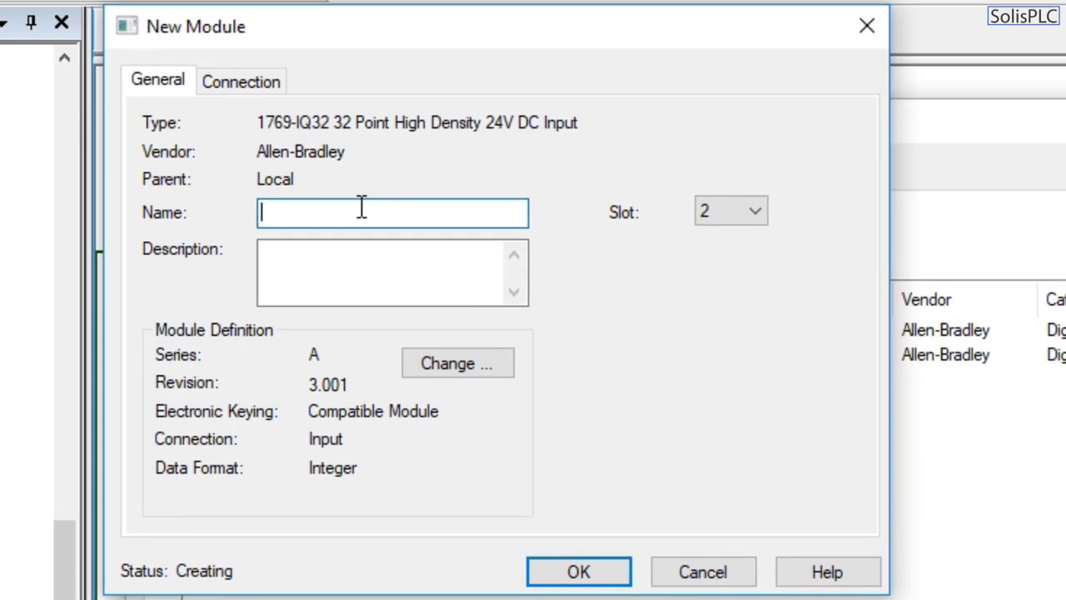
- Name the new 1769-IQ32 module IN_D_Slot2 in the New Module dialog
{"action": "type", "text": "IN"}
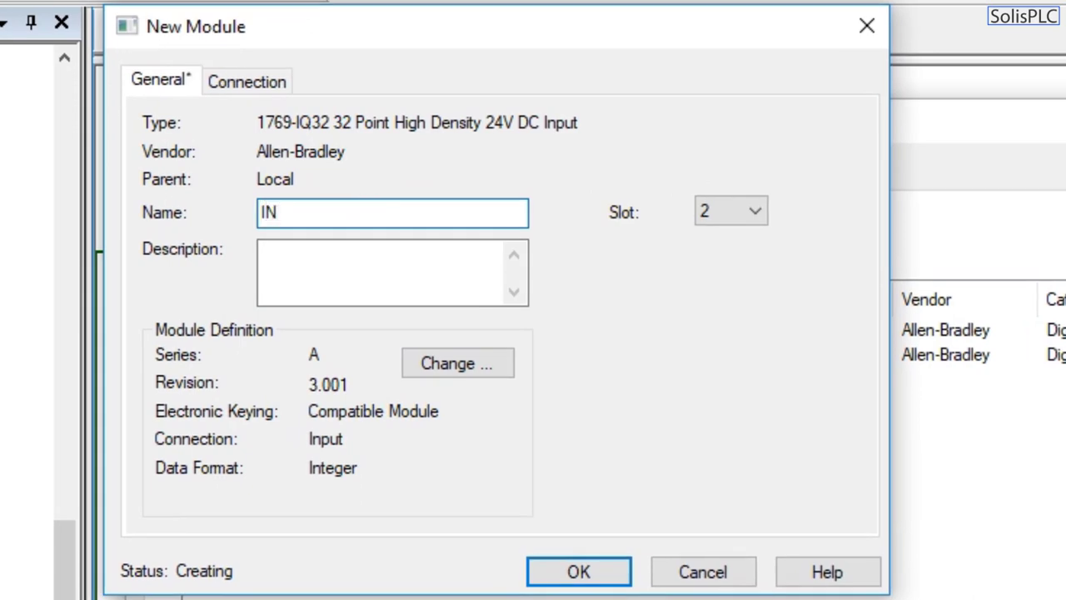
{"action": "type", "text": "_"}
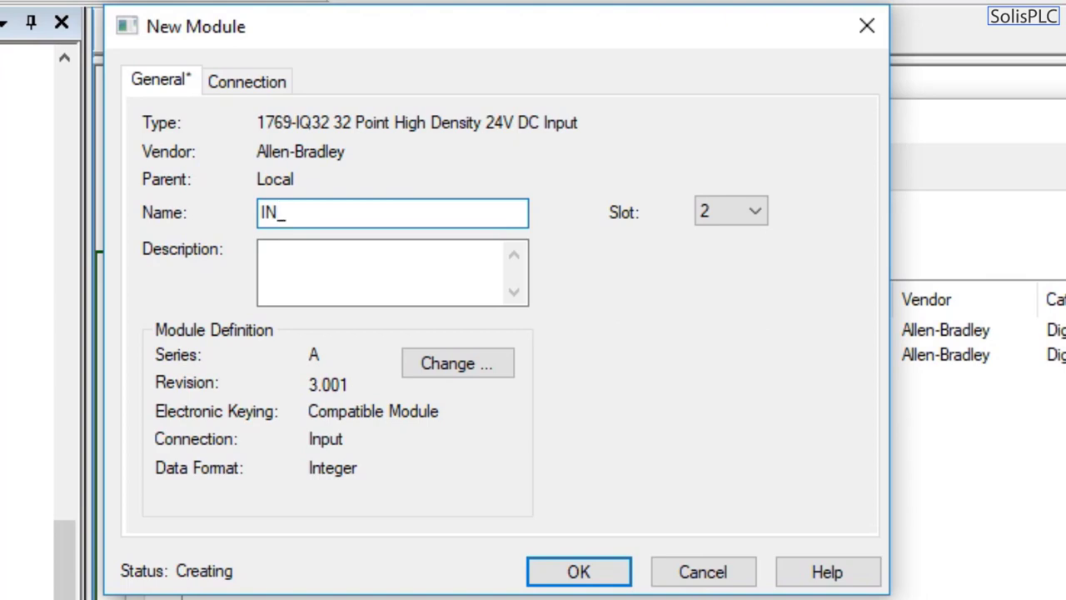
{"action": "type", "text": "D_"}
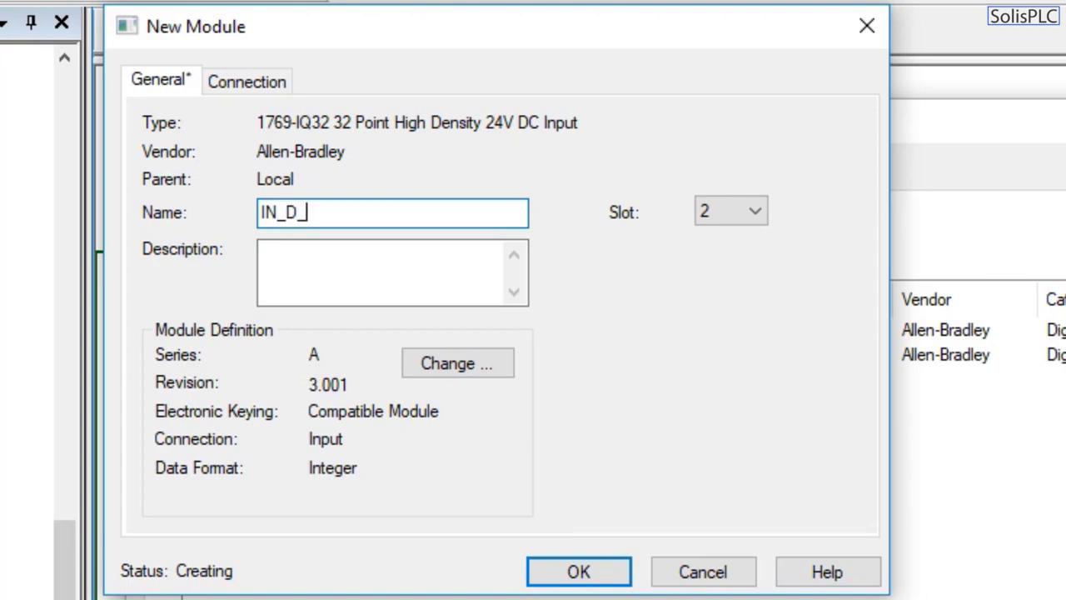
{"action": "type", "text": "Slot2"}
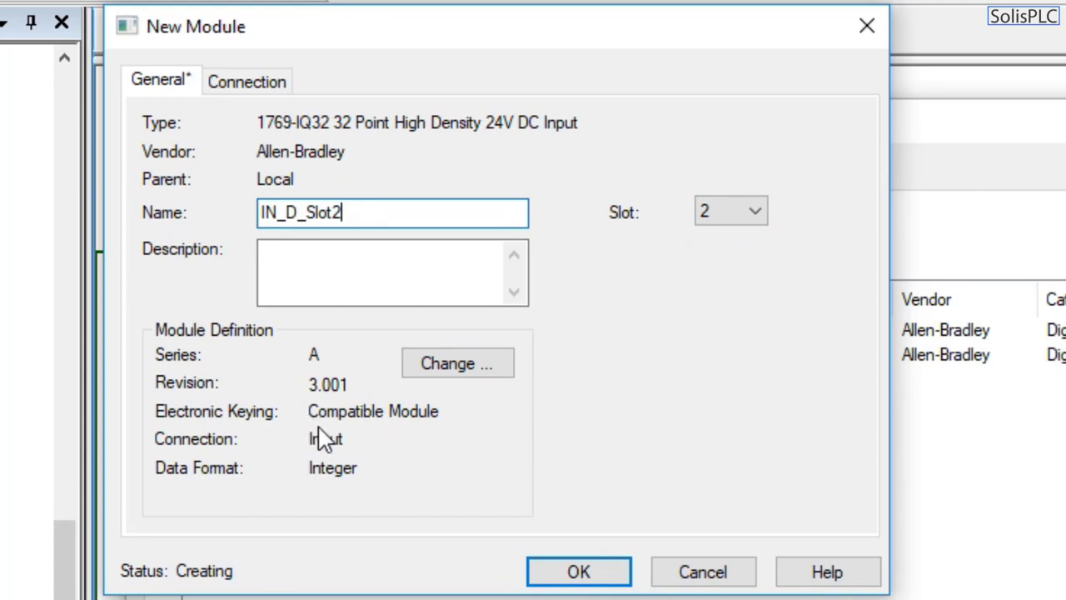
{"action": "mouse_move", "coordinate": [280, 425]}
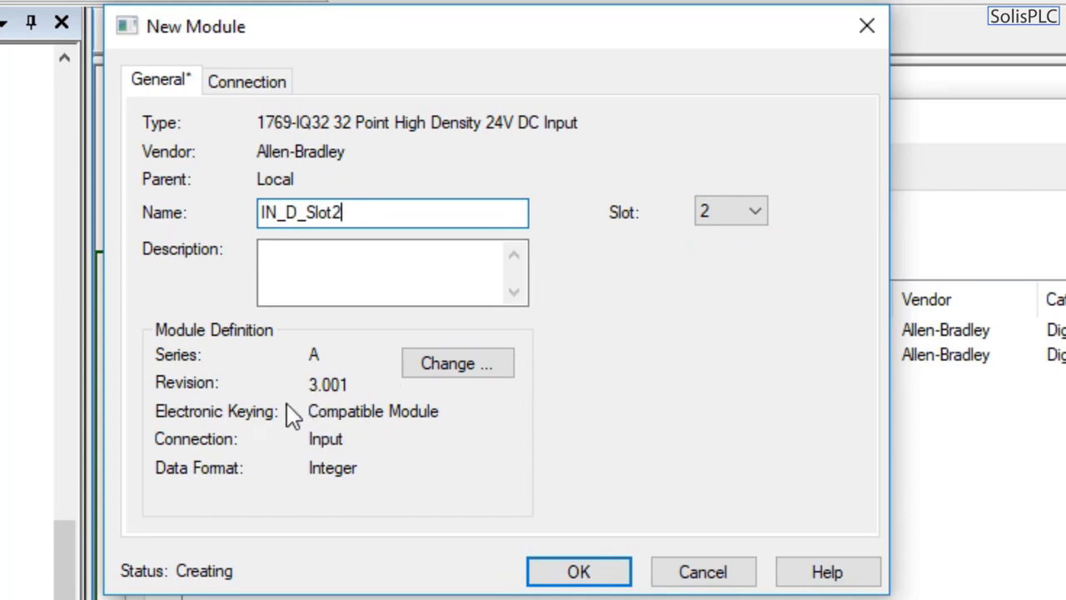
{"action": "left_click", "coordinate": [574, 572]}
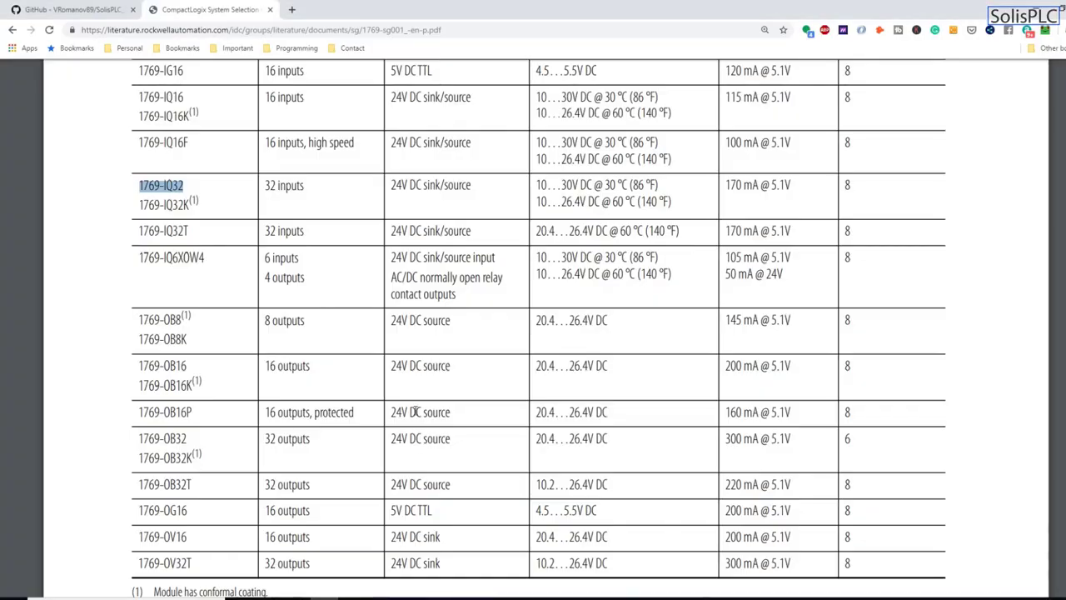
{"action": "mouse_move", "coordinate": [229, 353]}
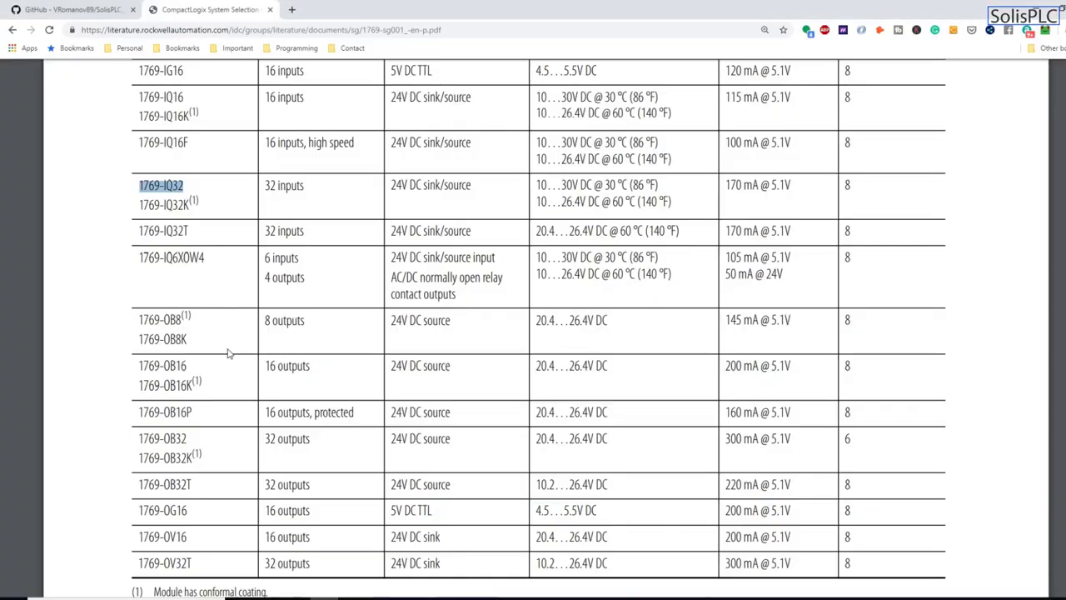
- Select the 1769-OB32 32-point 24V DC output module catalog number in the selection guide
{"action": "double_click", "coordinate": [166, 438]}
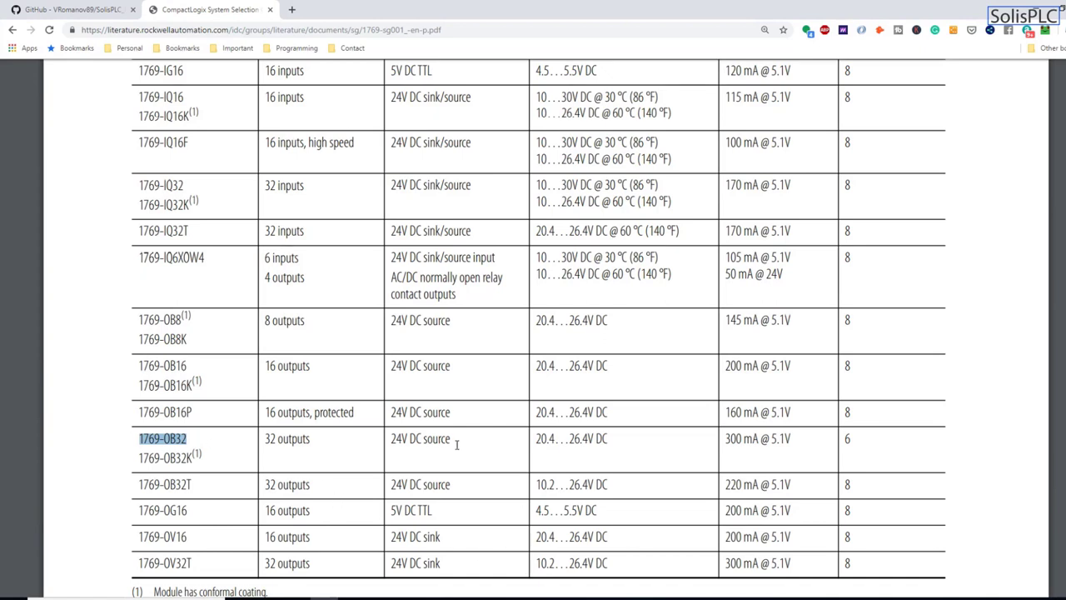
{"action": "mouse_move", "coordinate": [478, 379]}
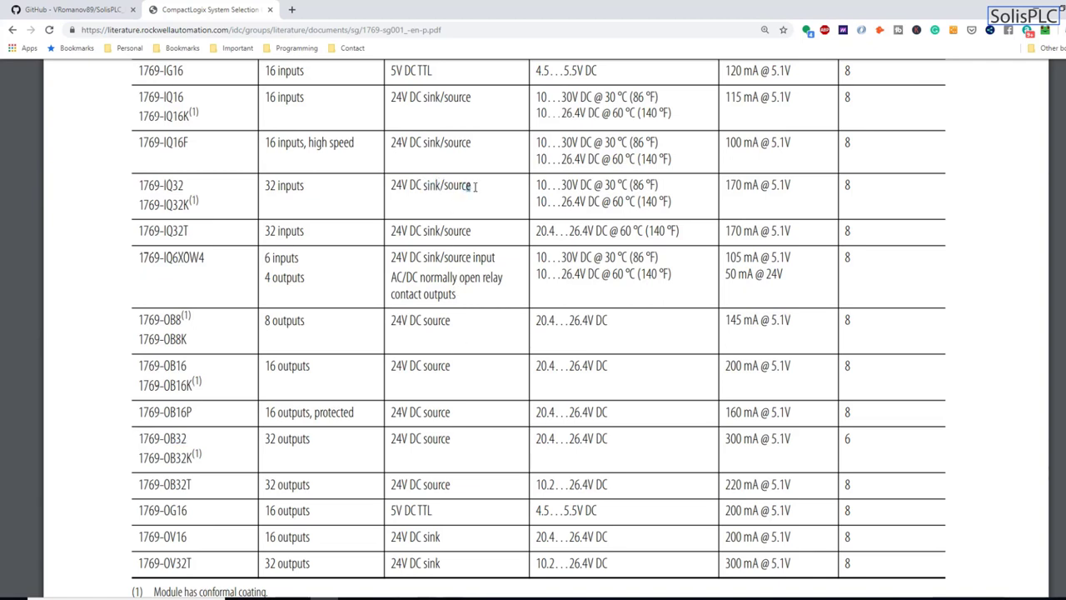
{"action": "mouse_move", "coordinate": [488, 190]}
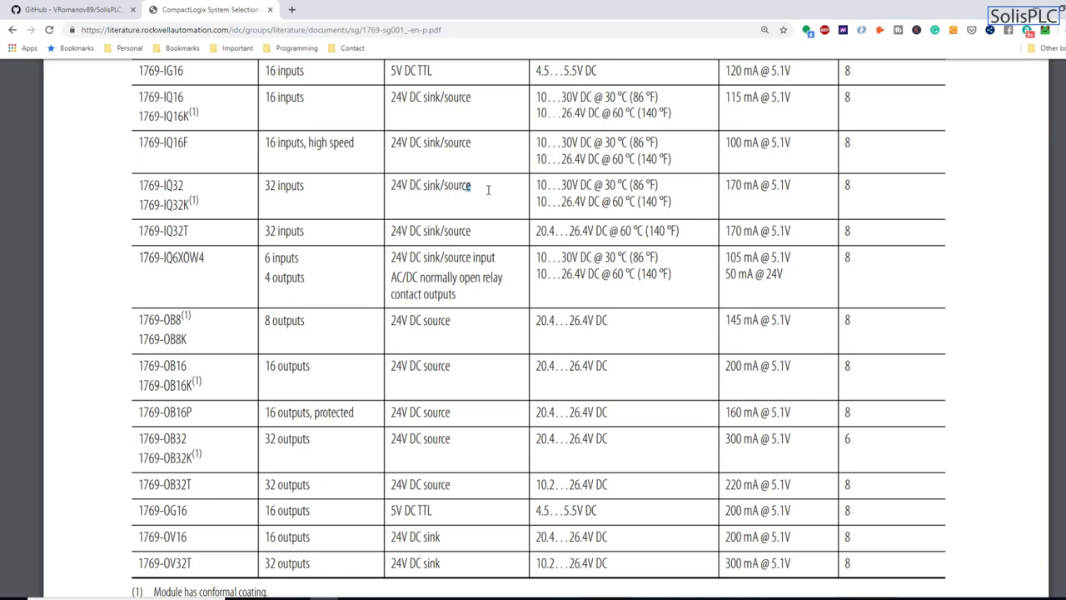
{"action": "mouse_move", "coordinate": [473, 204]}
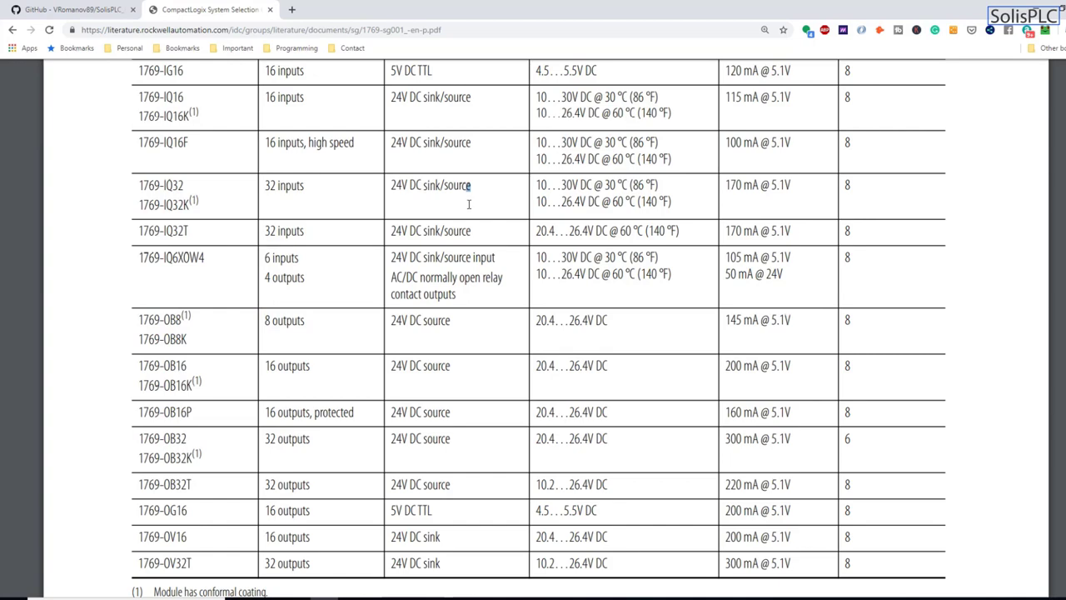
{"action": "mouse_move", "coordinate": [373, 350]}
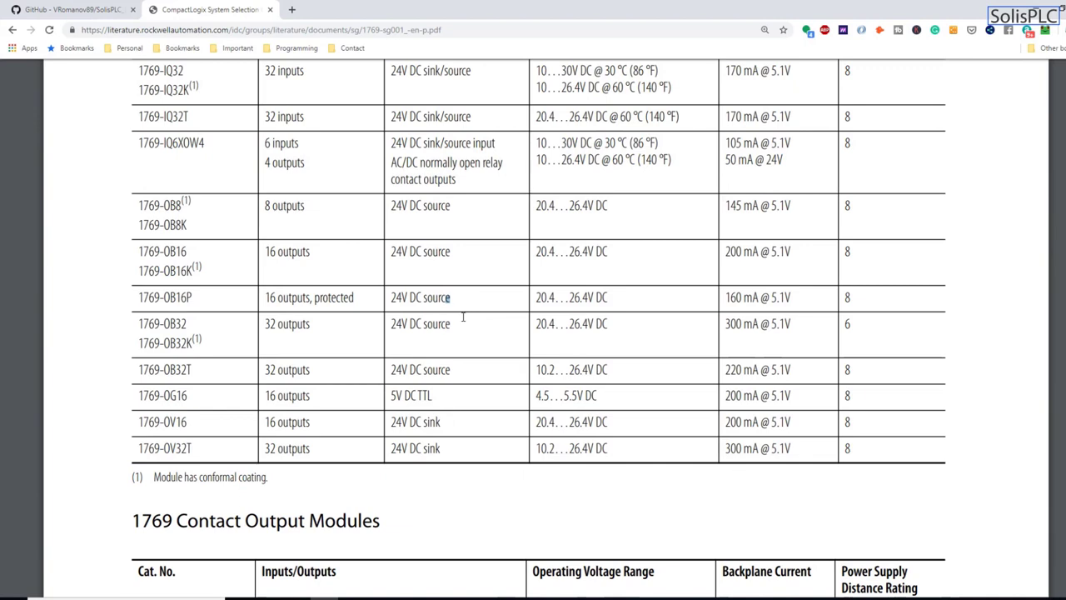
{"action": "double_click", "coordinate": [436, 323]}
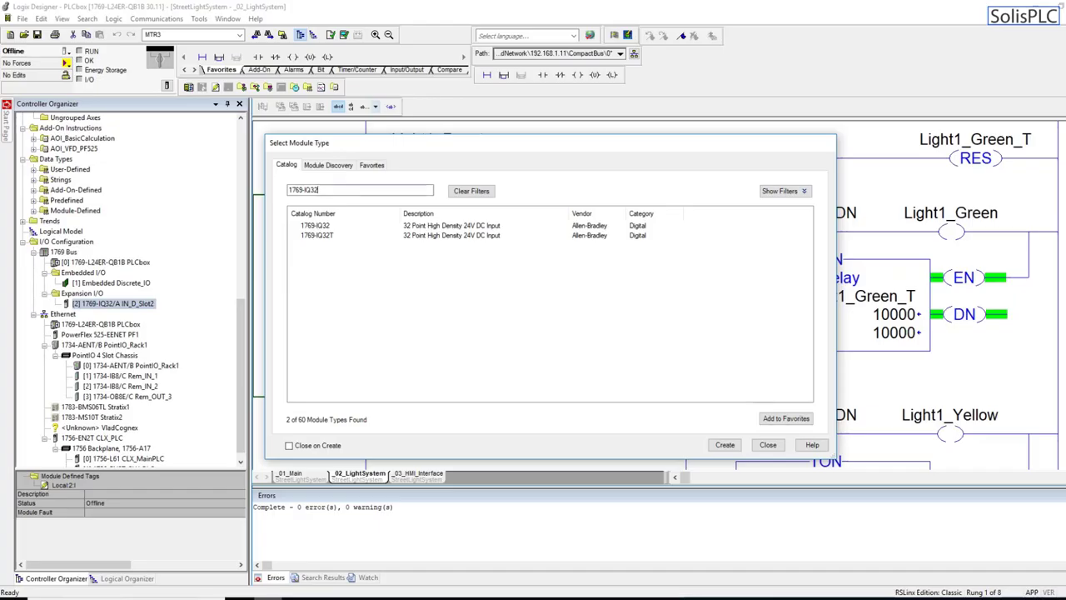
- Create a 1769-OB32 module named OUT_D_Slot3 and close the module catalog
{"action": "type", "text": "1769-OB32"}
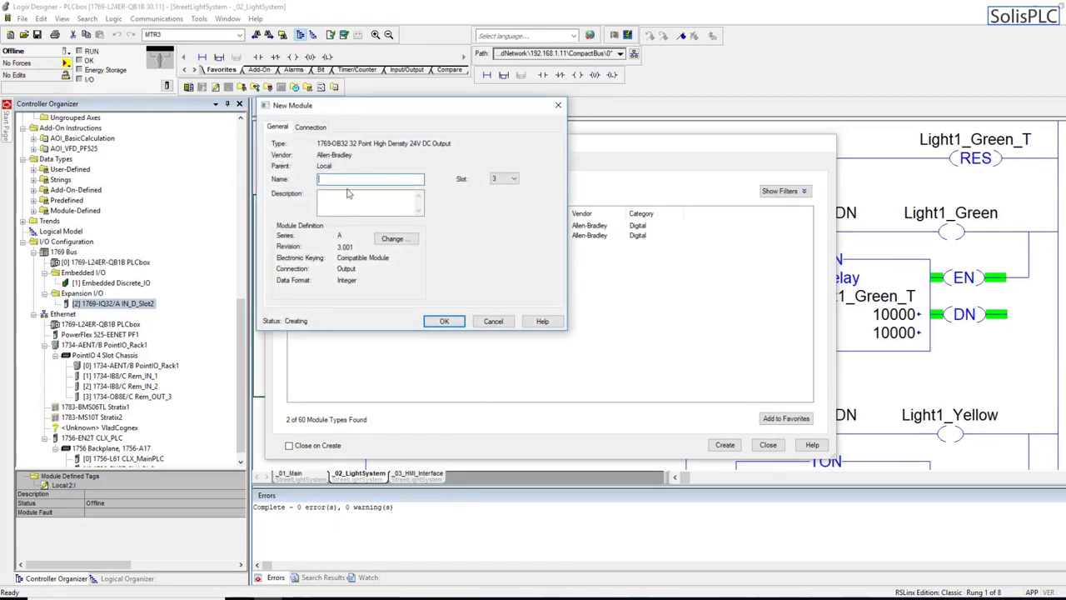
{"action": "type", "text": "OUT_D_Slot3"}
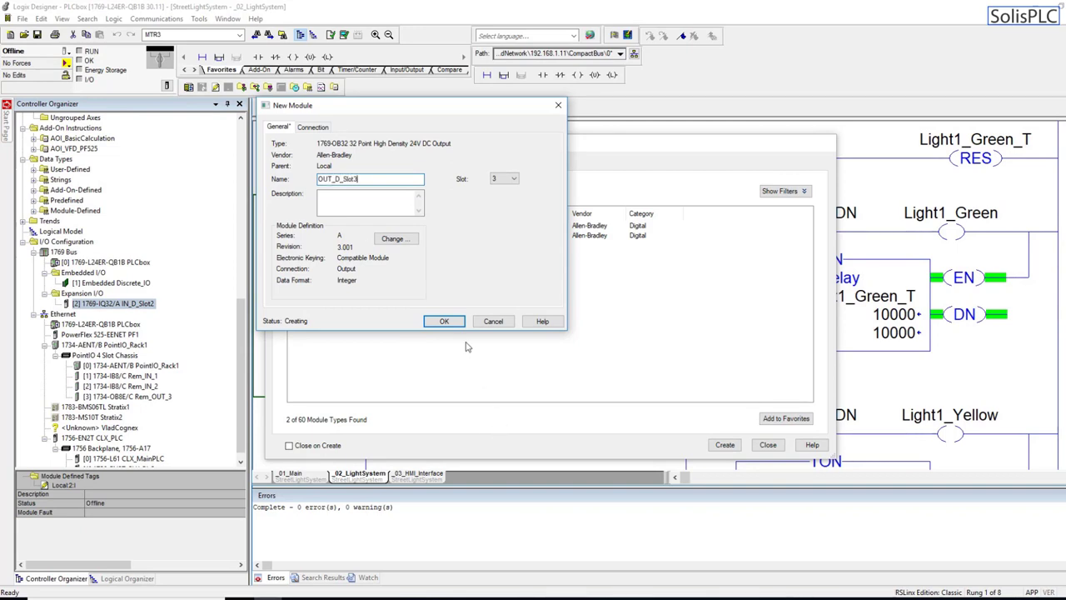
{"action": "left_click", "coordinate": [443, 319]}
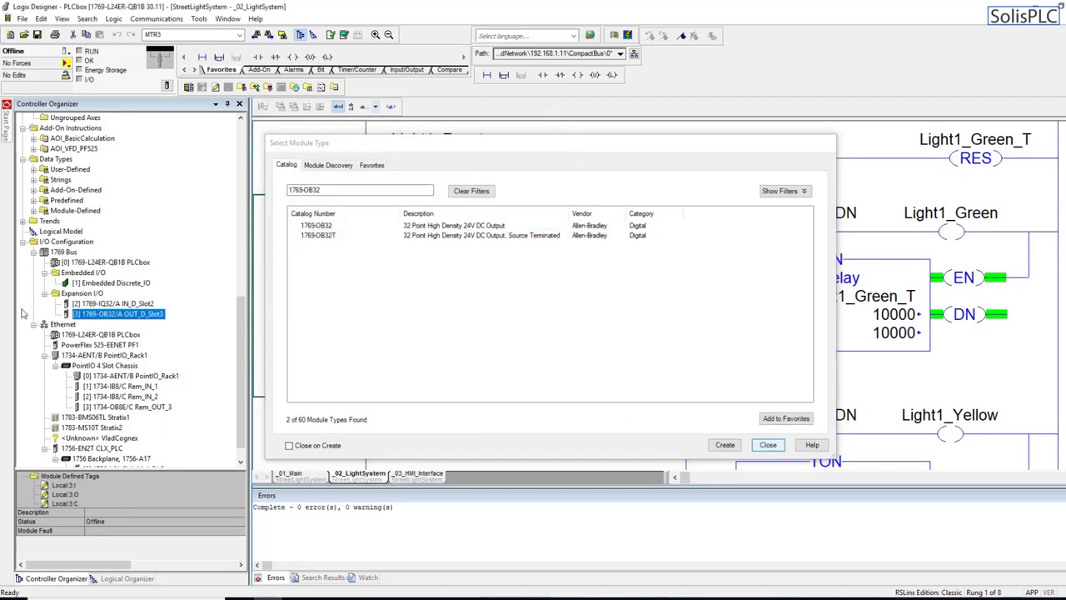
{"action": "left_click", "coordinate": [768, 445]}
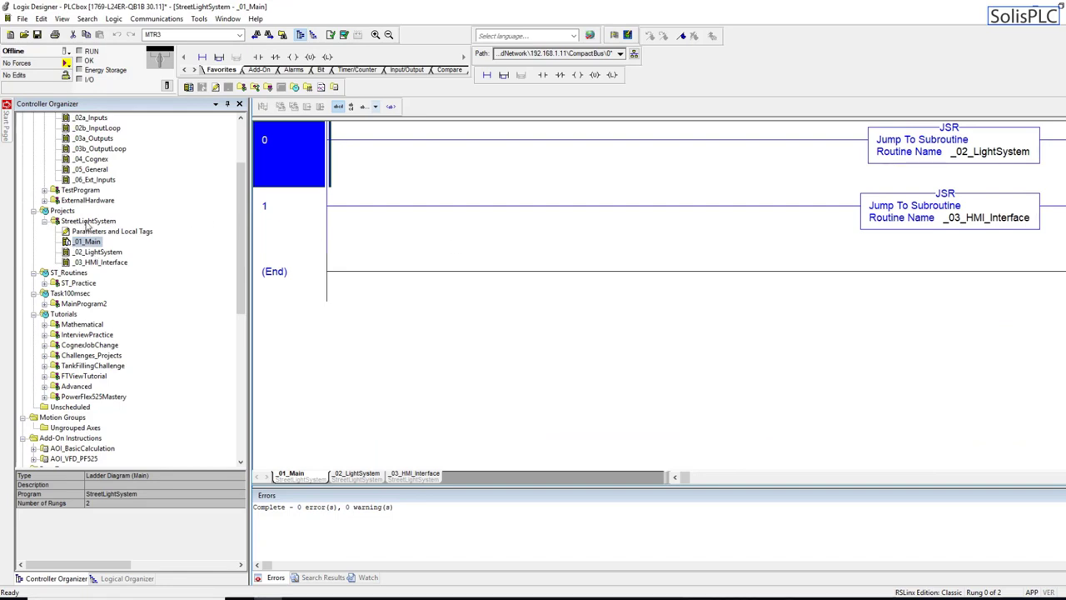
- Add a new routine named _04_Inputs to the StreetLightSystem program and open it
{"action": "right_click", "coordinate": [87, 220]}
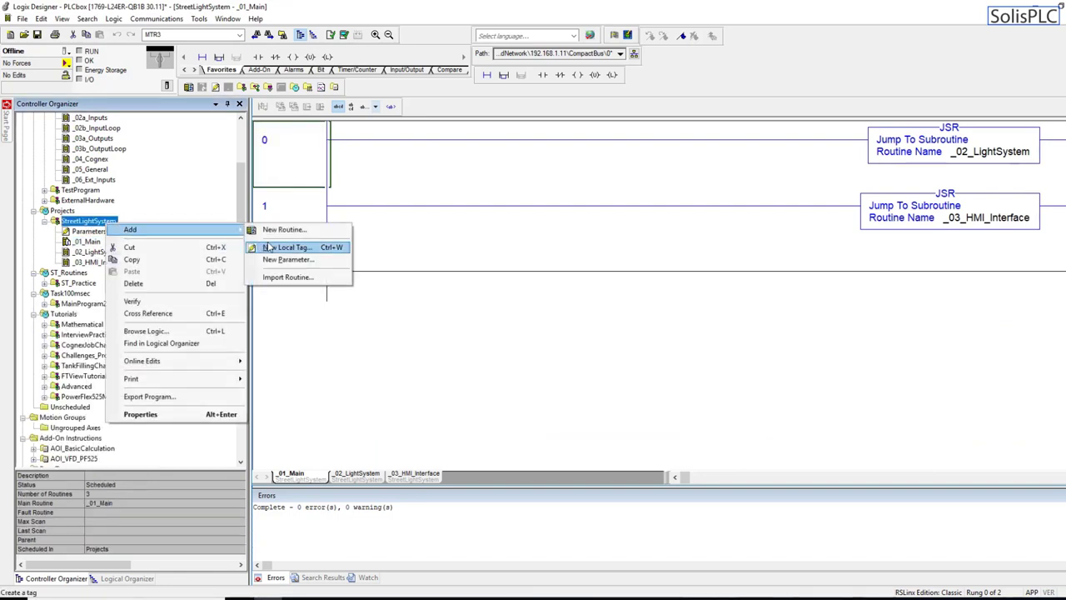
{"action": "left_click", "coordinate": [283, 230]}
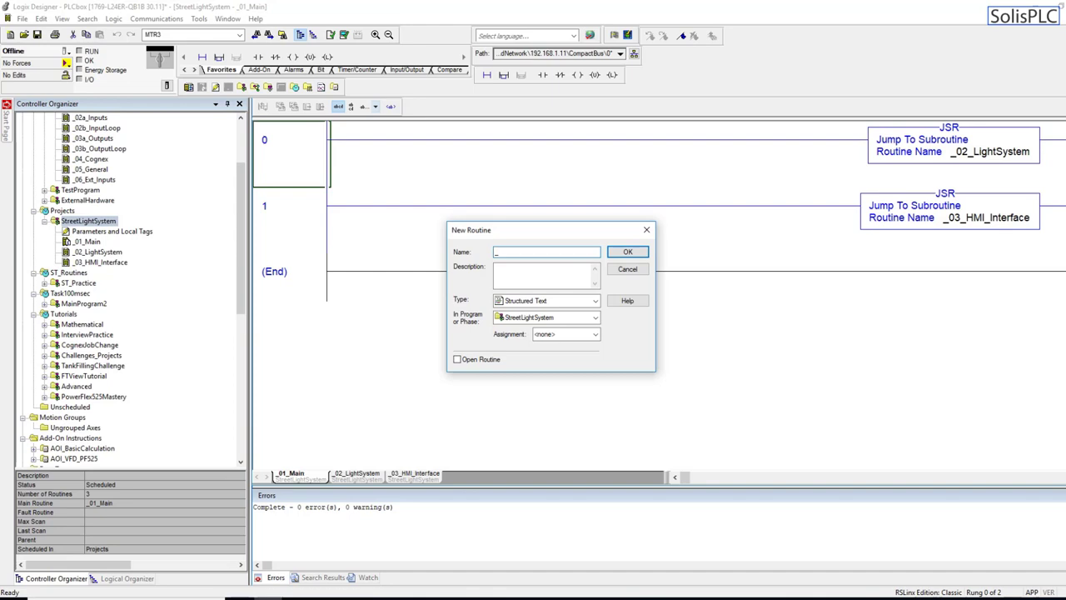
{"action": "type", "text": "_04_"}
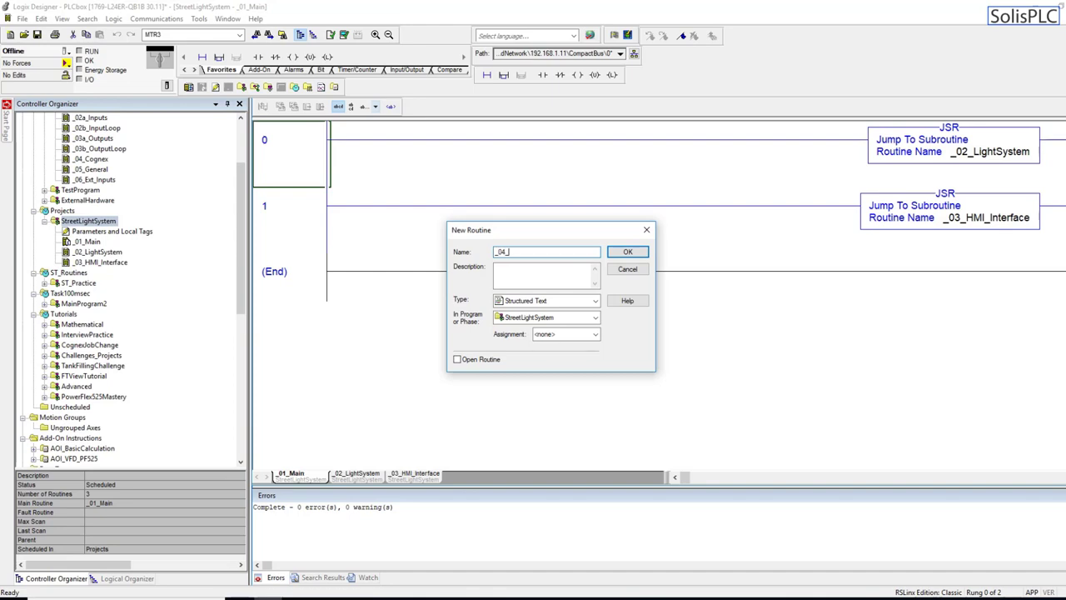
{"action": "type", "text": "Inputs"}
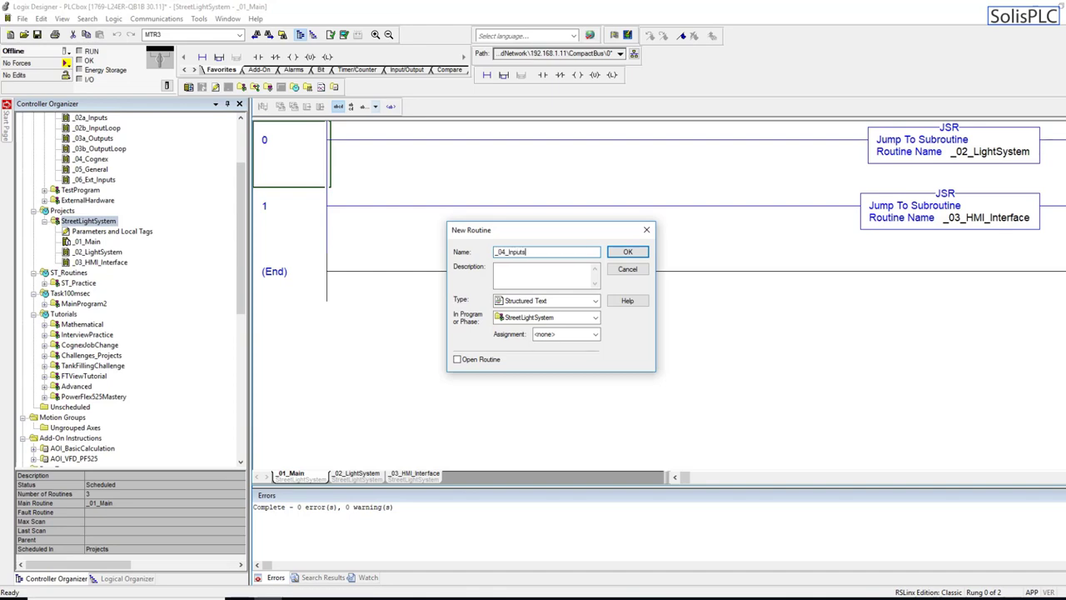
{"action": "left_click", "coordinate": [628, 252]}
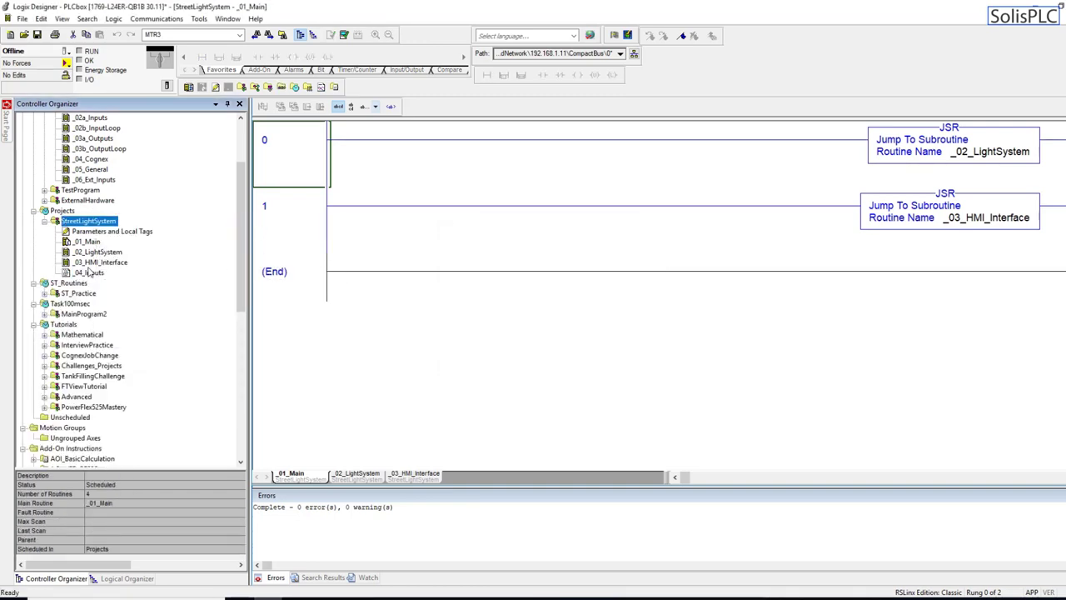
{"action": "double_click", "coordinate": [90, 273]}
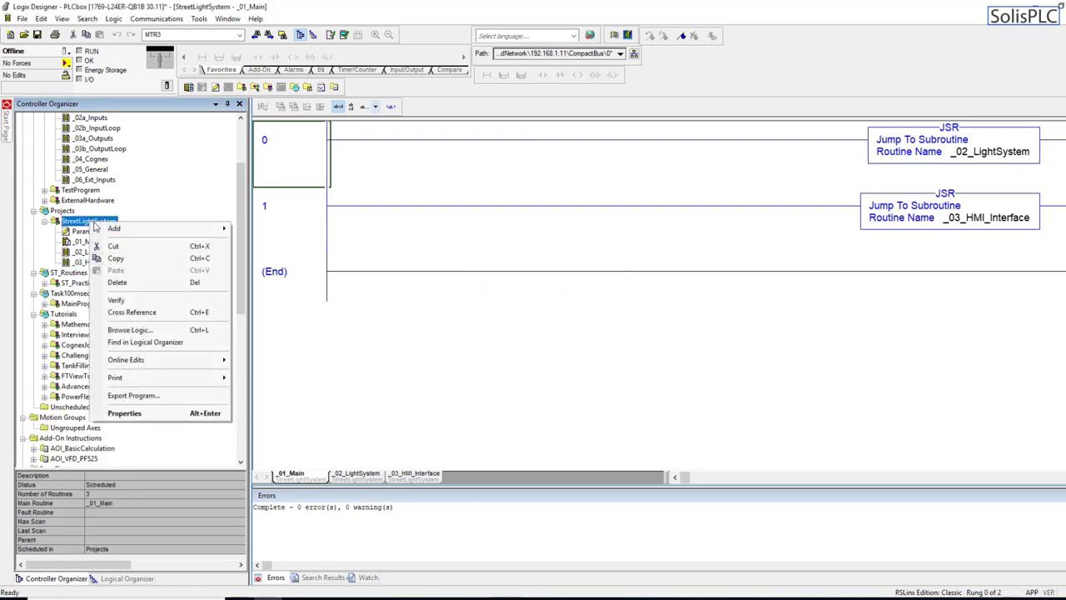
- Add a Ladder Diagram routine named _04_Inputs to StreetLightSystem
{"action": "left_click", "coordinate": [113, 227]}
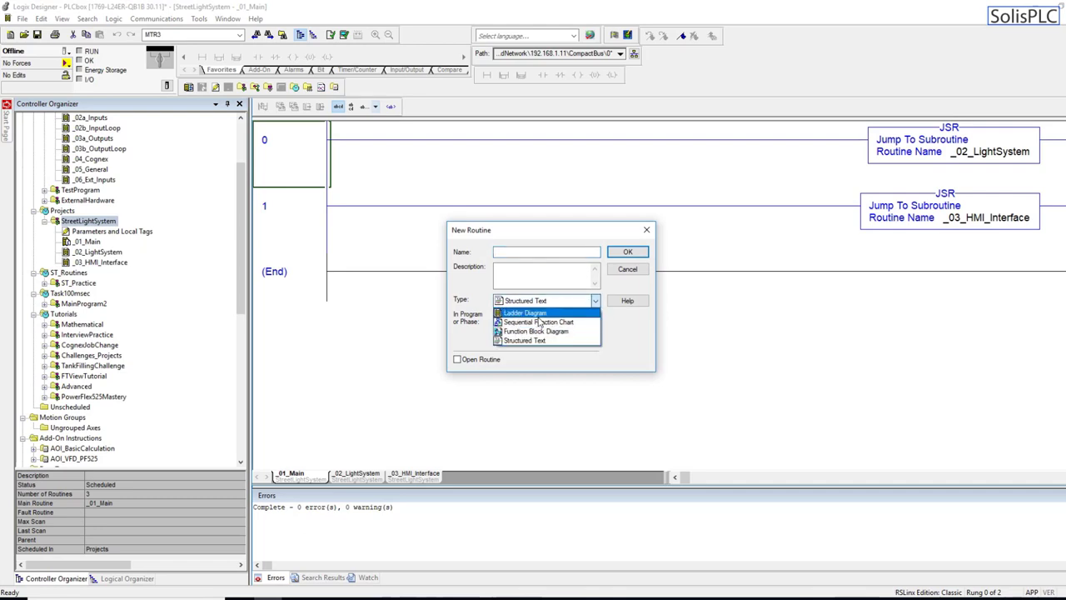
{"action": "left_click", "coordinate": [524, 311]}
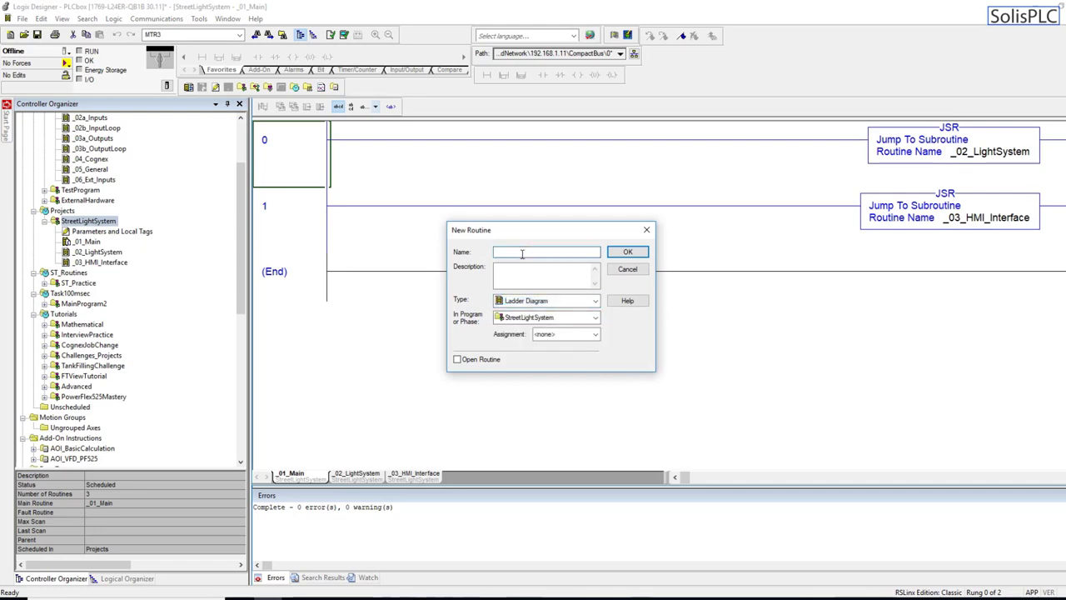
{"action": "type", "text": "_04_"}
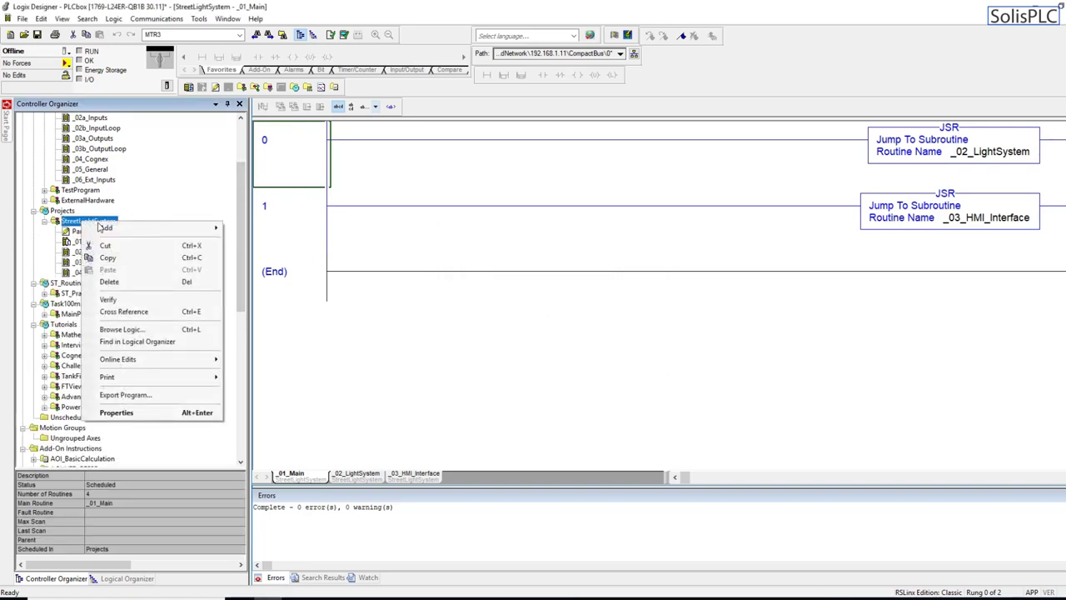
- Add a second Ladder Diagram routine named _05_Outputs
{"action": "left_click", "coordinate": [108, 240]}
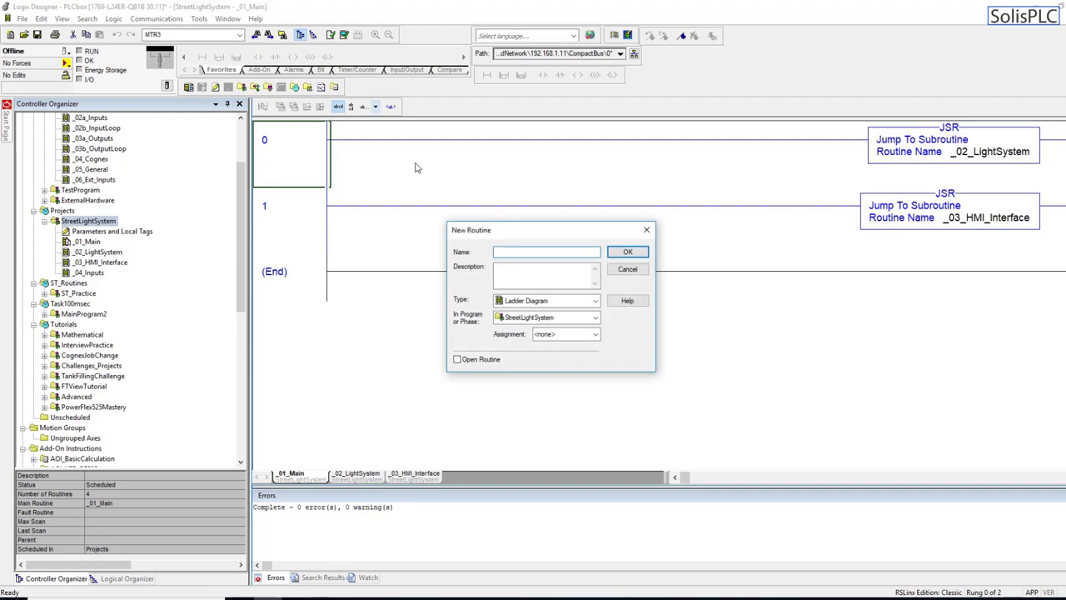
{"action": "type", "text": "_05_Outputs"}
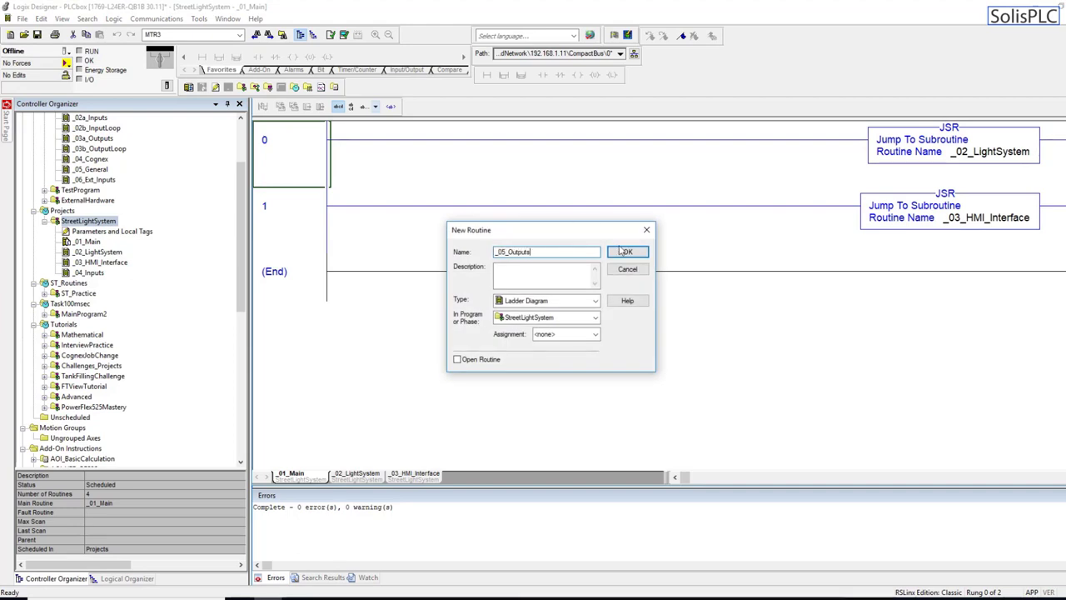
{"action": "left_click", "coordinate": [629, 252]}
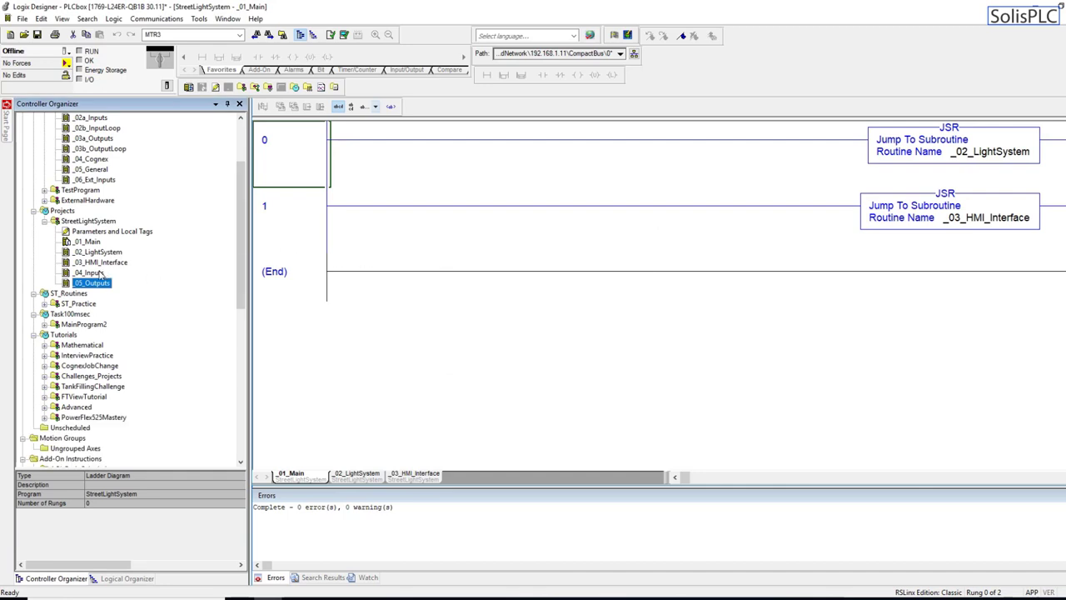
- Open _05_Outputs with an untagged XIC/OTE rung and select the OUT_D_Slot3 module
{"action": "double_click", "coordinate": [89, 283]}
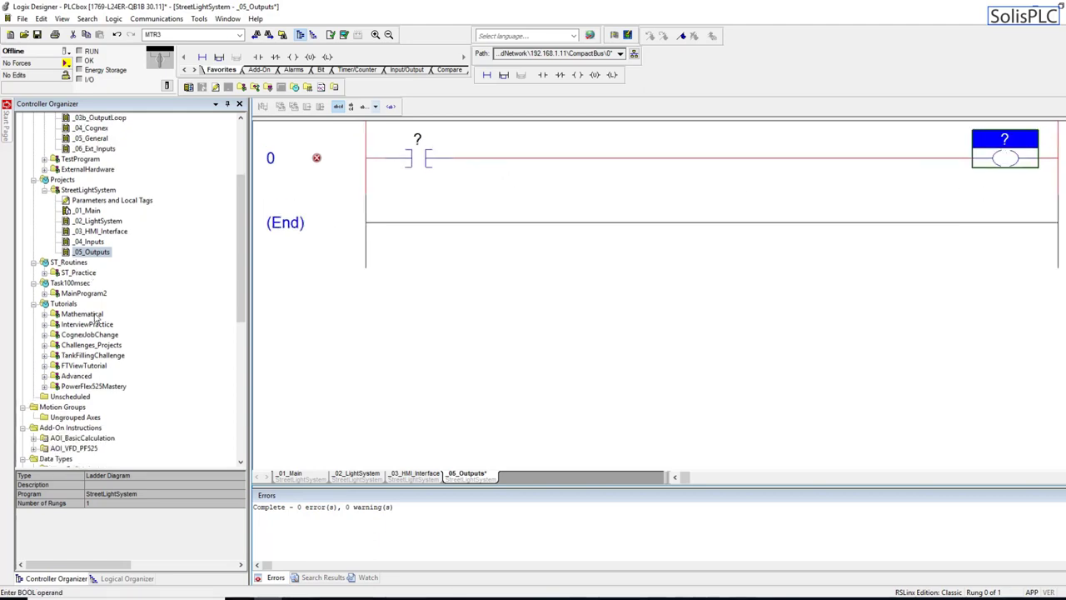
{"action": "scroll", "scroll_direction": "down", "scroll_amount": 3}
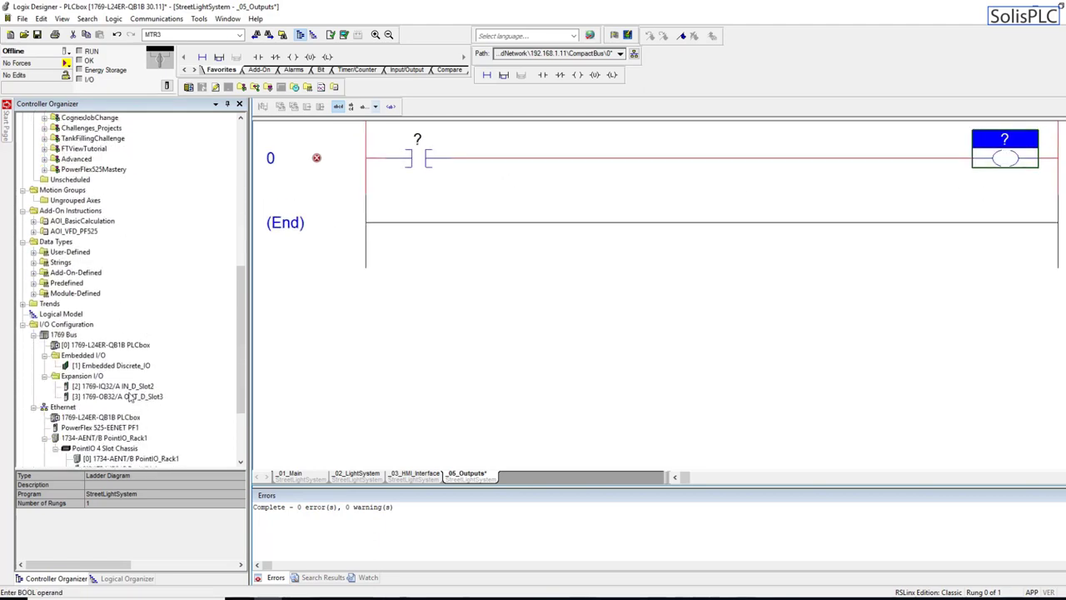
{"action": "left_click", "coordinate": [117, 398]}
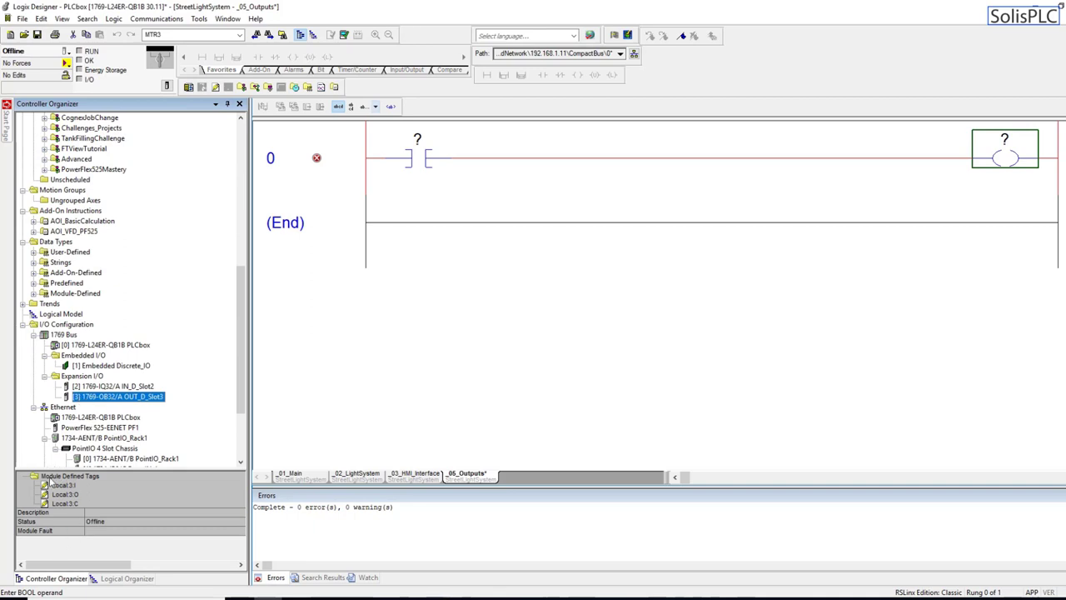
{"action": "mouse_move", "coordinate": [57, 503]}
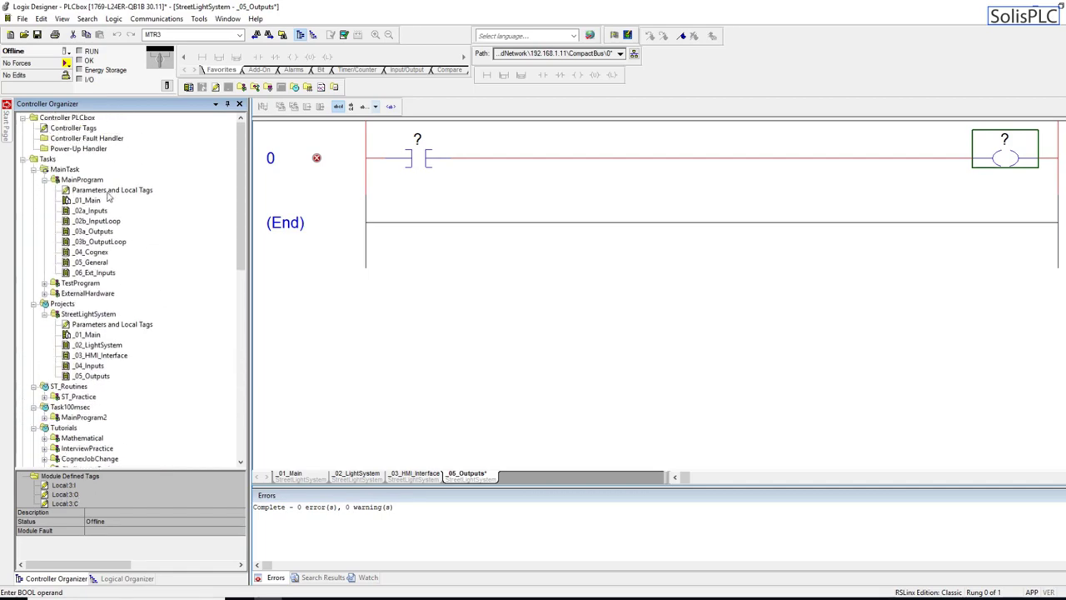
- From Controller Tags in Monitor view, assign Local:3:O.Data.0 to the rung 0 OTE coil
{"action": "left_click", "coordinate": [86, 125]}
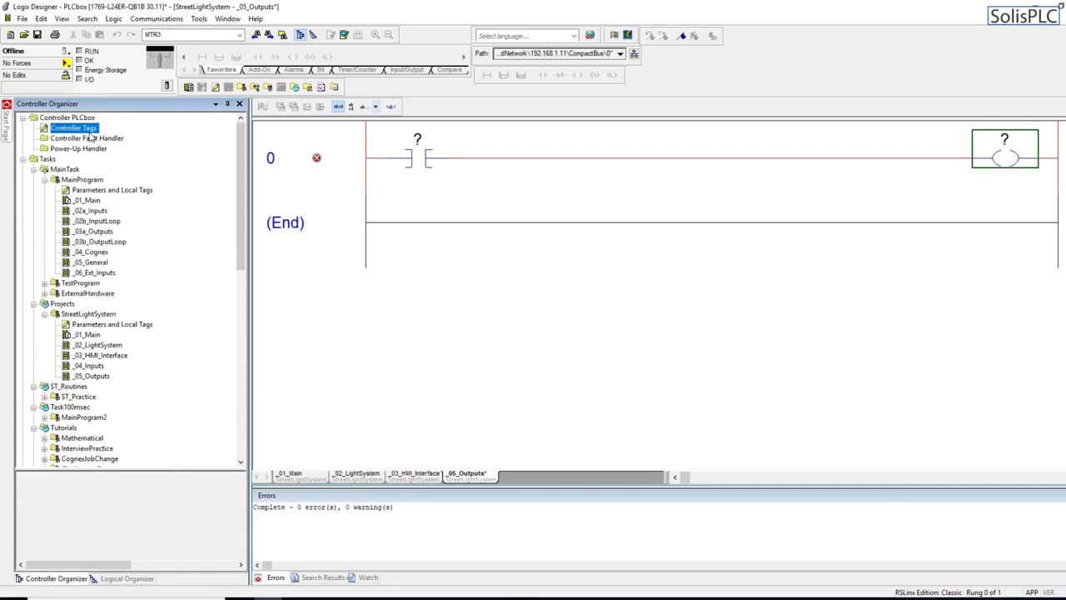
{"action": "double_click", "coordinate": [80, 126]}
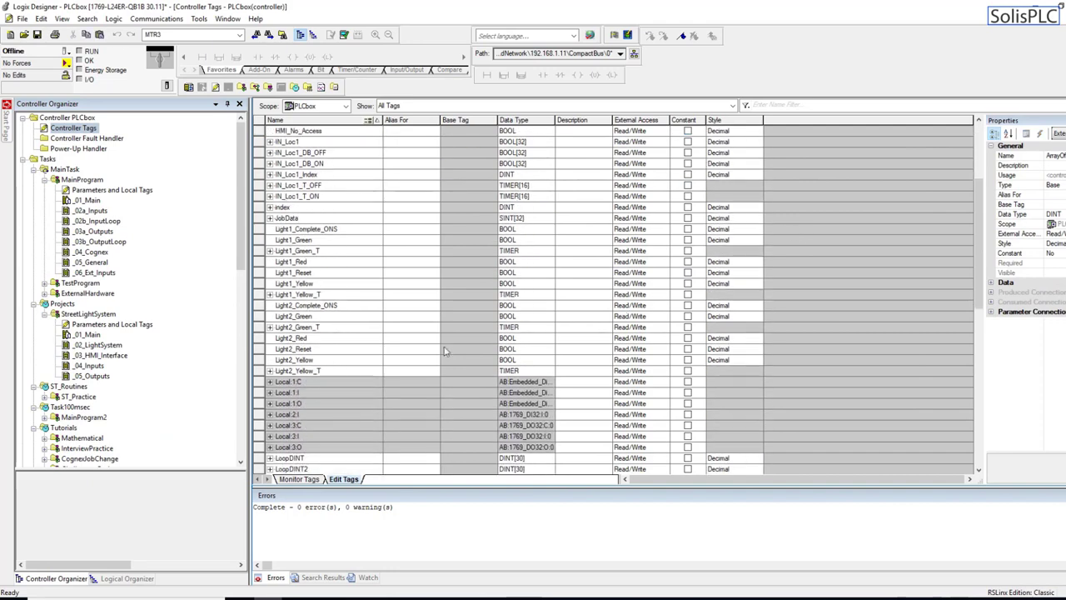
{"action": "left_click", "coordinate": [298, 480]}
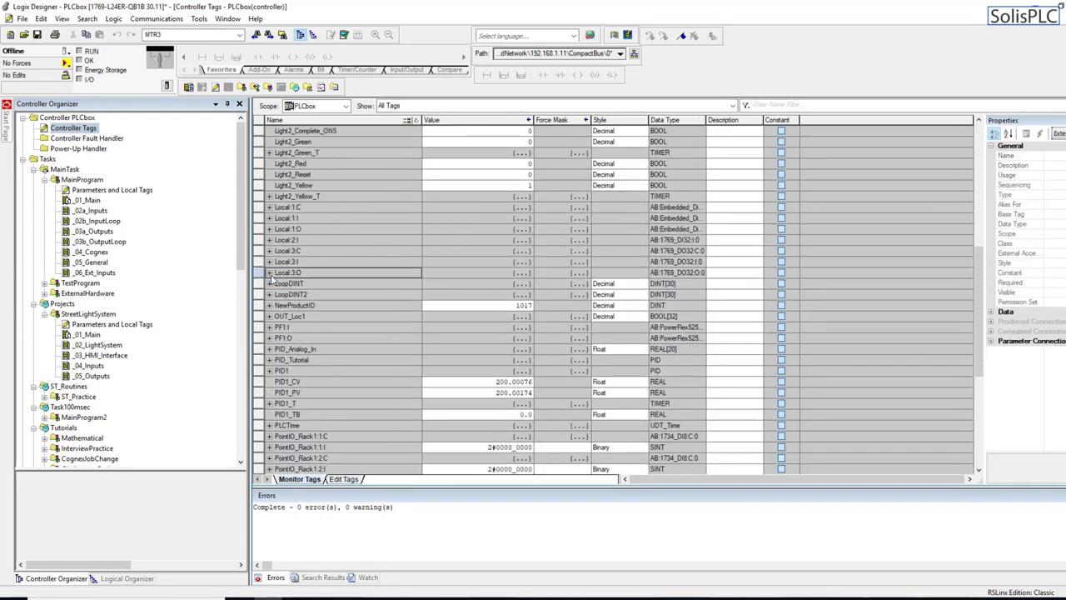
{"action": "left_click", "coordinate": [260, 273]}
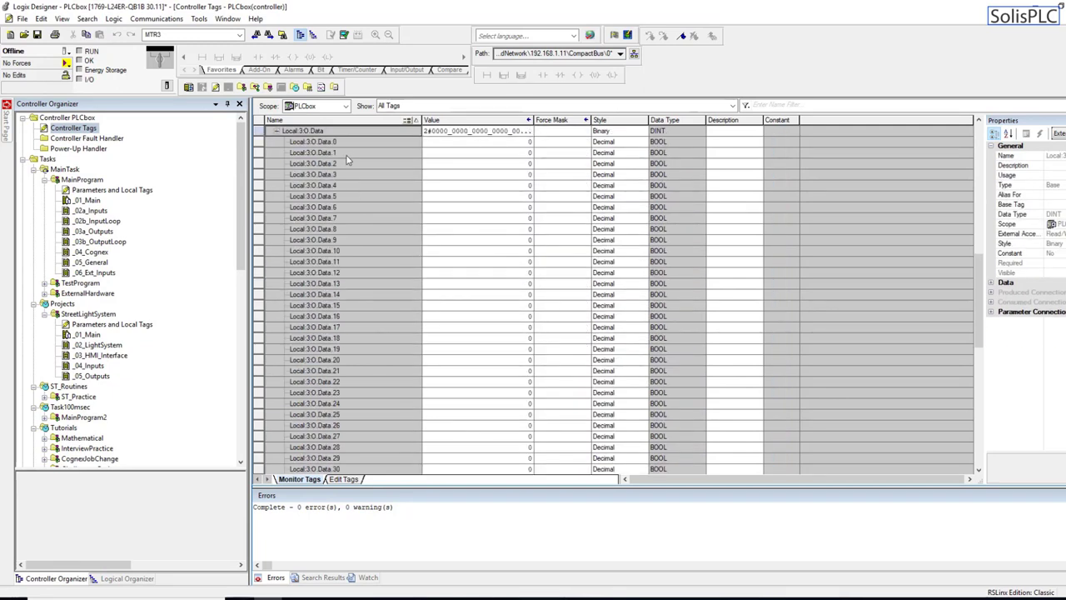
{"action": "left_click", "coordinate": [313, 142]}
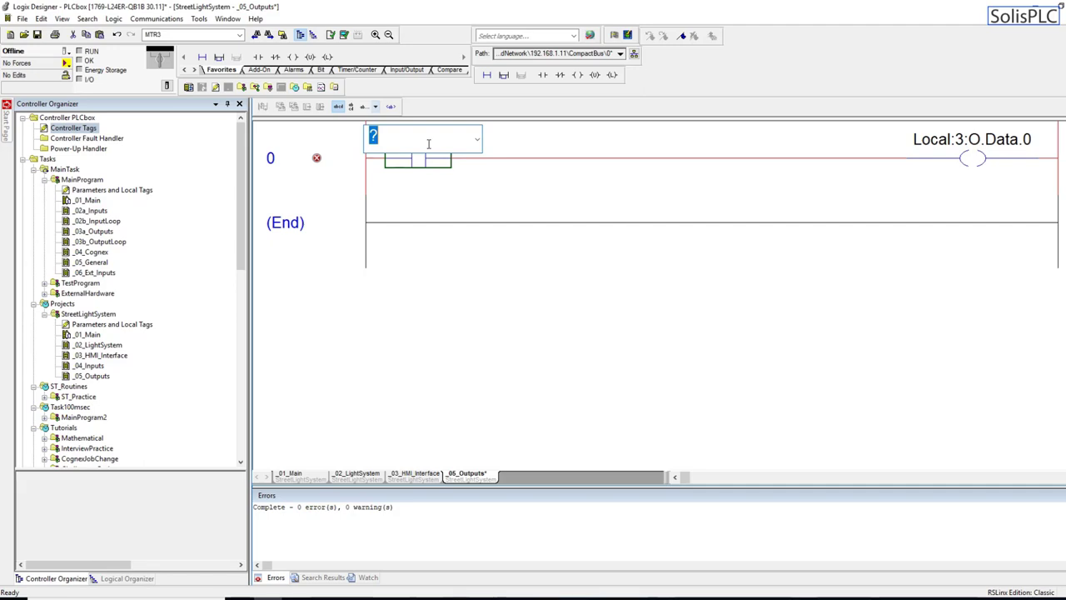
- Address the rung 0 contact as Local_OUT_D[0] and replicate rungs for indices 1–4
{"action": "type", "text": "Local:1:C"}
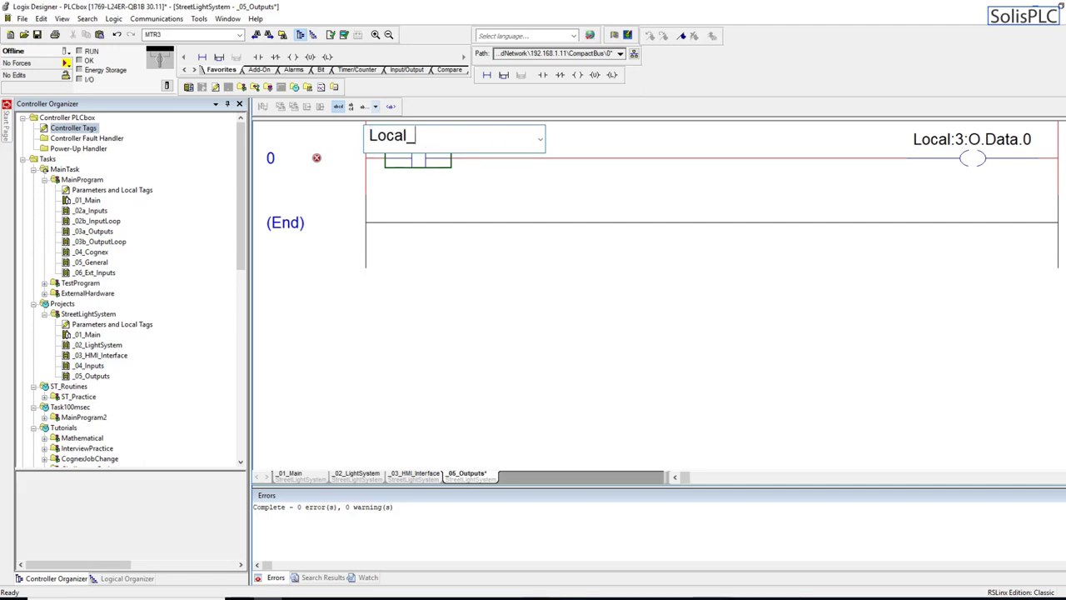
{"action": "type", "text": "IN_D"}
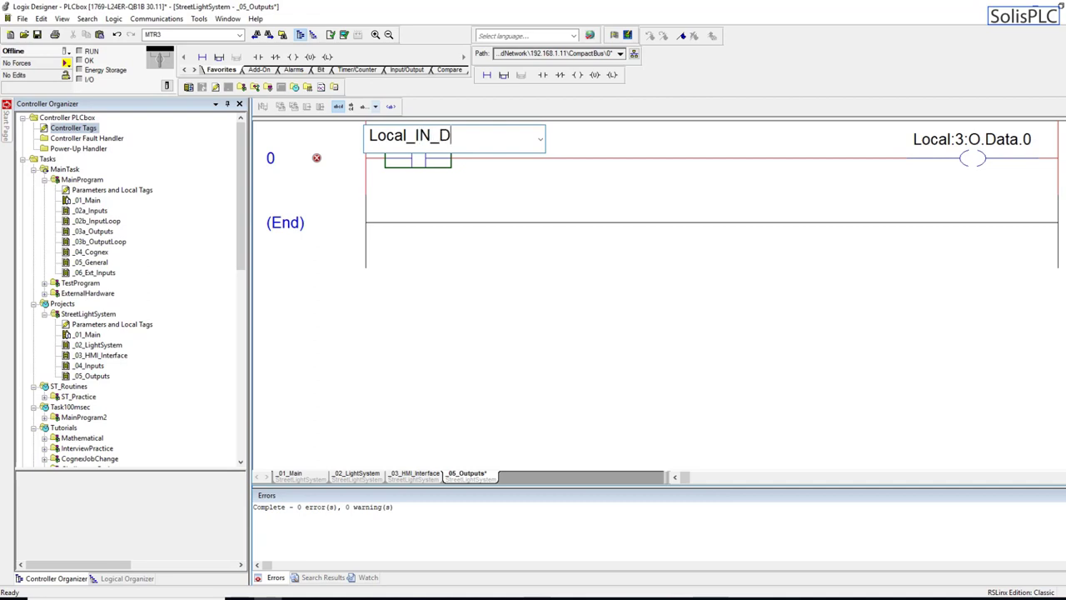
{"action": "type", "text": "_"}
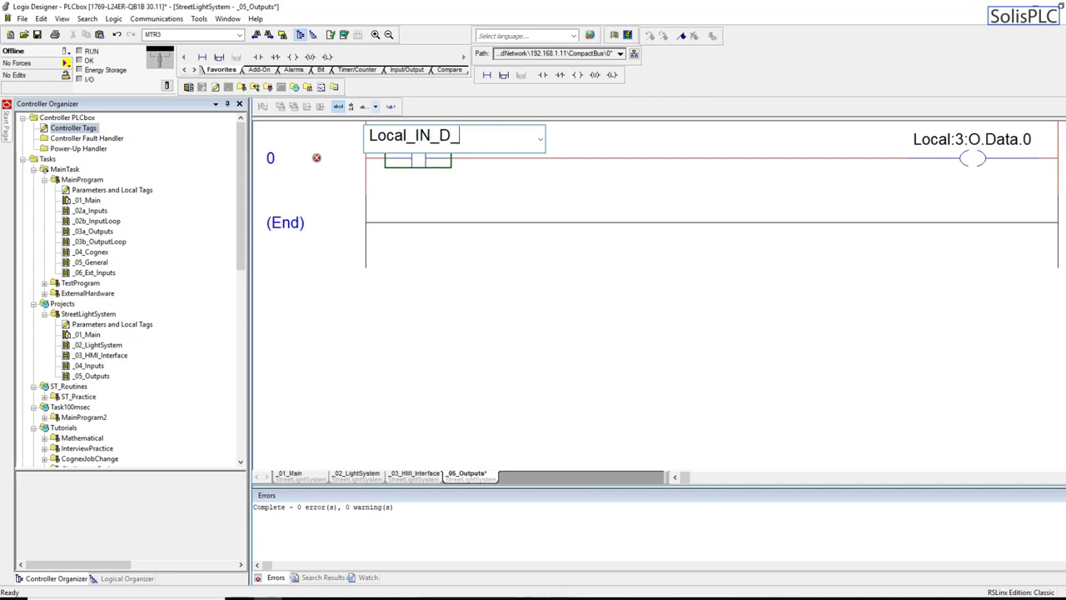
{"action": "type", "text": "[0"}
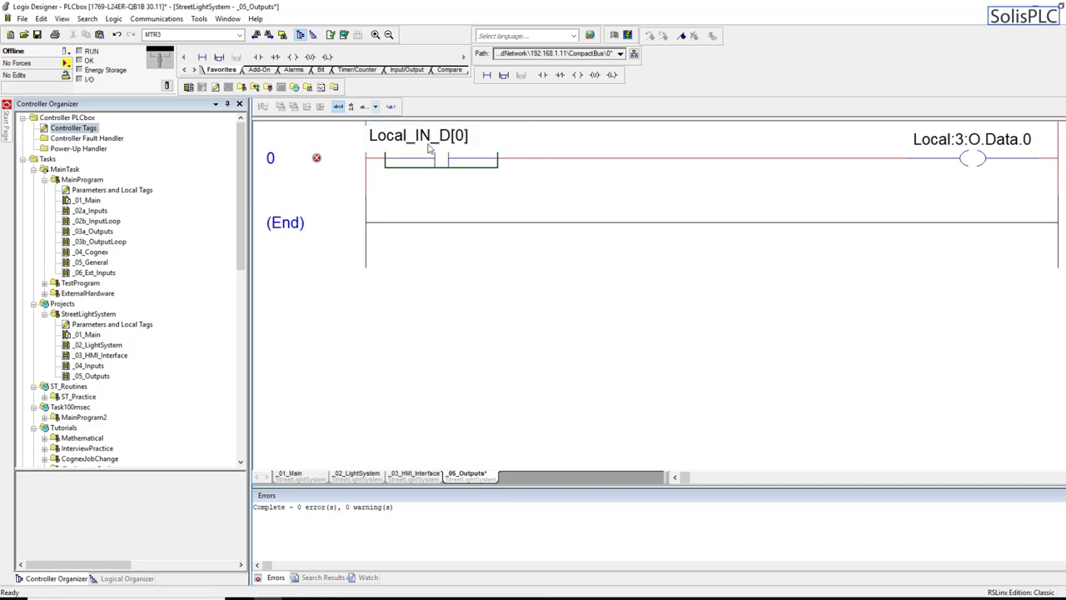
{"action": "left_click", "coordinate": [270, 159]}
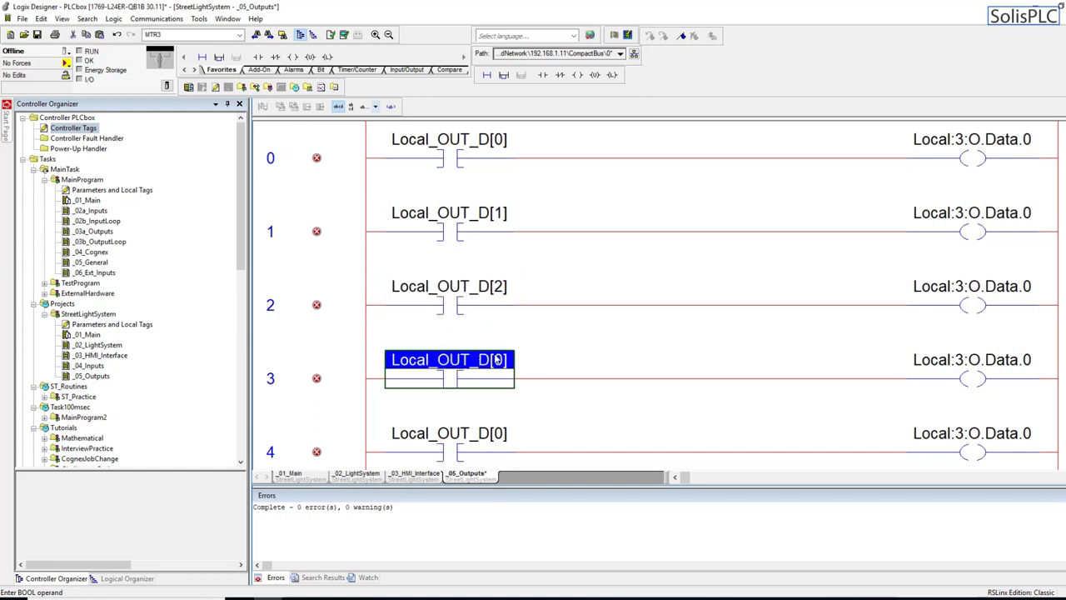
{"action": "scroll", "scroll_direction": "down", "scroll_amount": 3}
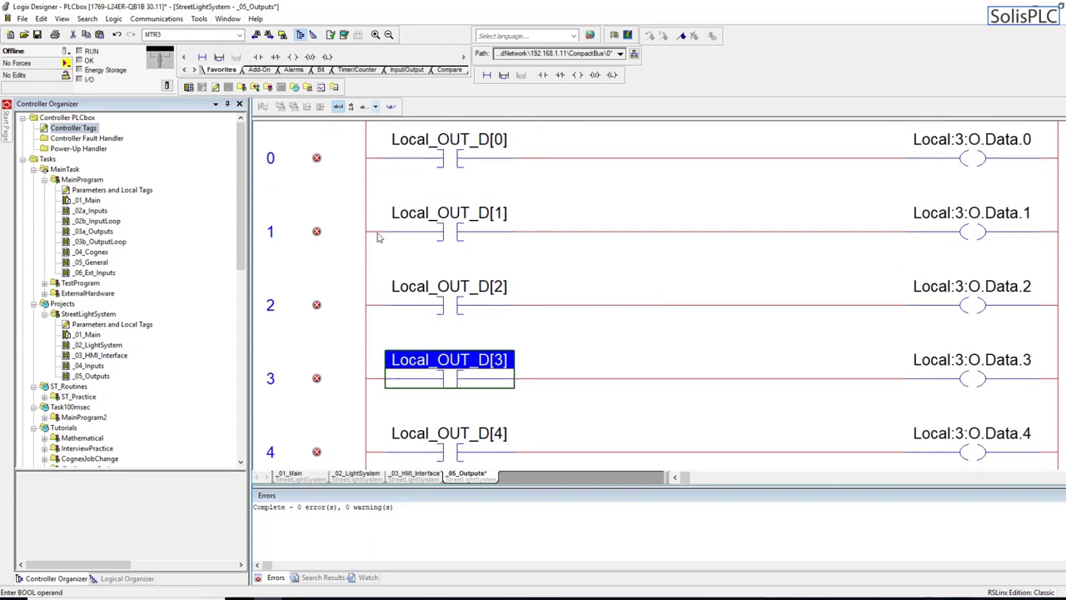
{"action": "mouse_move", "coordinate": [435, 220]}
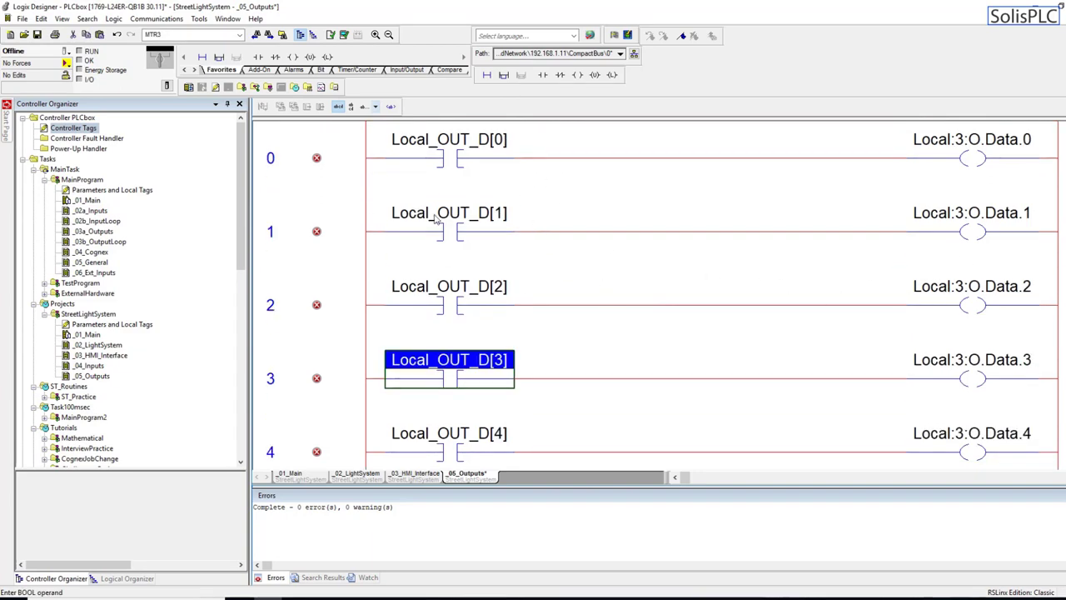
{"action": "left_click", "coordinate": [449, 213]}
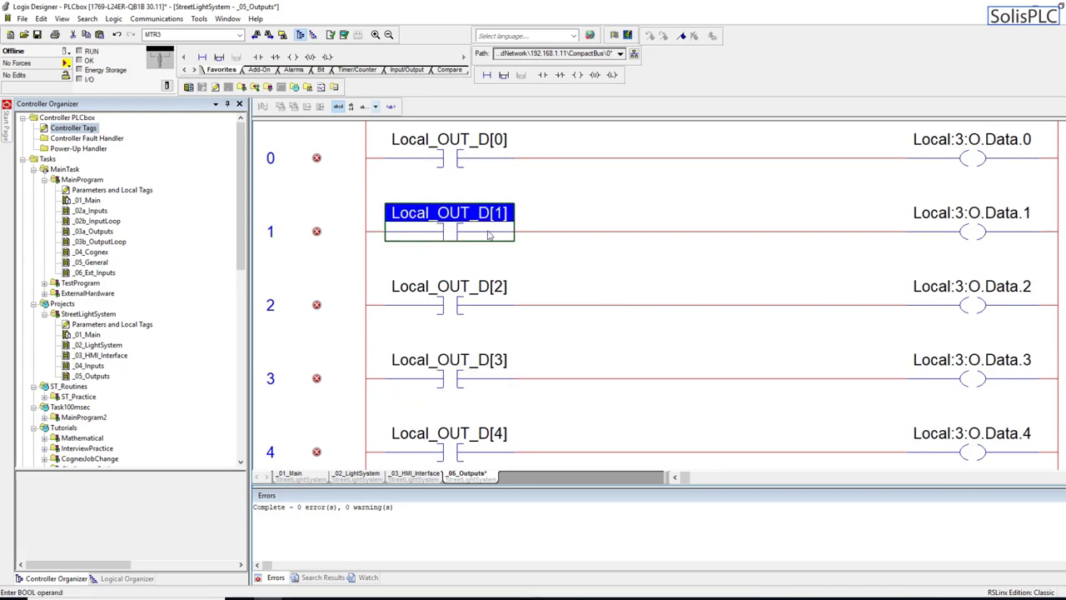
{"action": "left_click", "coordinate": [971, 213]}
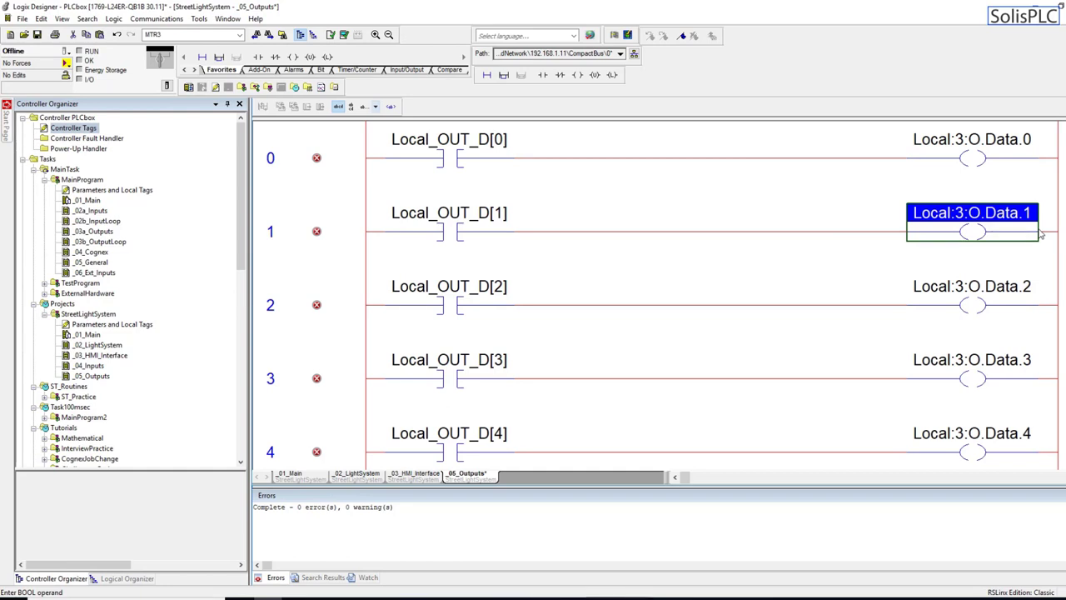
{"action": "mouse_move", "coordinate": [650, 216]}
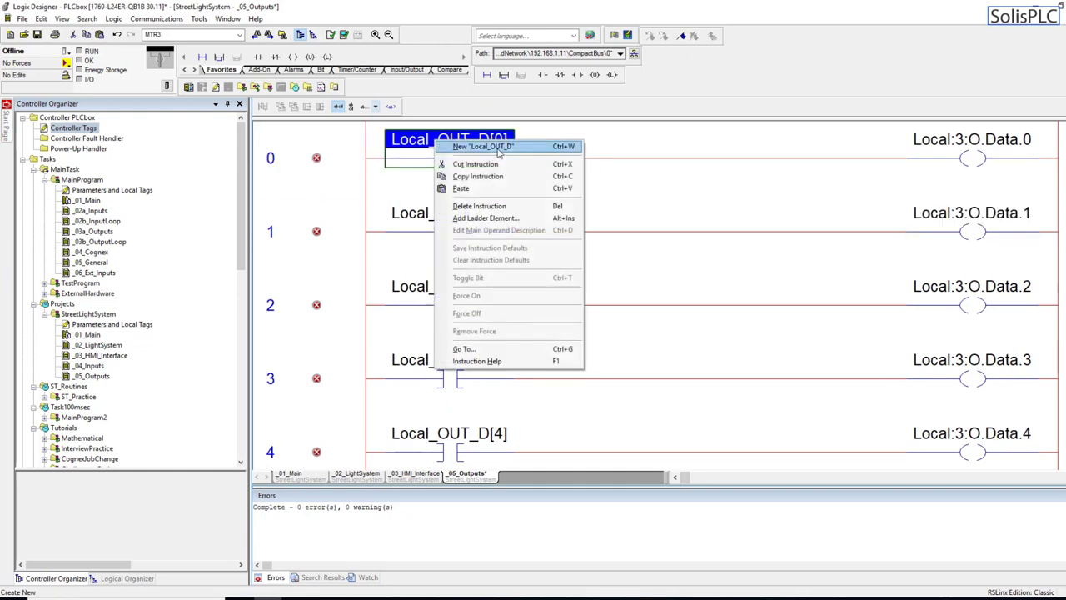
{"action": "left_click", "coordinate": [479, 147]}
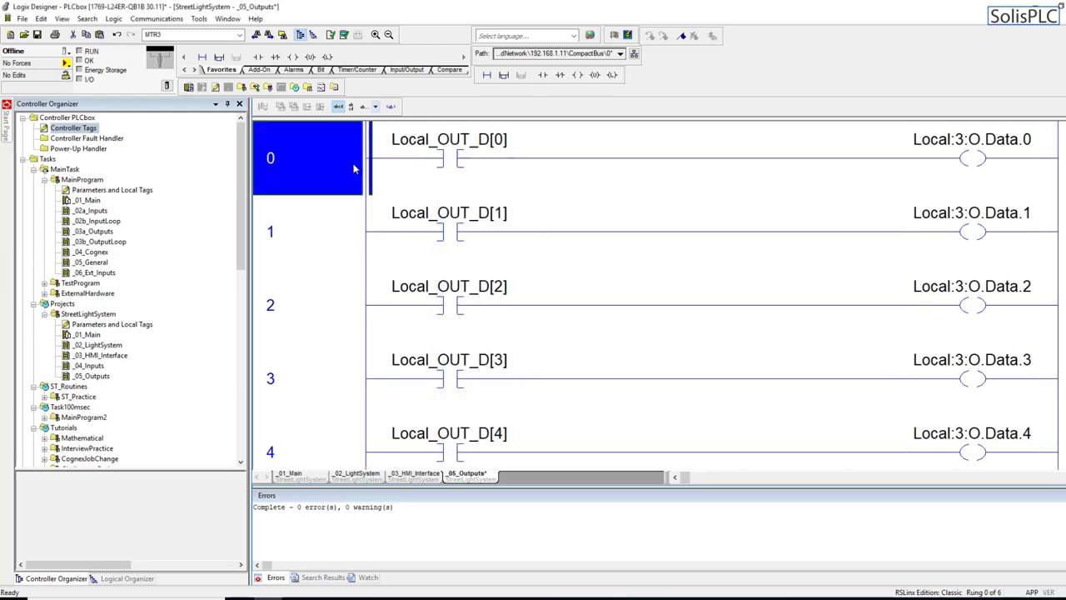
{"action": "double_click", "coordinate": [450, 140]}
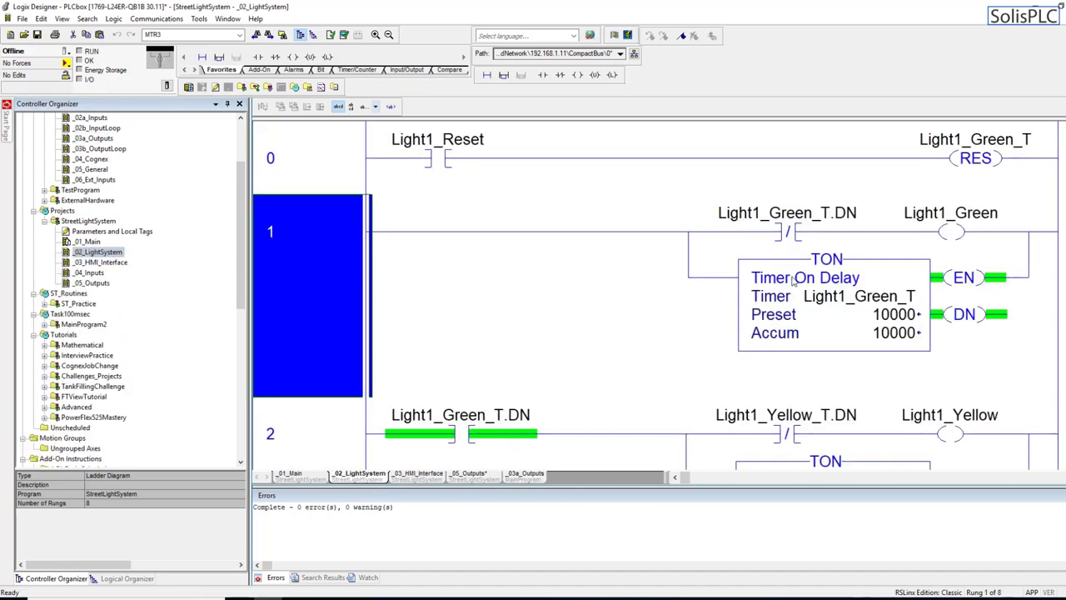
- Check the Light1_Green coil name in _02_LightSystem before describing Local_OUT_D[0]
{"action": "left_click", "coordinate": [949, 213]}
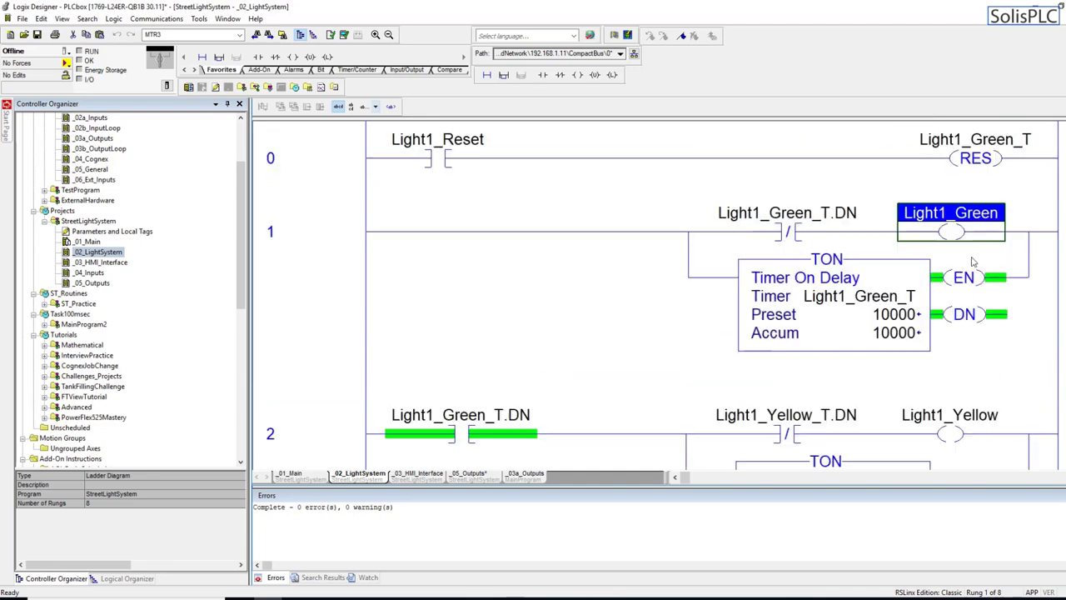
{"action": "scroll", "scroll_direction": "down", "scroll_amount": 3}
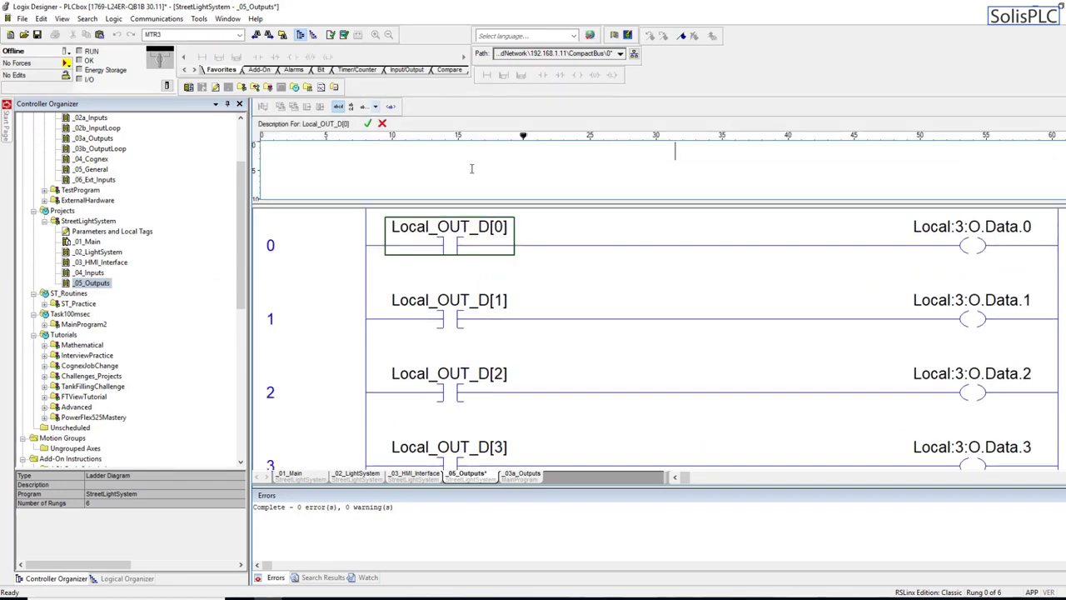
- Describe Local_OUT_D bits as 'Light 1 - Green Light' and 'Light 1 - Yellow Light Turn ON'
{"action": "type", "text": "Light 1"}
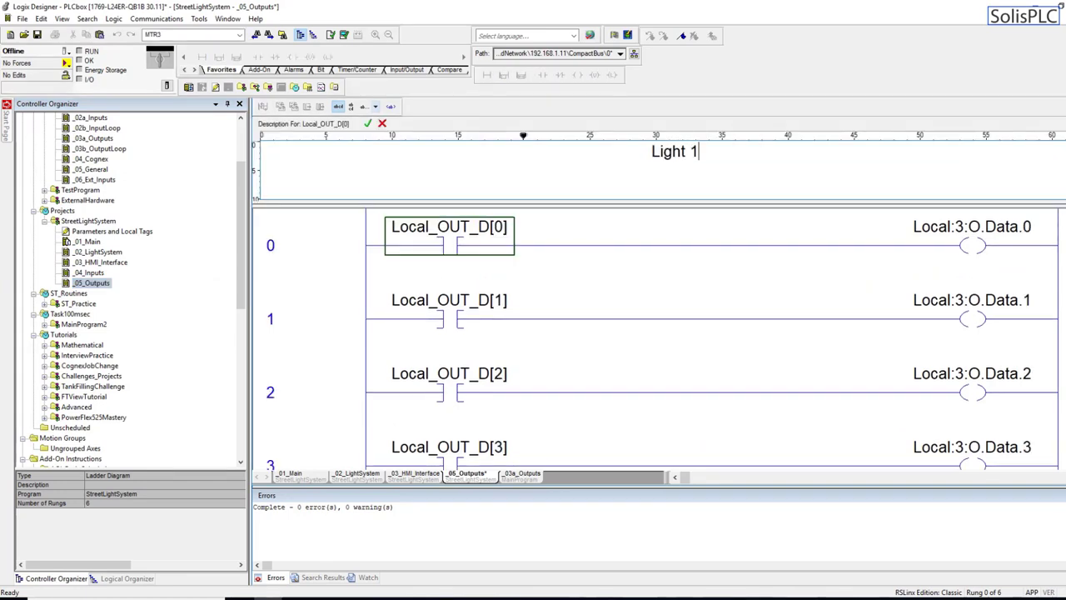
{"action": "type", "text": "-"}
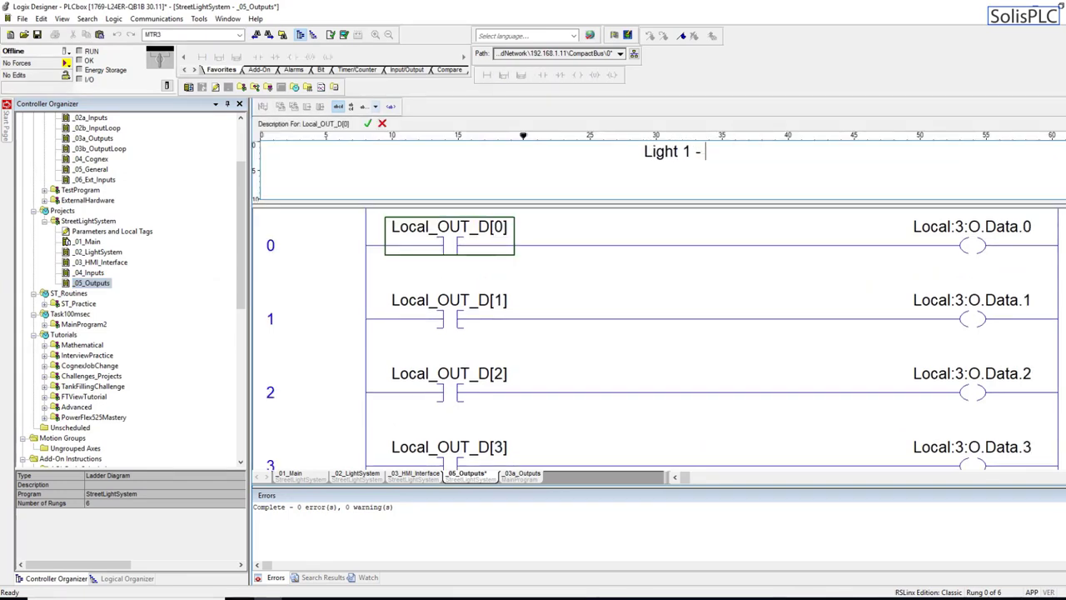
{"action": "type", "text": "Green Light Turn ON"}
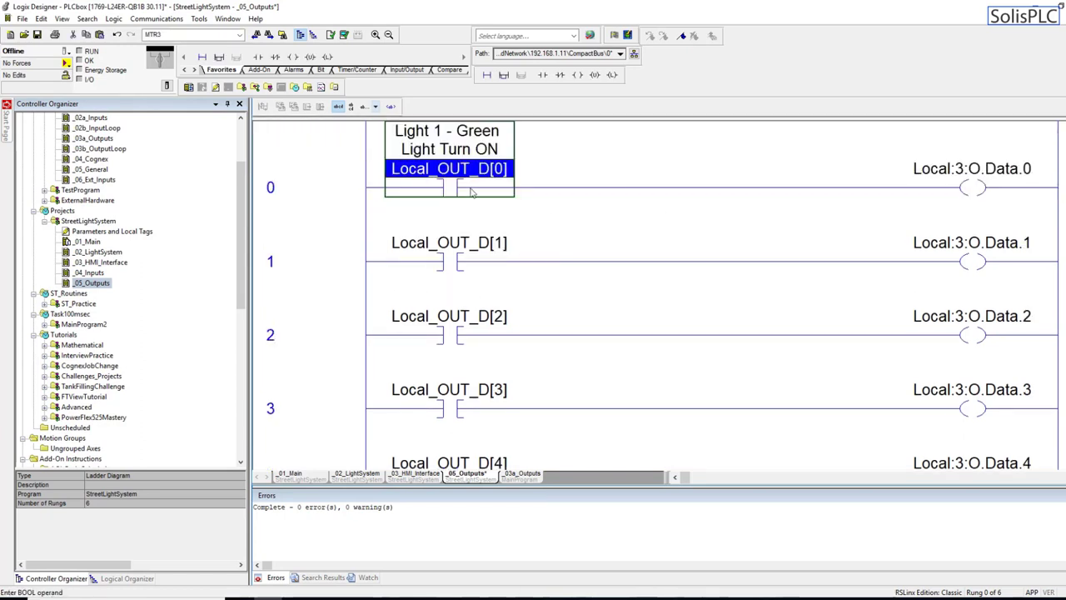
{"action": "left_click", "coordinate": [449, 244]}
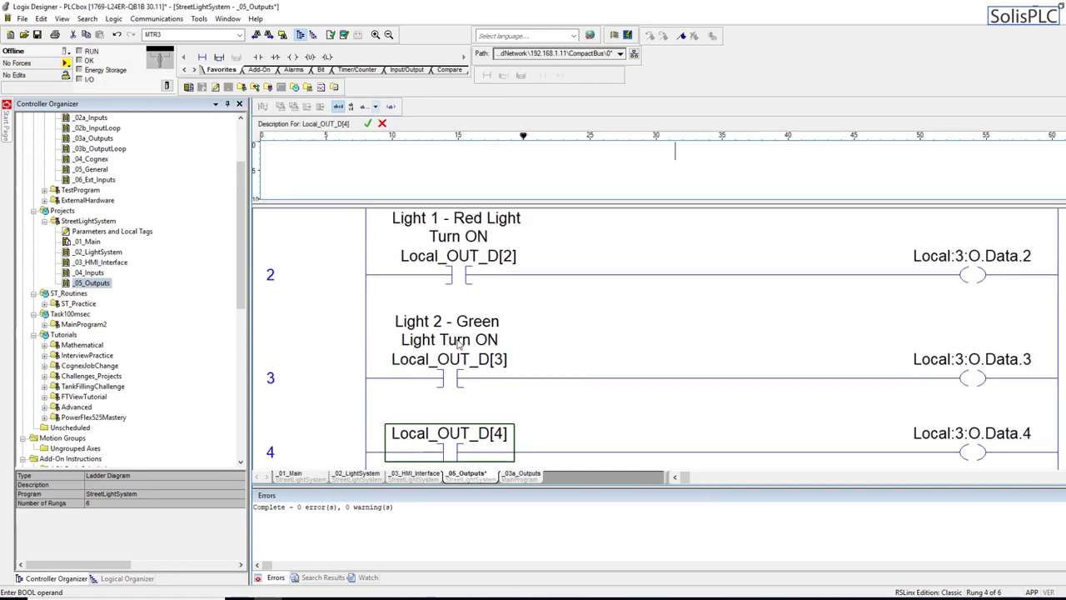
{"action": "type", "text": "Light 1 - Yellow Light Turn ON"}
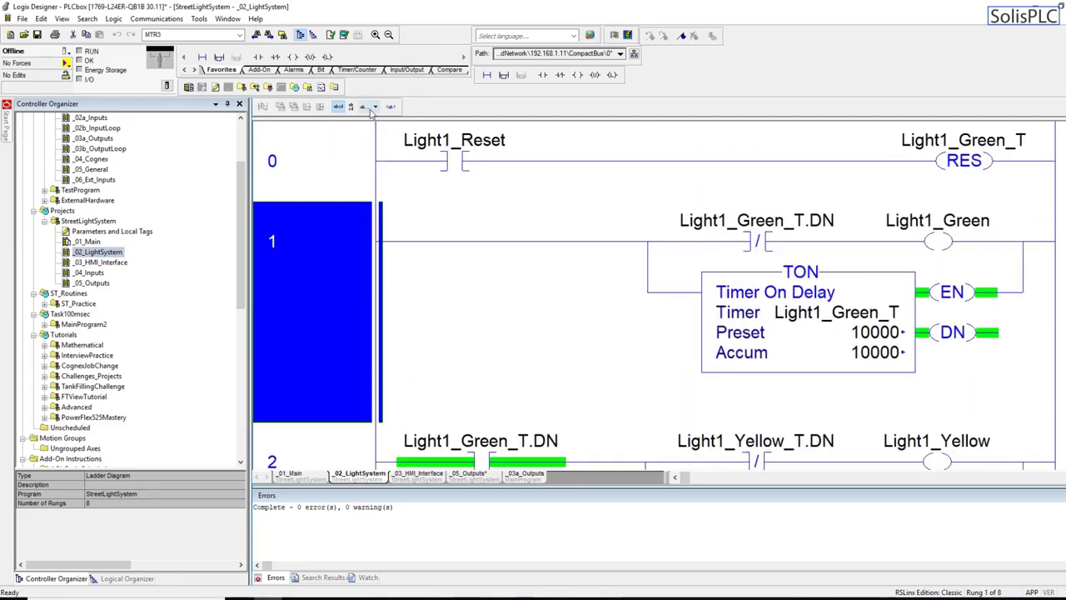
- Insert a rung where XIC Light1_Green drives OTE Local_OUT_D[0], referring to _05_Outputs
{"action": "double_click", "coordinate": [939, 220]}
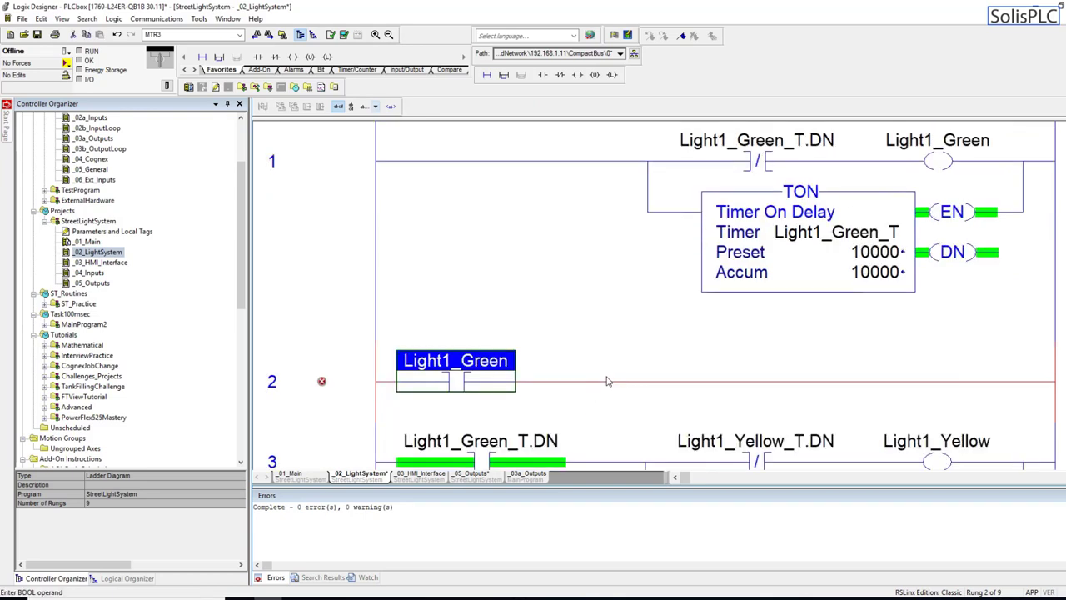
{"action": "mouse_move", "coordinate": [418, 324]}
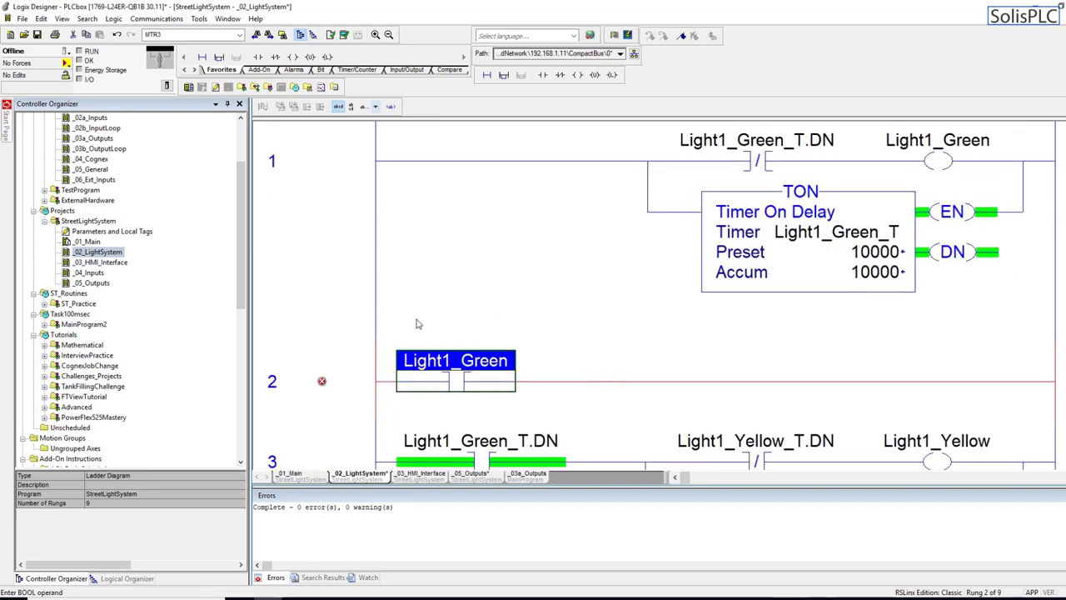
{"action": "left_click", "coordinate": [530, 473]}
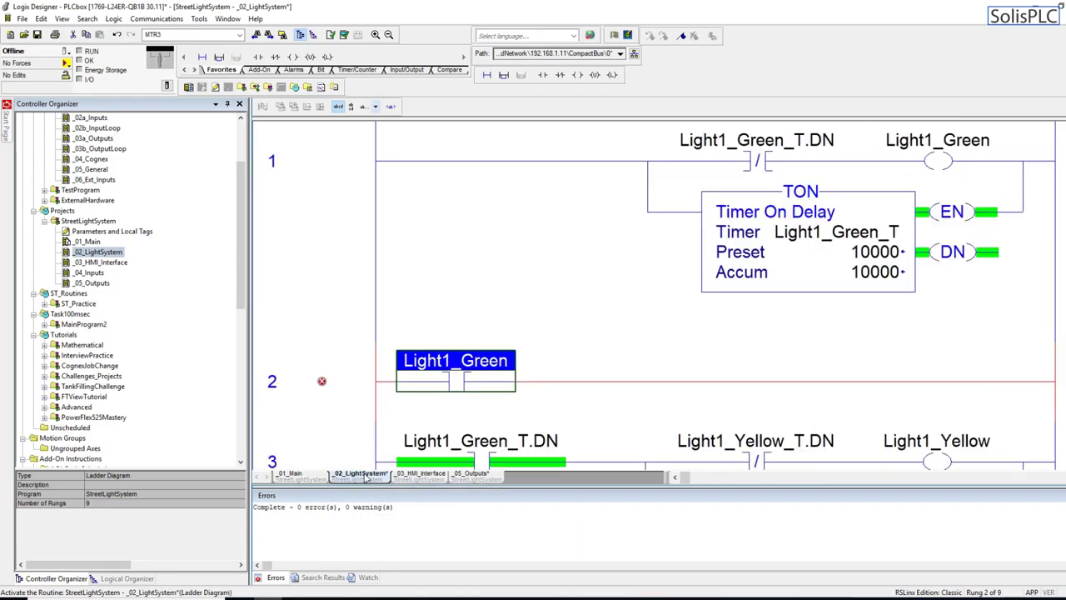
{"action": "left_click", "coordinate": [290, 473]}
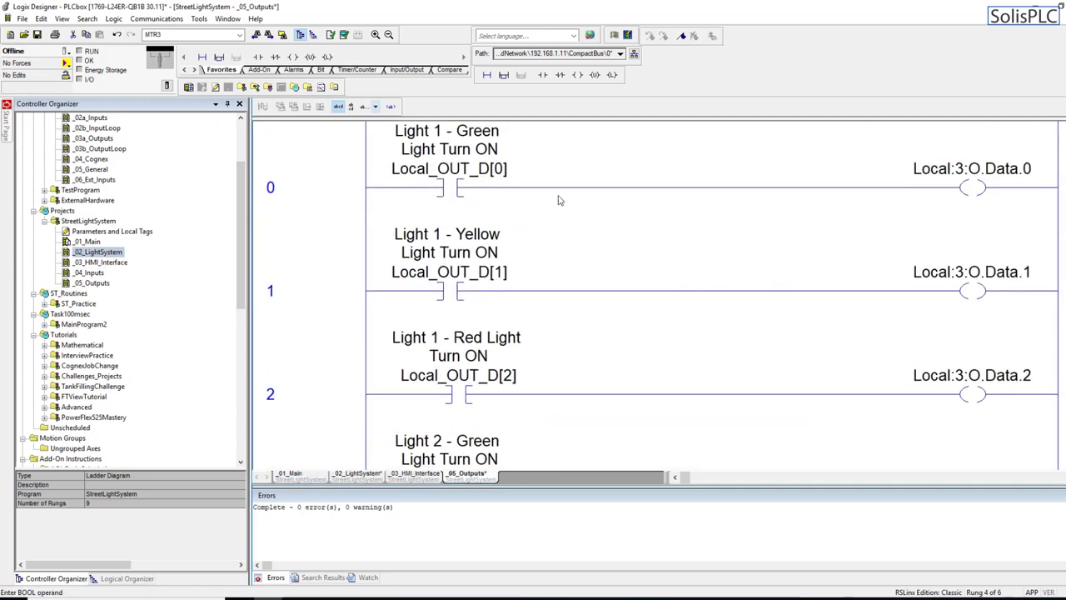
{"action": "left_click", "coordinate": [270, 187]}
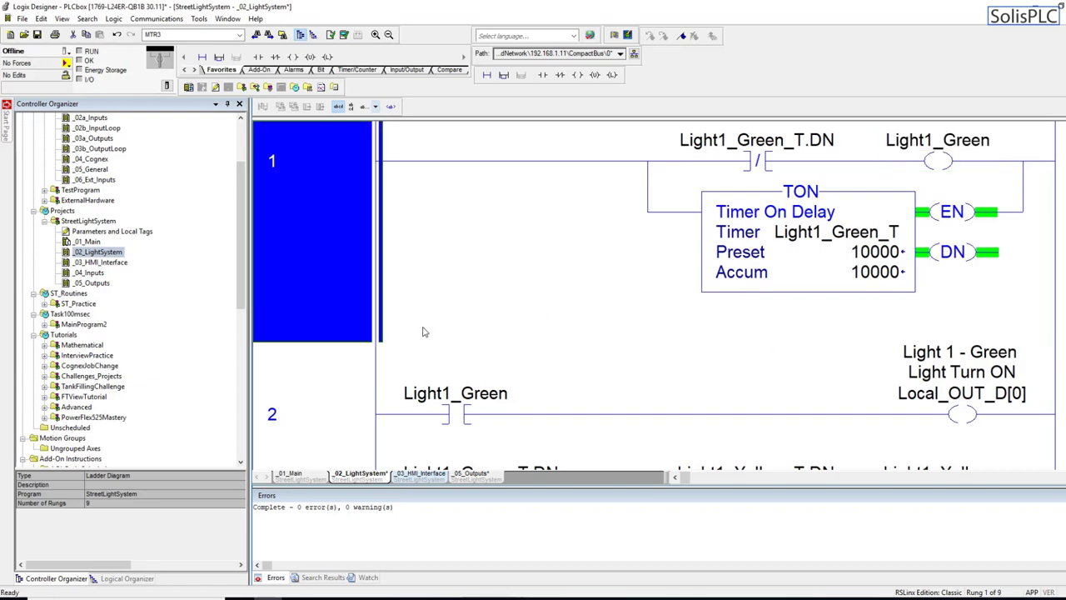
{"action": "scroll", "scroll_direction": "down", "scroll_amount": 3}
{"action": "type", "text": "Light1_Red"}
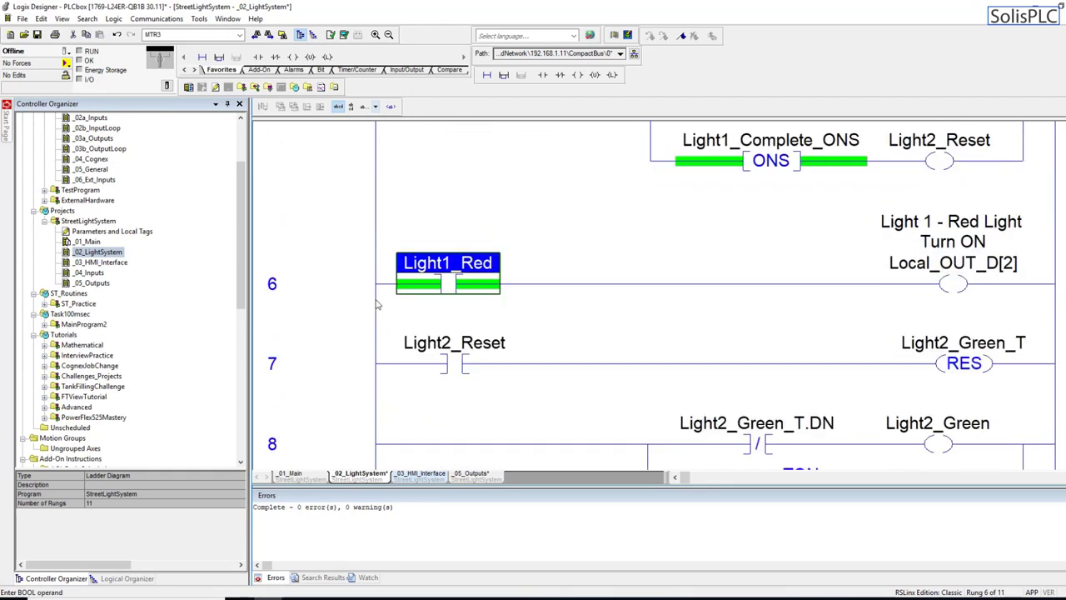
- Add rungs driving Local_OUT_D[2]–[5] from Light1_Red and the Light2 bits
{"action": "scroll", "scroll_direction": "down", "scroll_amount": 3}
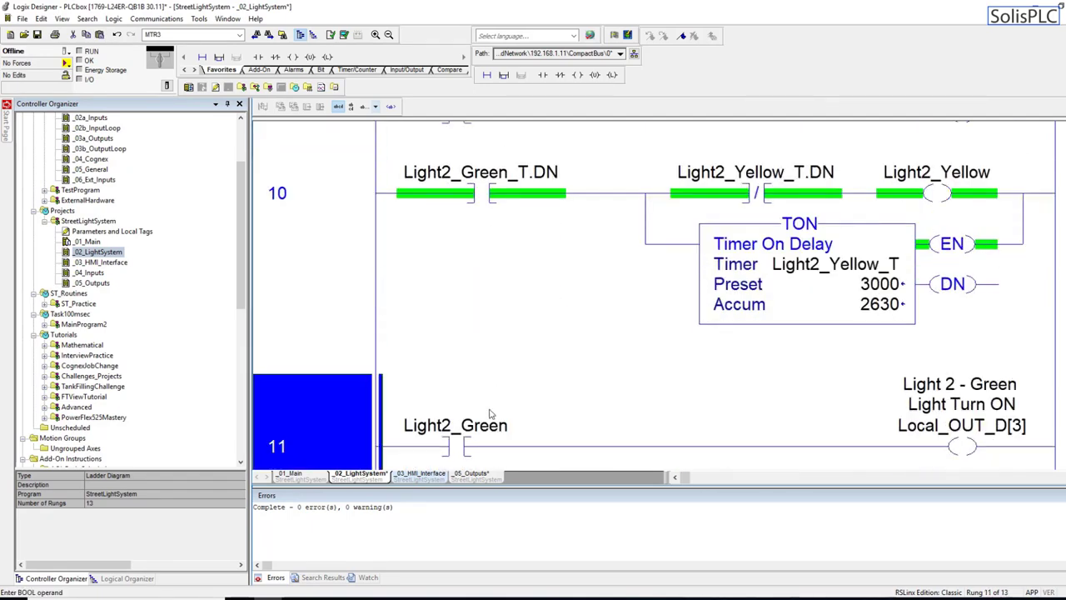
{"action": "left_click", "coordinate": [934, 193]}
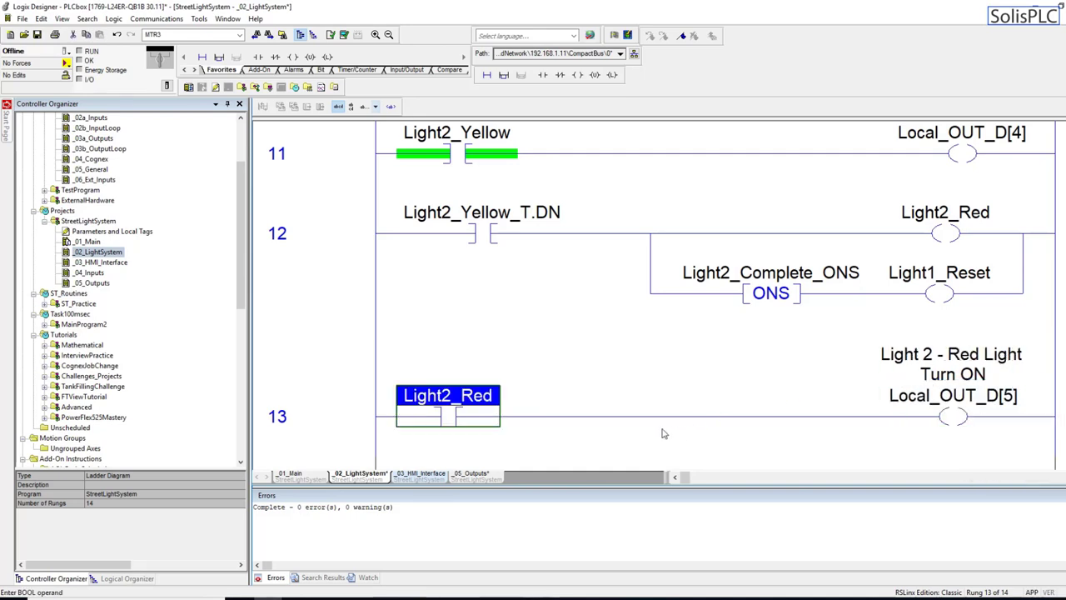
{"action": "left_click", "coordinate": [90, 272]}
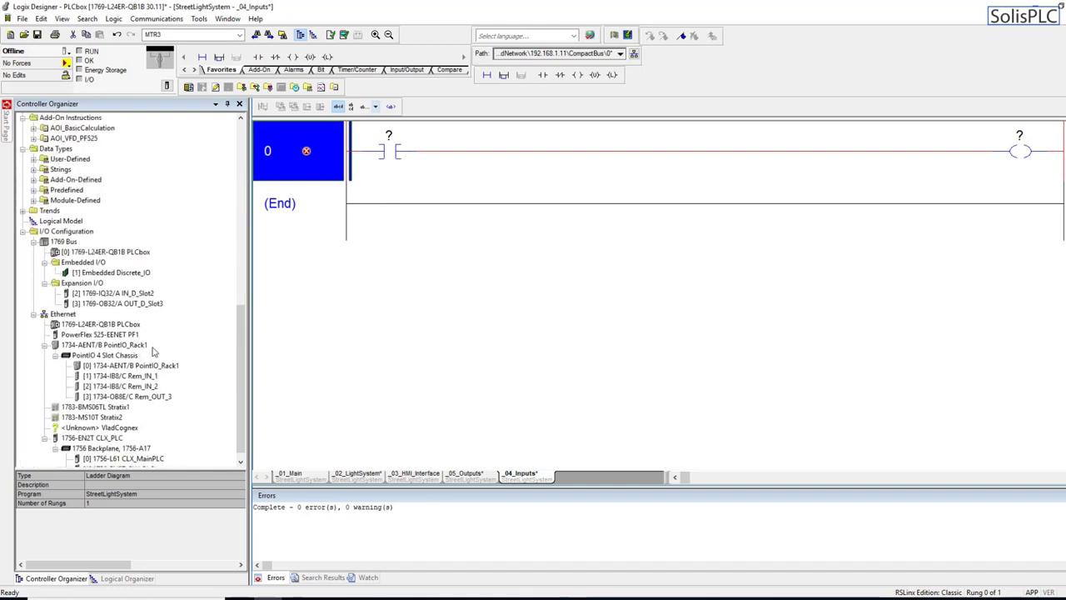
- Browse the Local:2:I.Data input bits in the controller tags before addressing rung 0's contact
{"action": "left_click", "coordinate": [108, 293]}
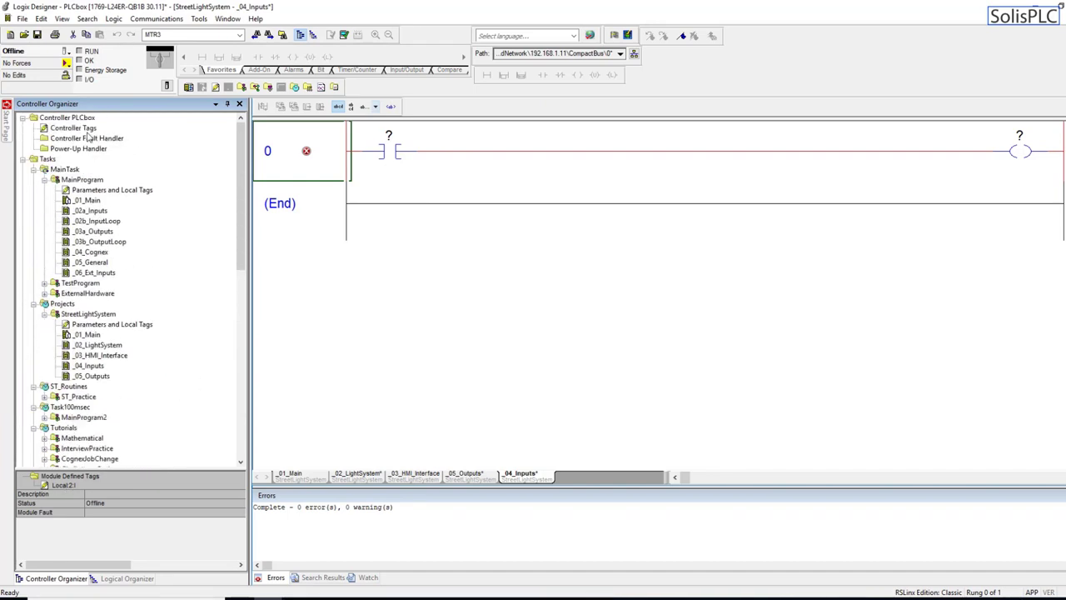
{"action": "double_click", "coordinate": [77, 127]}
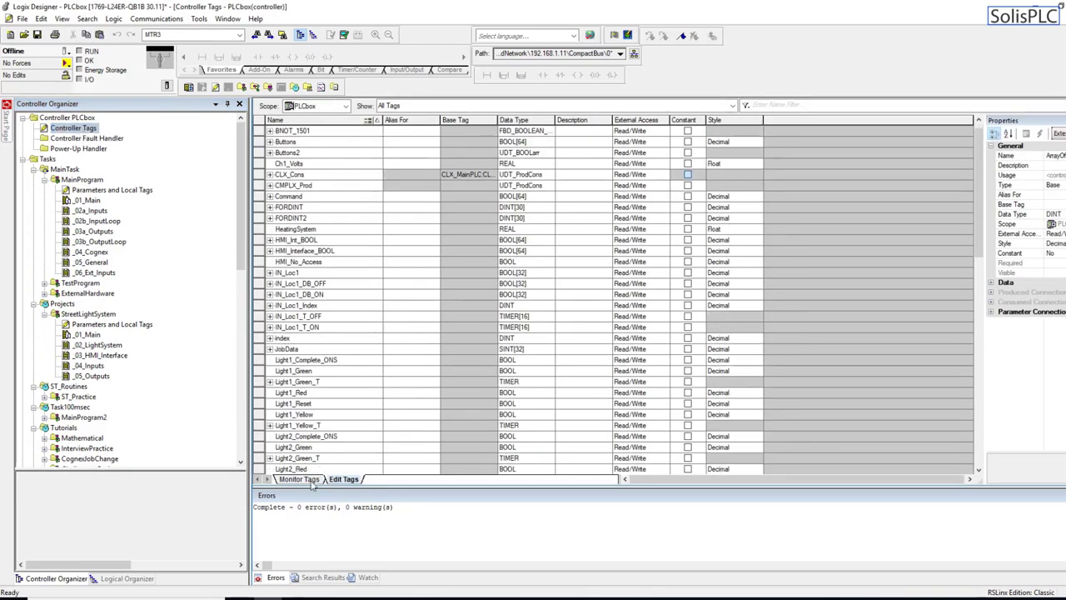
{"action": "left_click", "coordinate": [298, 480]}
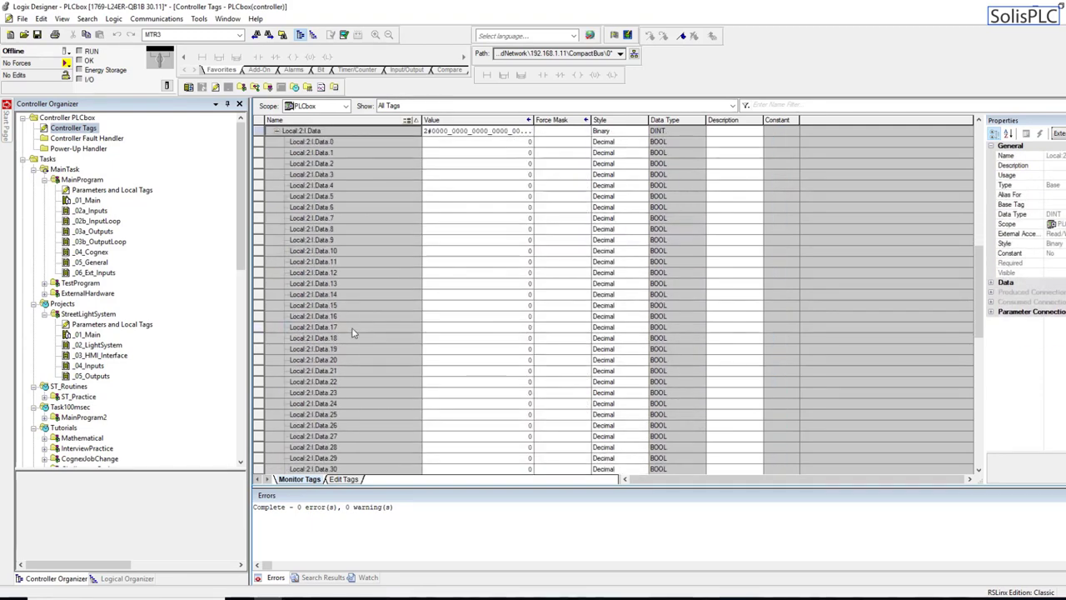
{"action": "scroll", "scroll_direction": "down", "scroll_amount": 3}
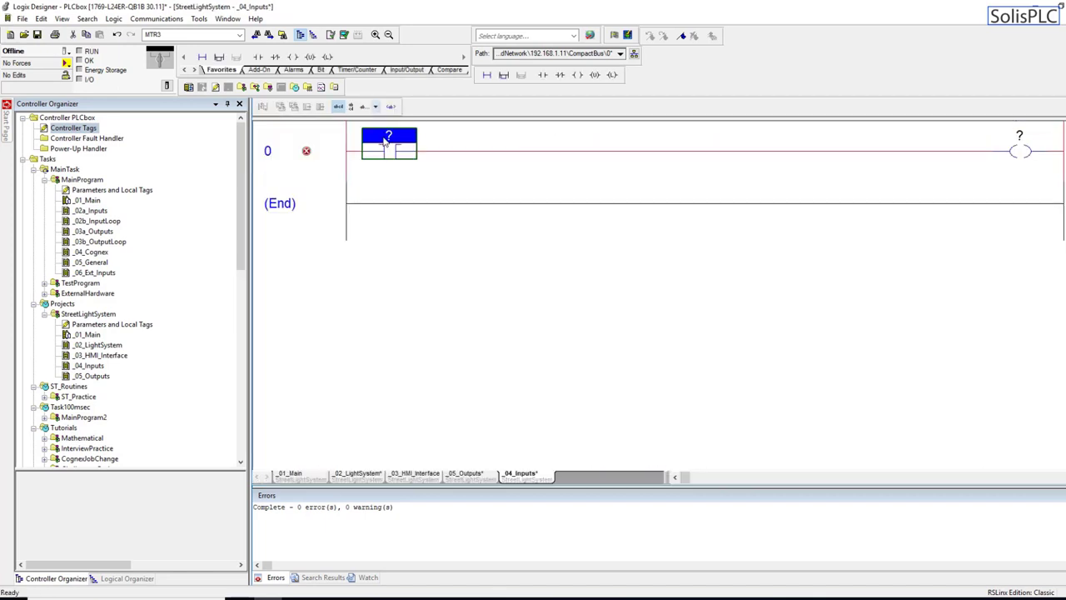
- Address rung 0 as Local:2:I.Data.0 driving the Local_IN_D[0] coil
{"action": "type", "text": "Local:2:I.Data.0"}
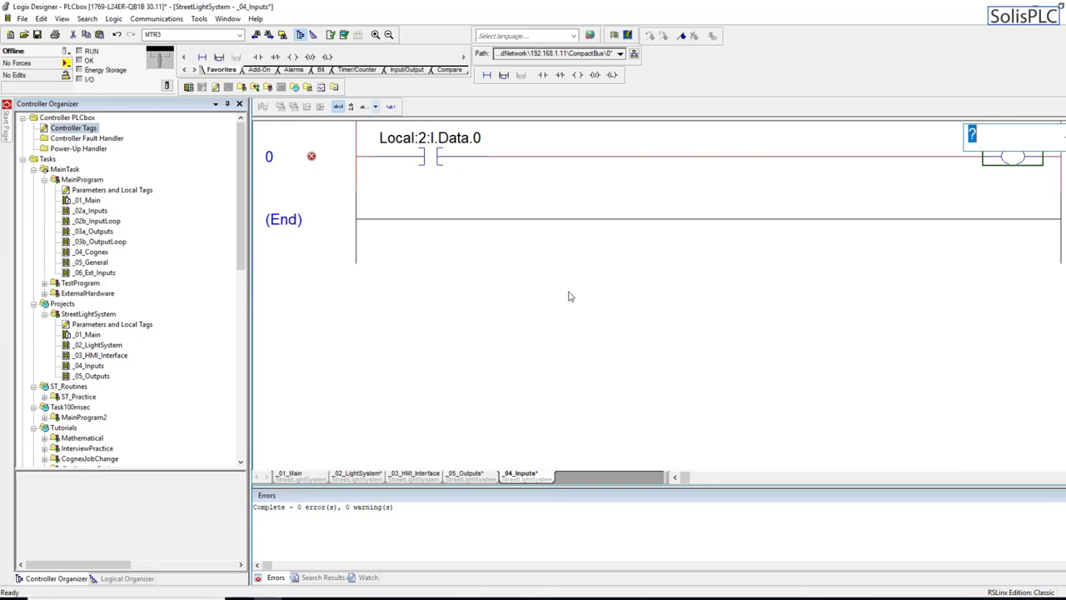
{"action": "left_click", "coordinate": [470, 471]}
{"action": "type", "text": "Local_OUT_D[0"}
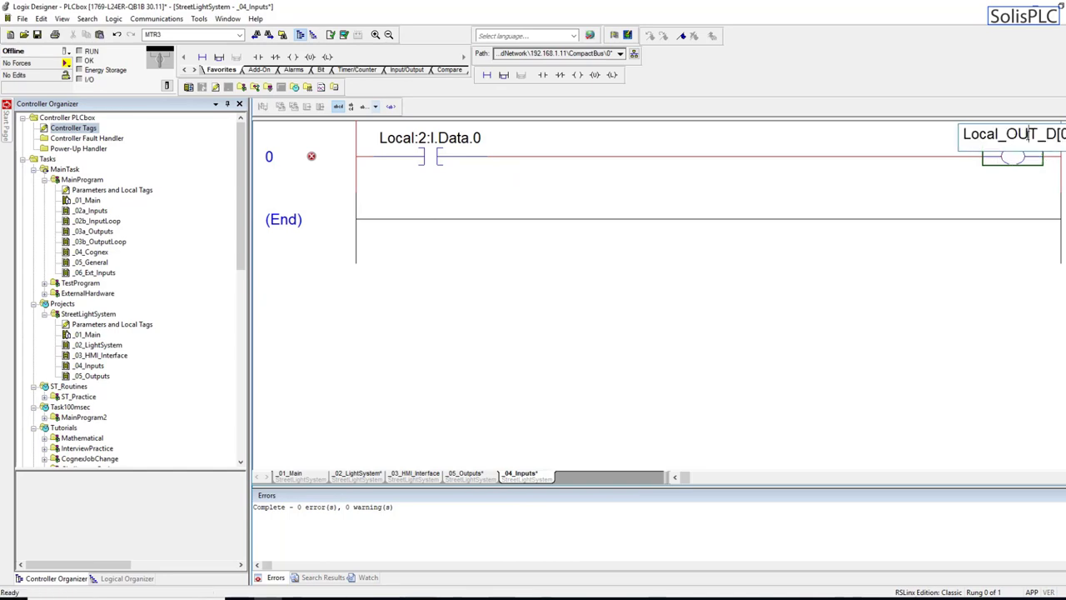
{"action": "double_click", "coordinate": [1019, 133]}
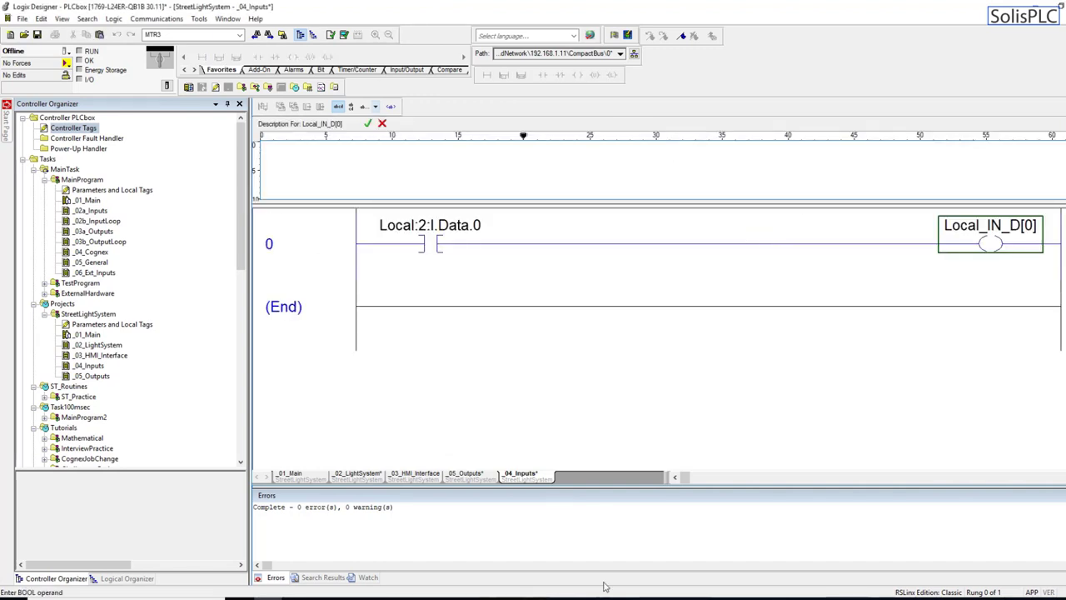
- Check the _05_Outputs comment wording, then duplicate rung 0 for the other inputs
{"action": "left_click", "coordinate": [470, 475]}
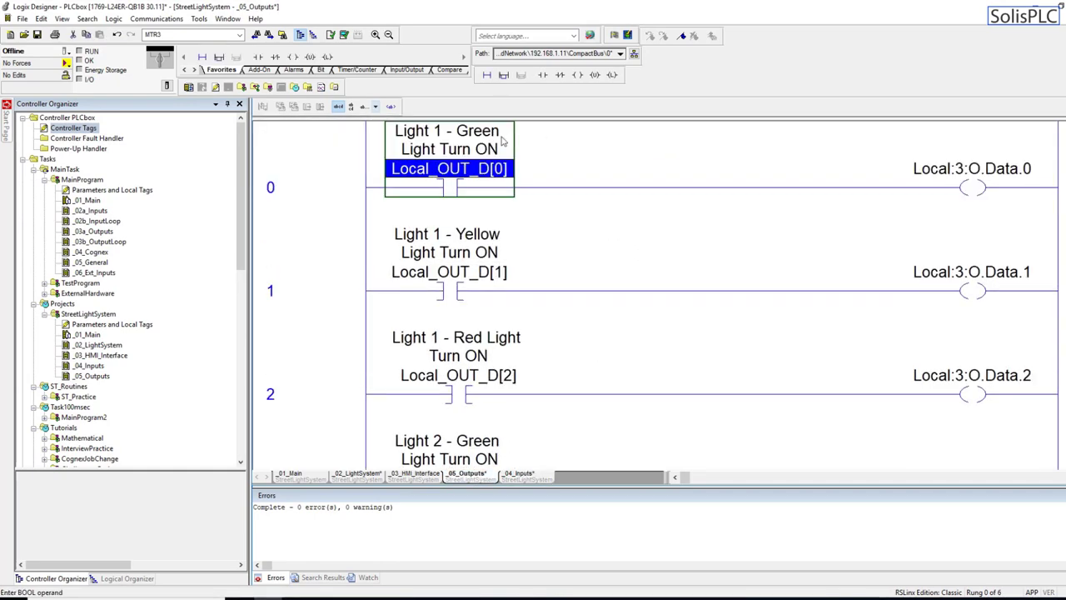
{"action": "left_click", "coordinate": [525, 473]}
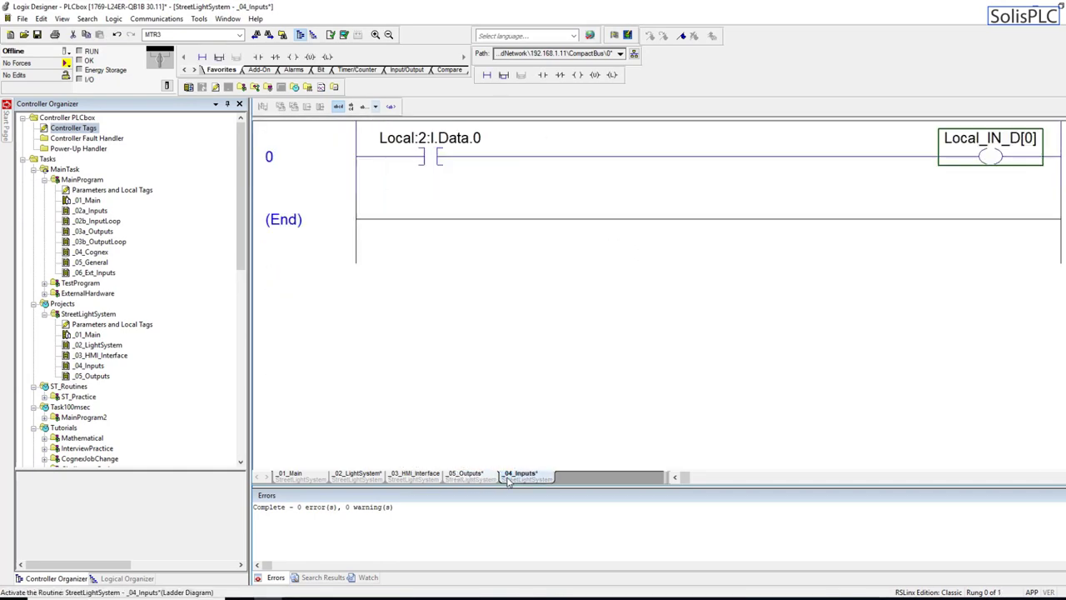
{"action": "double_click", "coordinate": [991, 137]}
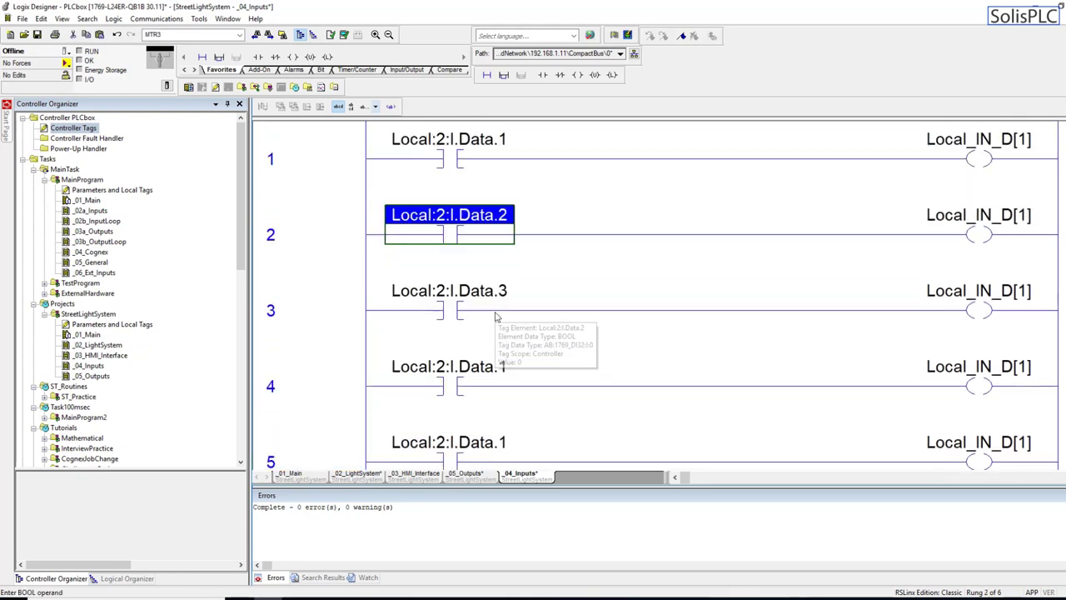
- Readdress the copied rungs to Data.1–.2 and Local_IN_D[1]–[2], describing Local_IN_D[0] as 'Light 1 - Green Light Confirmed ON'
{"action": "scroll", "scroll_direction": "down", "scroll_amount": 3}
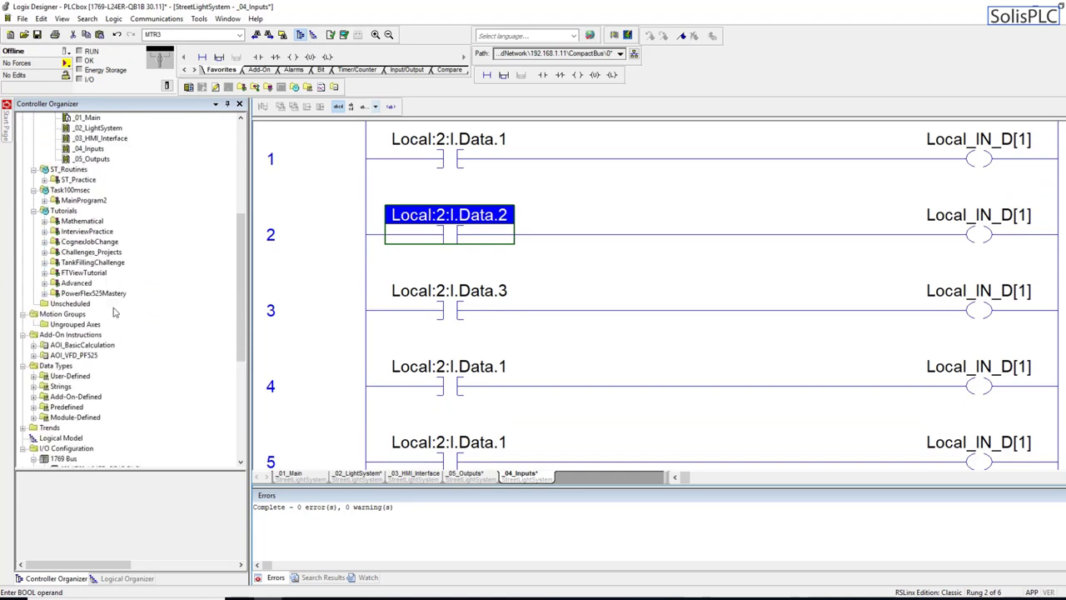
{"action": "scroll", "scroll_direction": "down", "scroll_amount": 3}
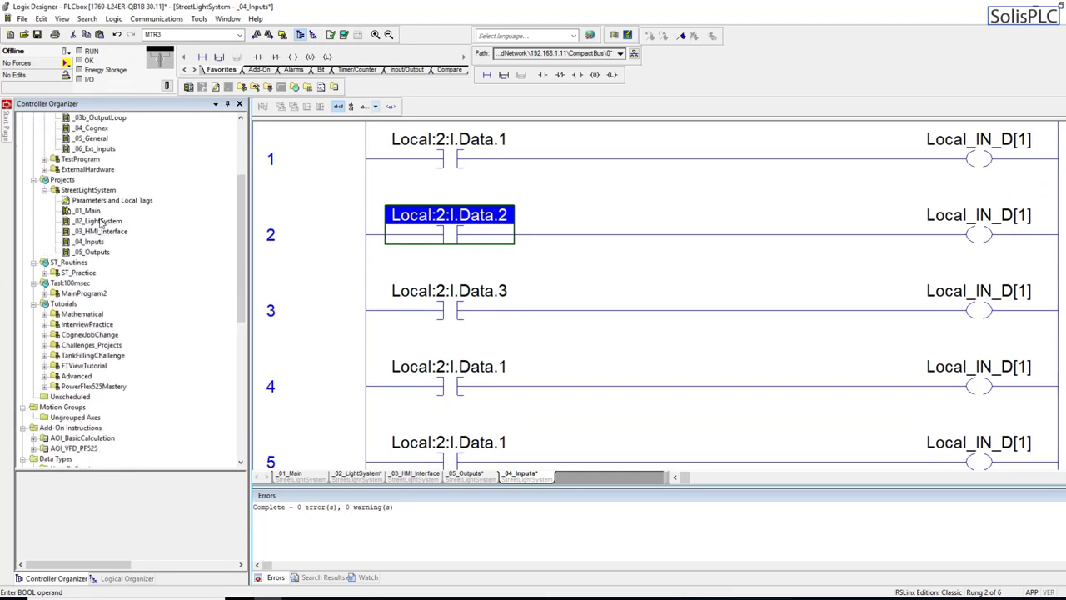
{"action": "left_click", "coordinate": [100, 230]}
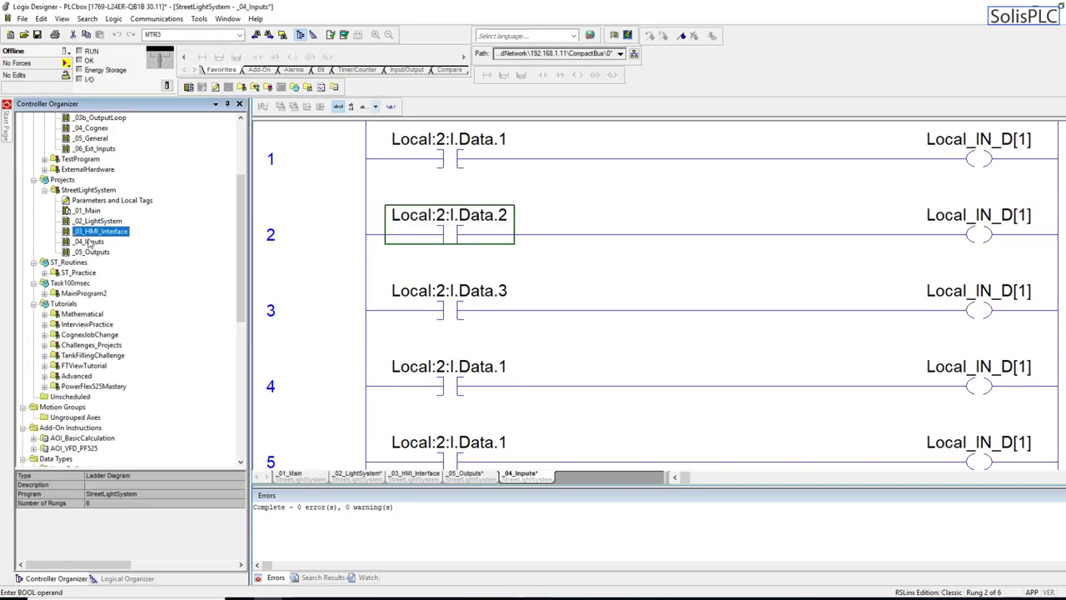
{"action": "left_click", "coordinate": [87, 239]}
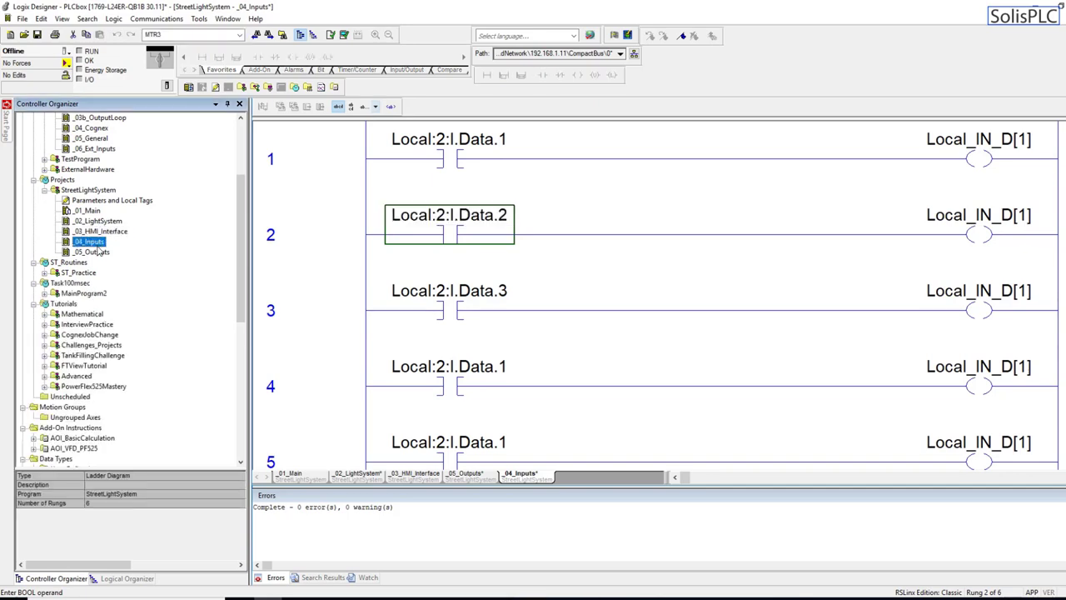
{"action": "left_click", "coordinate": [448, 289]}
{"action": "type", "text": "Light Corfirmed ON"}
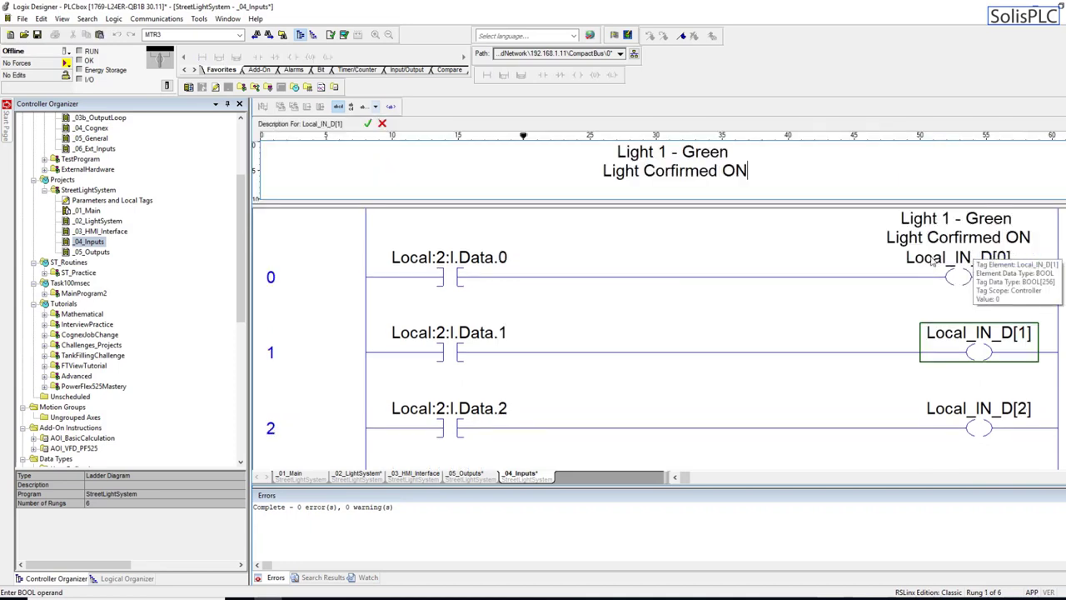
- Change Local_IN_D[1]'s description to Yellow and Local_IN_D[2]'s to Red 'Light Confirmed ON', moving on to Light 2 green
{"action": "double_click", "coordinate": [709, 150]}
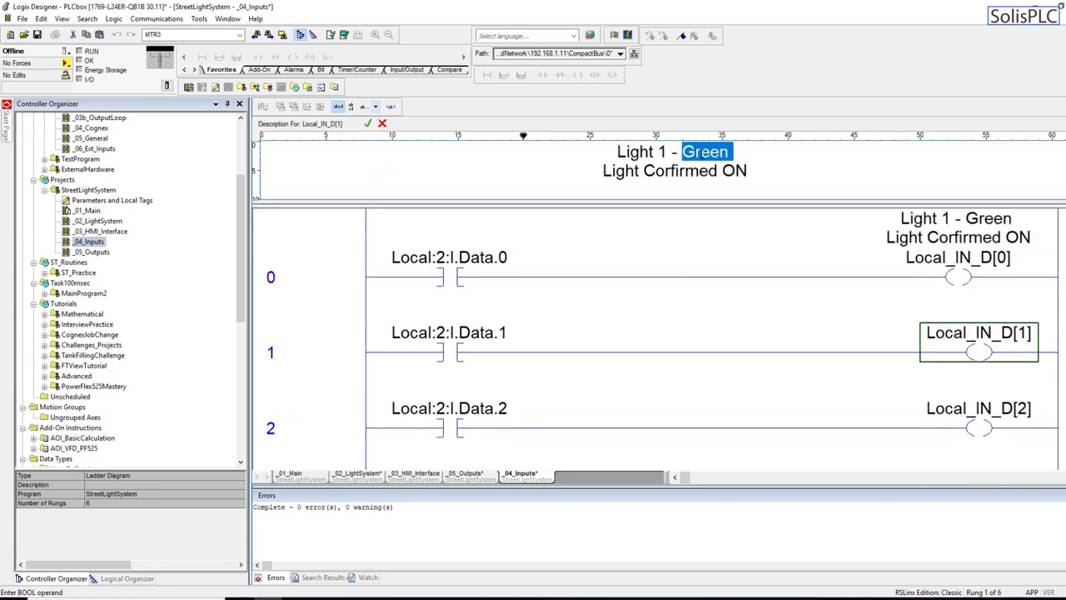
{"action": "type", "text": "Yellow"}
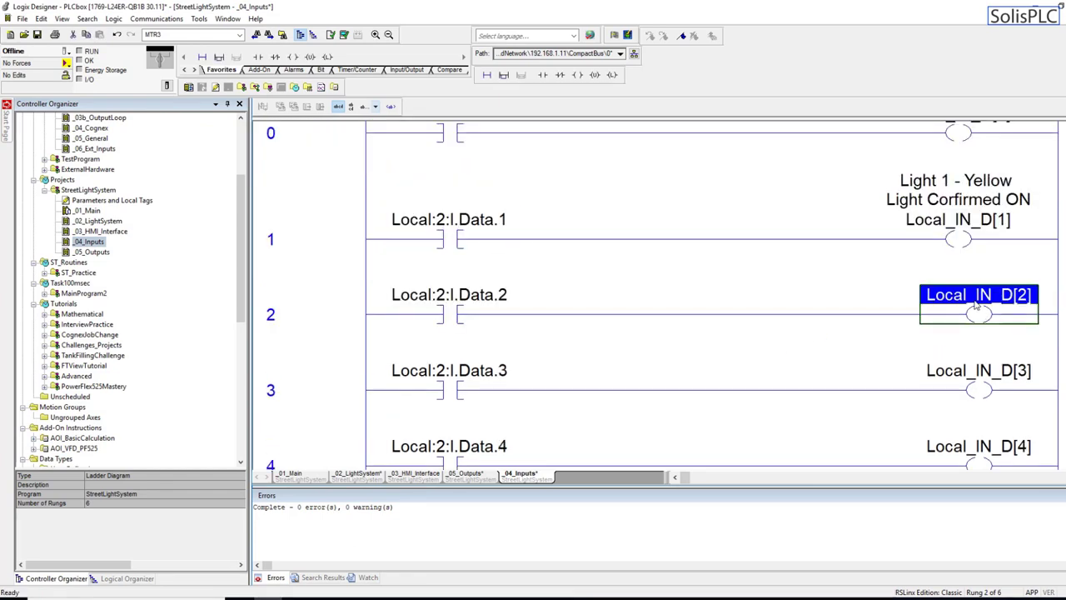
{"action": "double_click", "coordinate": [980, 293]}
{"action": "type", "text": "Light 1 - Red Light Confirmed ON"}
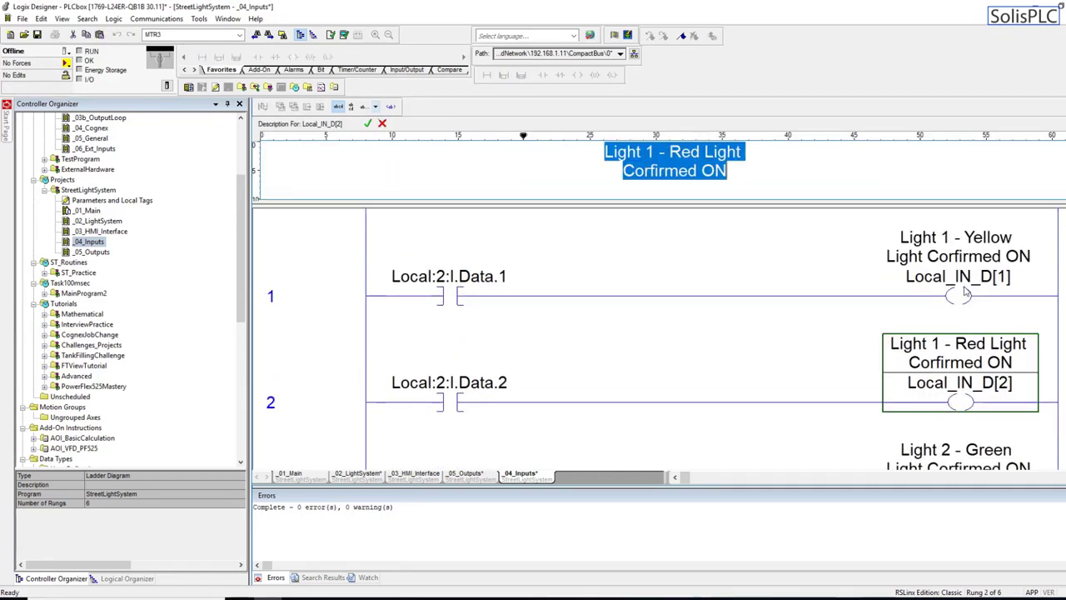
{"action": "scroll", "scroll_direction": "down", "scroll_amount": 3}
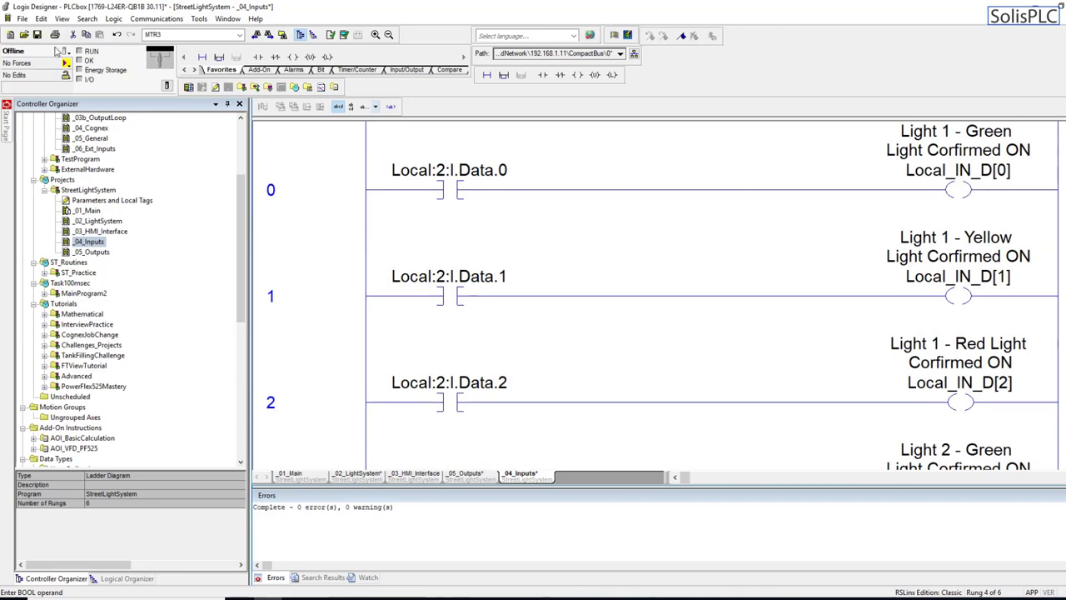
- Download StreetLightSystem to the CompactLogix controller, answer the I/O forces prompt and switch to run mode
{"action": "left_click", "coordinate": [57, 60]}
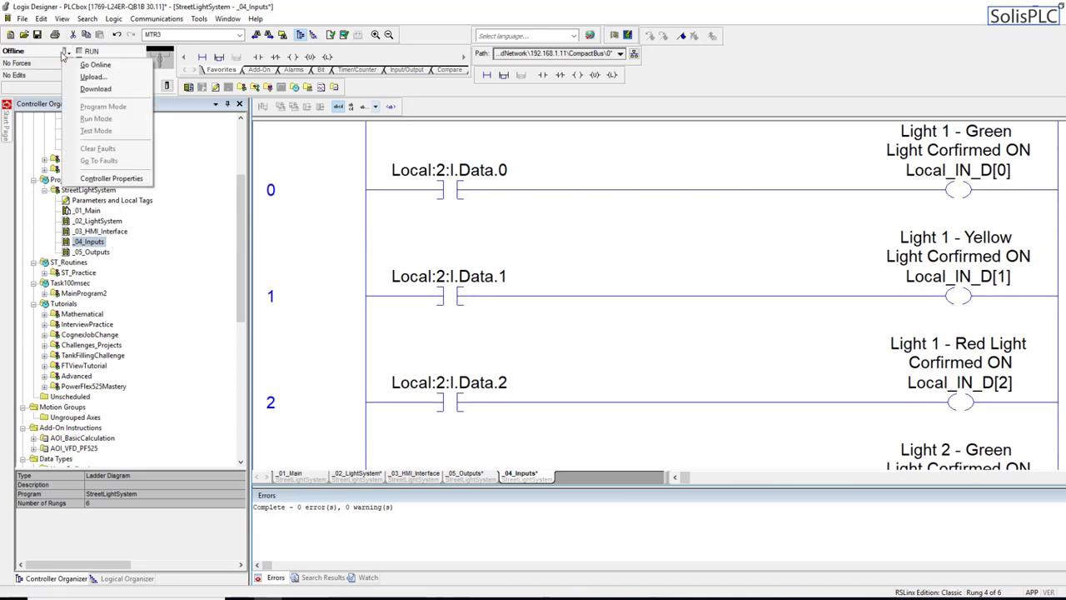
{"action": "mouse_move", "coordinate": [98, 90]}
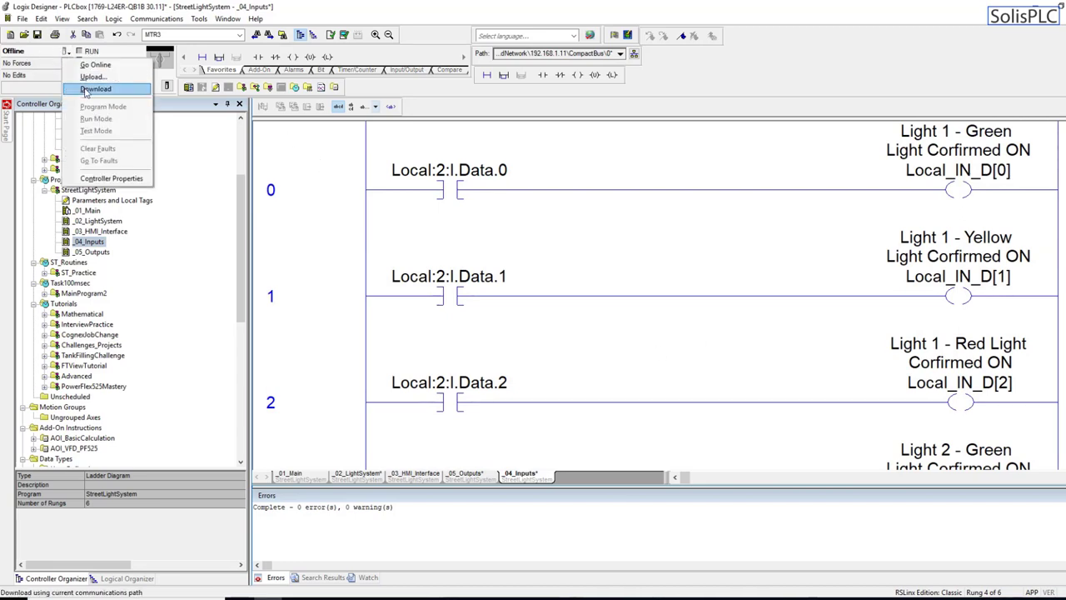
{"action": "left_click", "coordinate": [98, 90]}
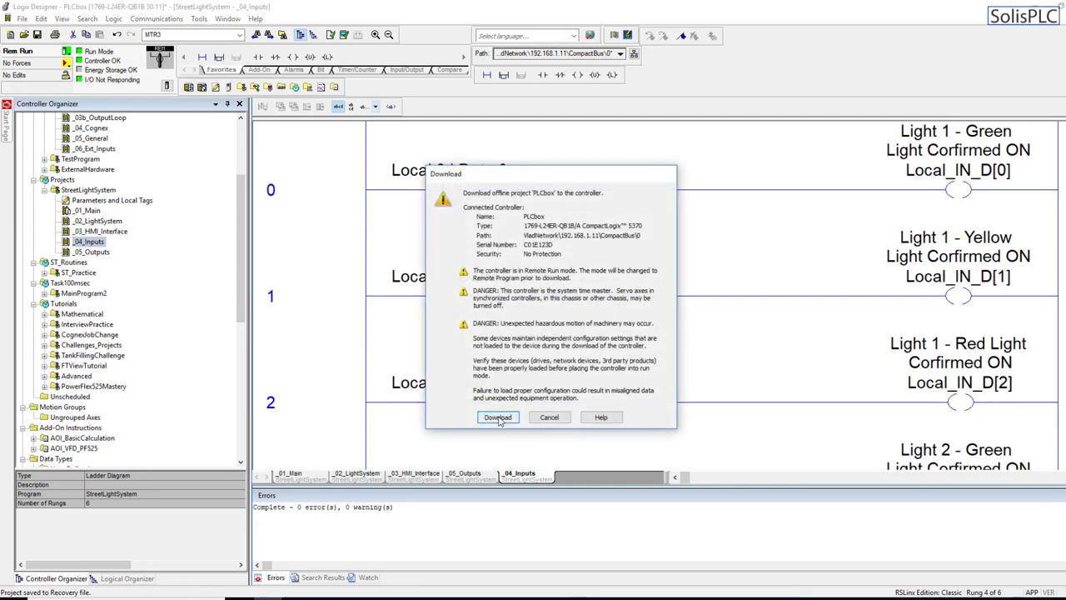
{"action": "left_click", "coordinate": [497, 417]}
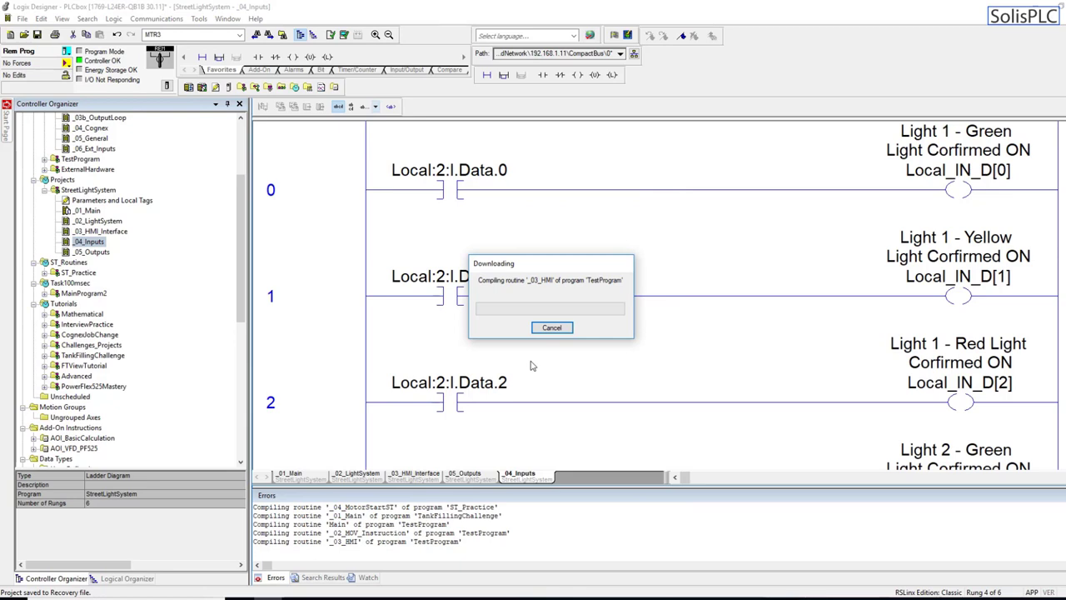
{"action": "mouse_move", "coordinate": [521, 333]}
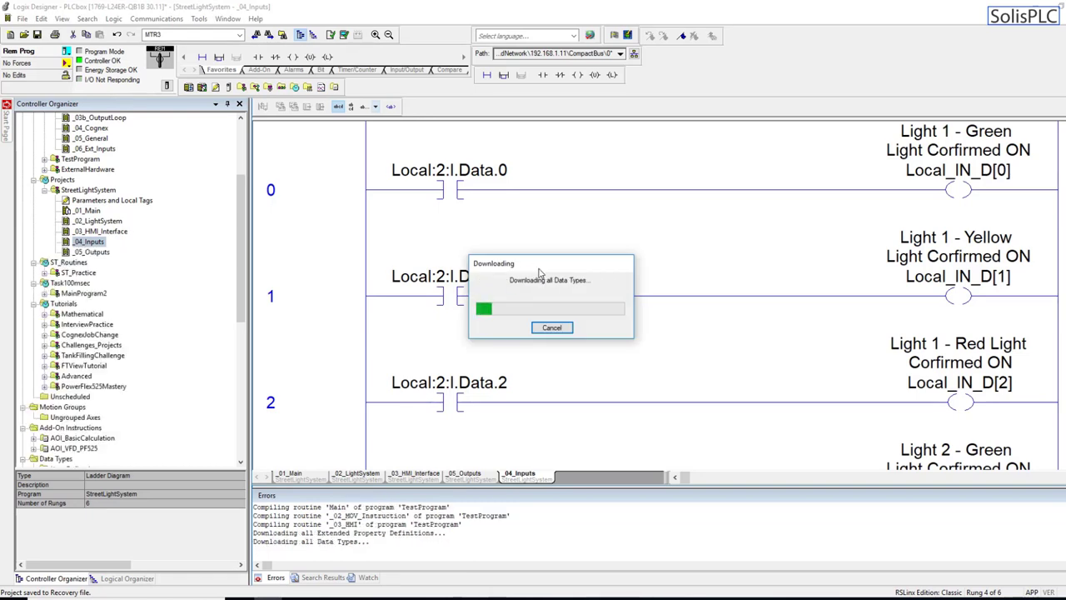
{"action": "mouse_move", "coordinate": [533, 206]}
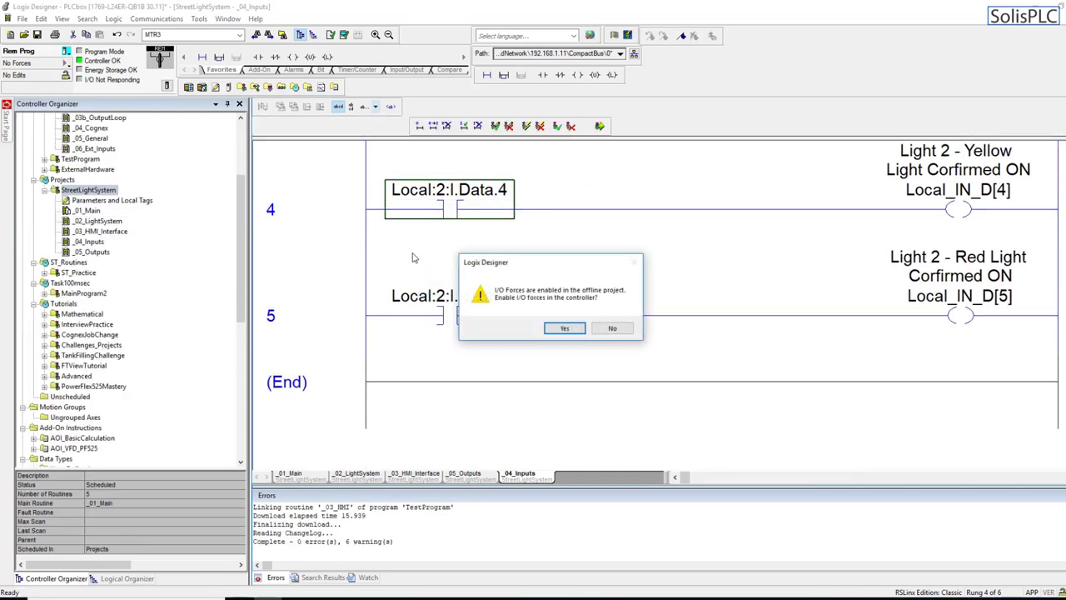
{"action": "left_click", "coordinate": [563, 327]}
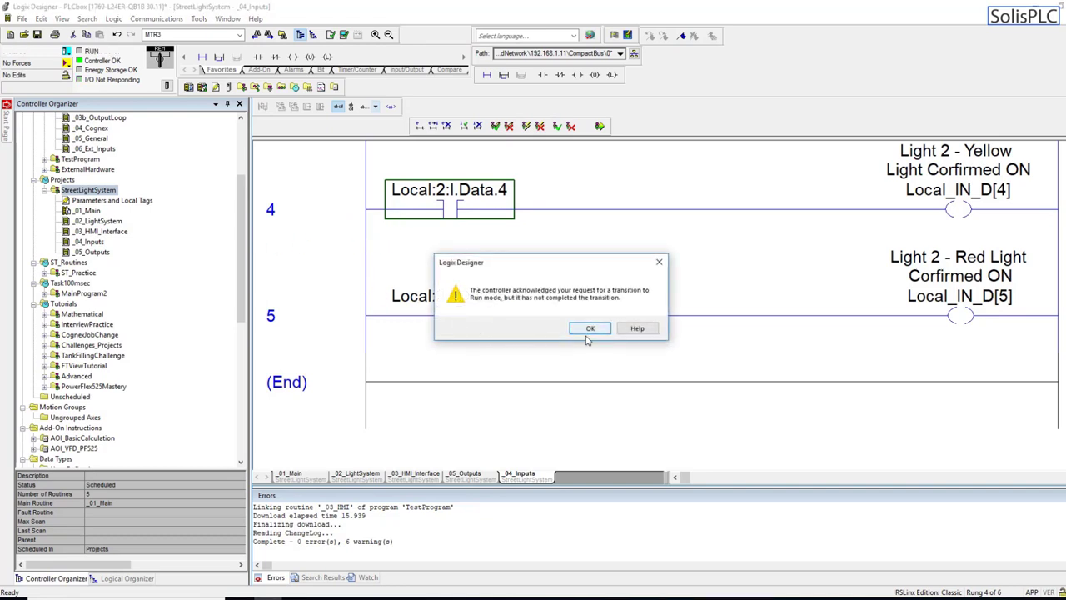
{"action": "left_click", "coordinate": [589, 326]}
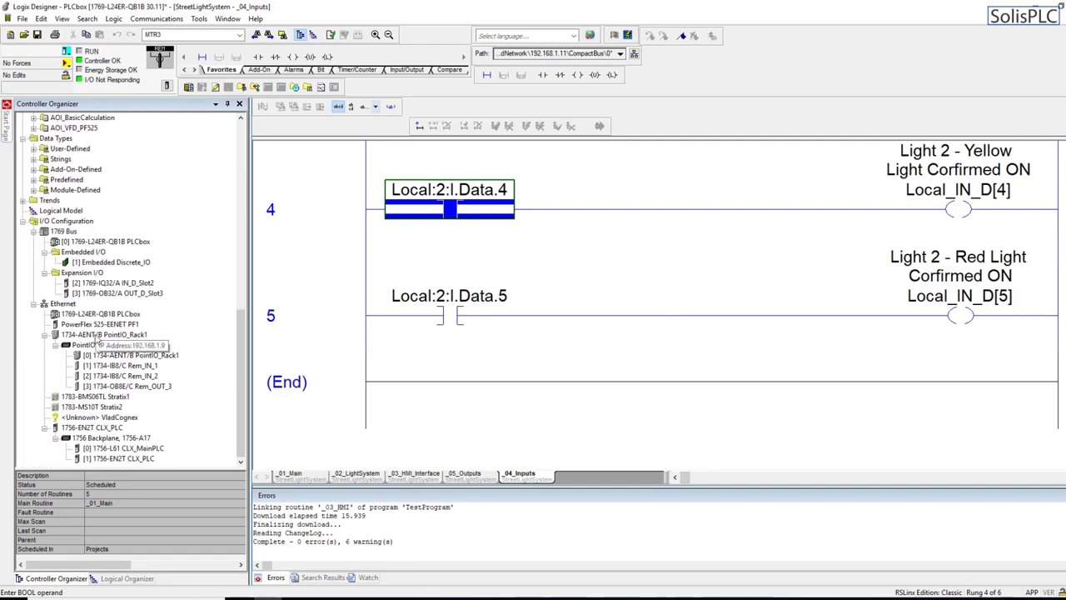
{"action": "left_click", "coordinate": [64, 43]}
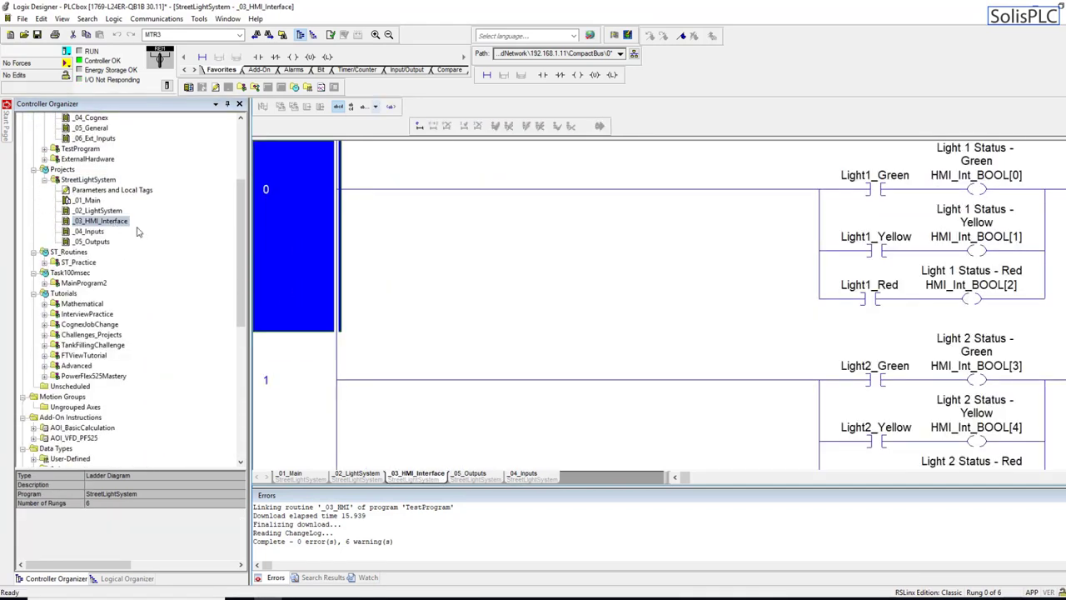
- Display _01_Main's JSR rungs calling _04_Inputs and _05_Outputs while the controller reports a fault
{"action": "double_click", "coordinate": [86, 200]}
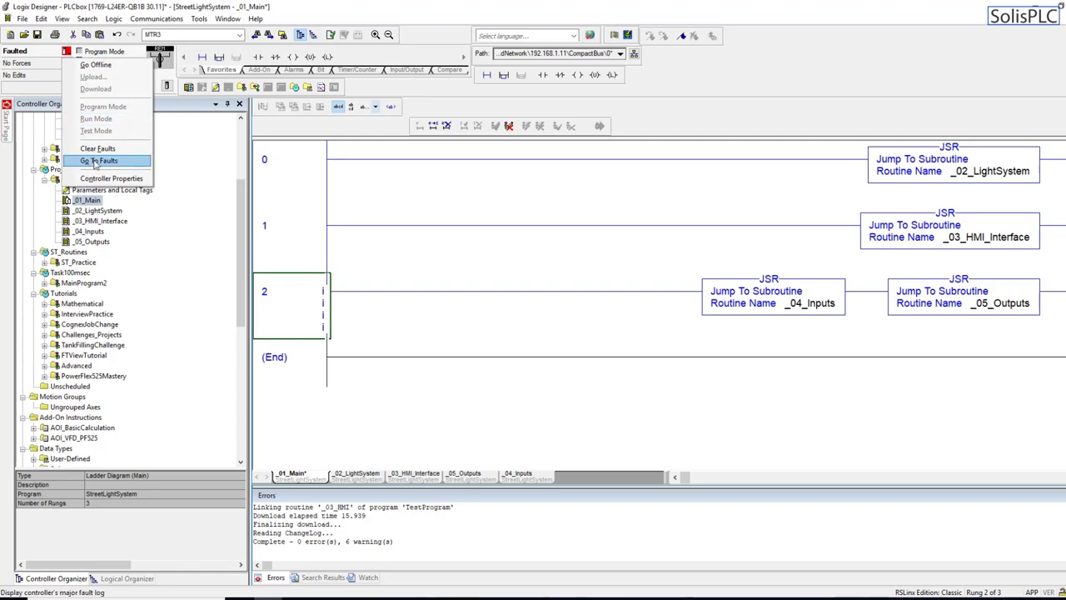
{"action": "left_click", "coordinate": [97, 159]}
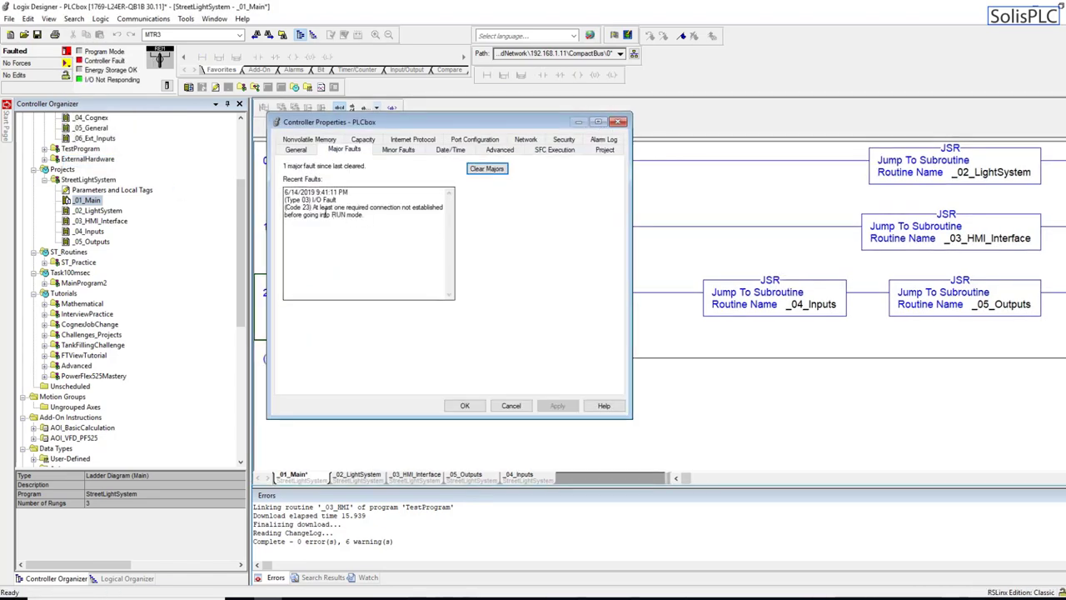
{"action": "mouse_move", "coordinate": [400, 225]}
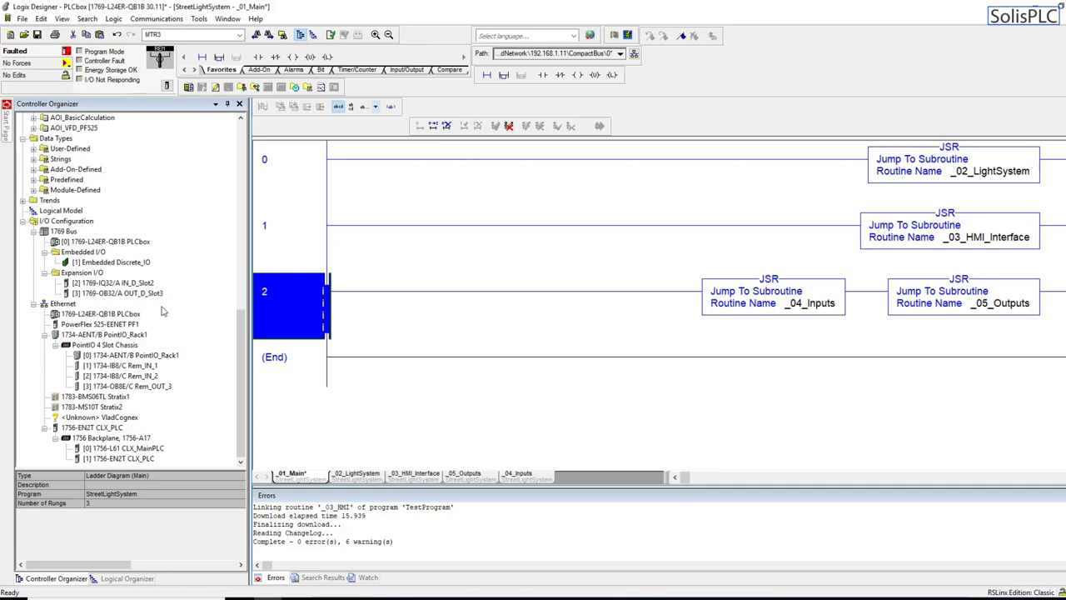
{"action": "mouse_move", "coordinate": [154, 308]}
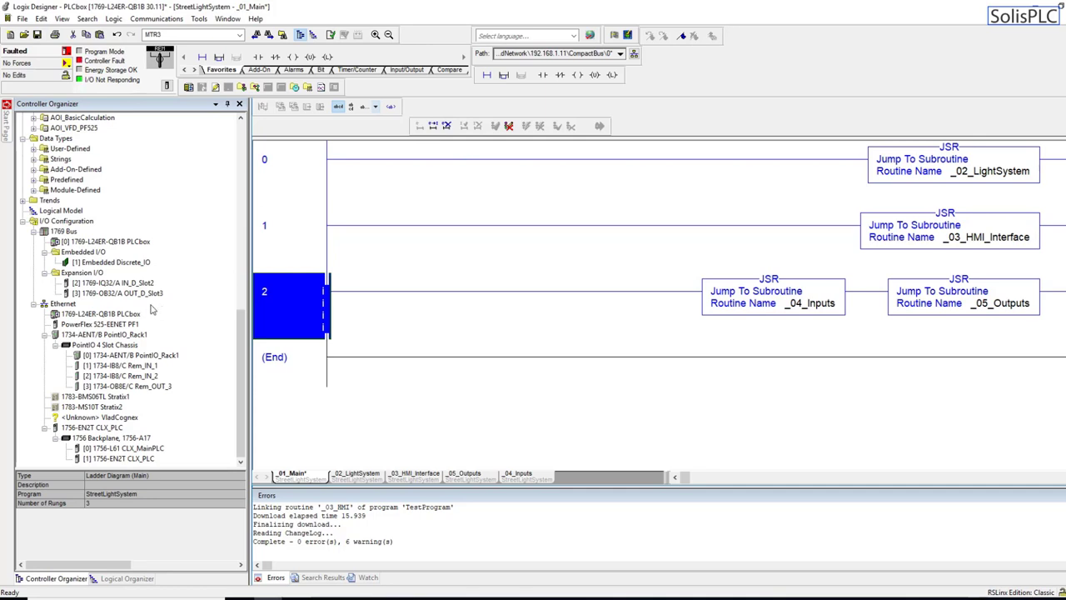
{"action": "mouse_move", "coordinate": [130, 133]}
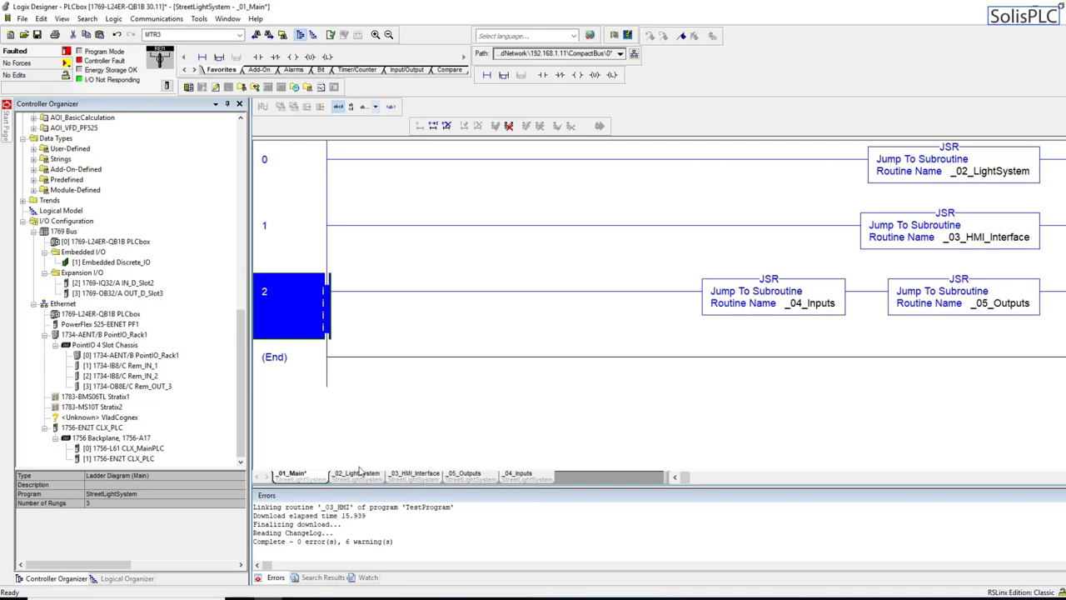
{"action": "mouse_move", "coordinate": [386, 382]}
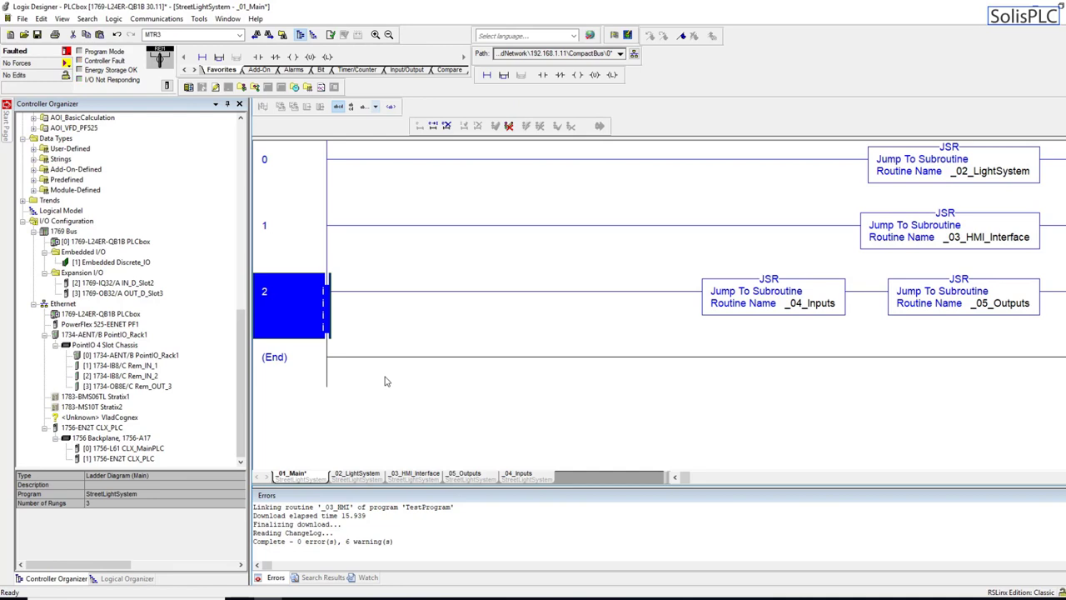
{"action": "mouse_move", "coordinate": [394, 378]}
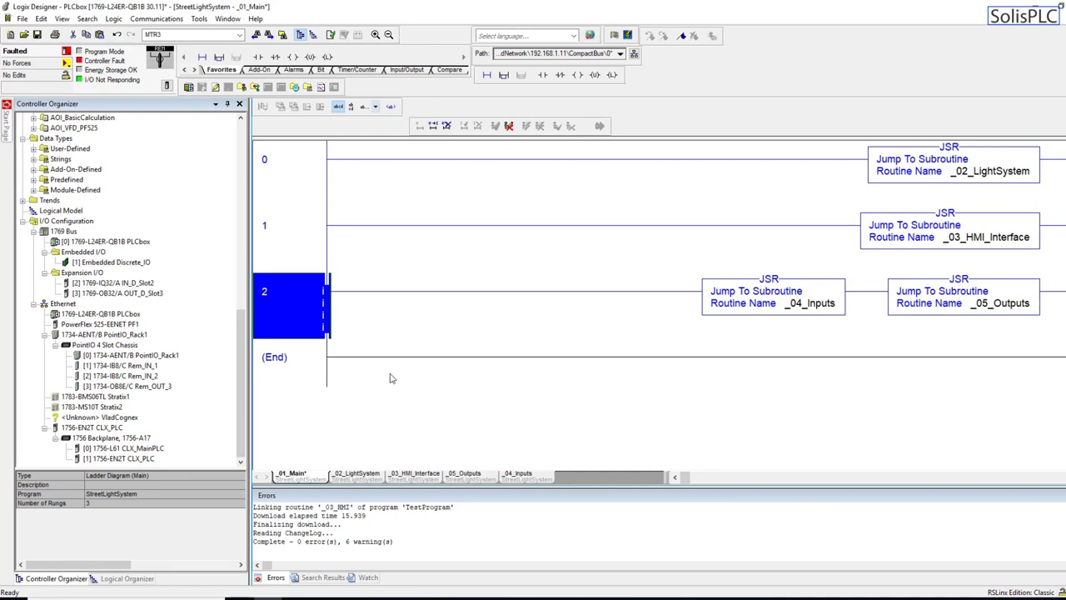